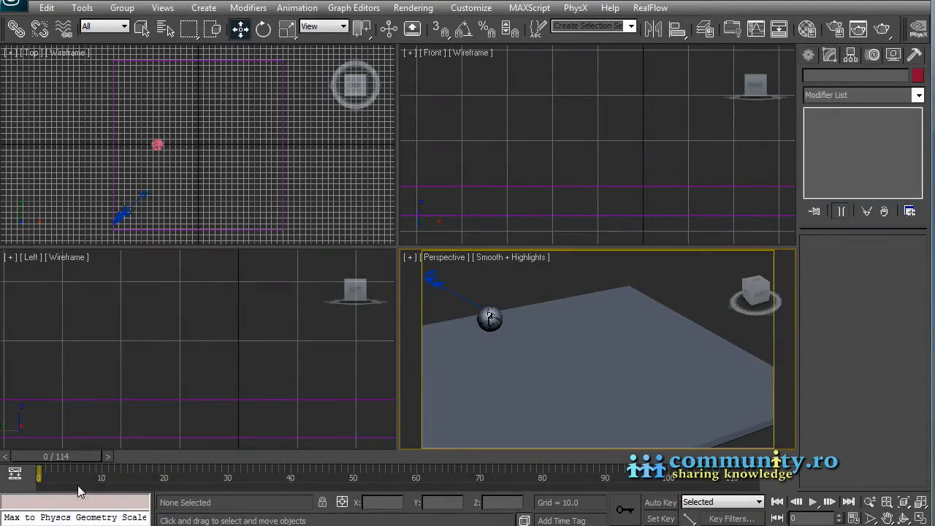
Scrub the timeline to preview the sphere shattering, then return to the start
drag(38, 475, 493, 476)
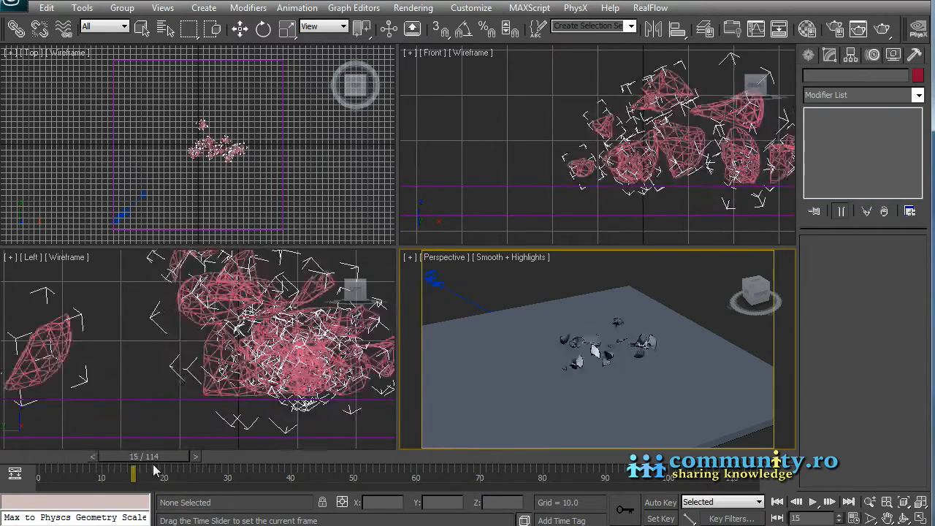
drag(133, 475, 203, 476)
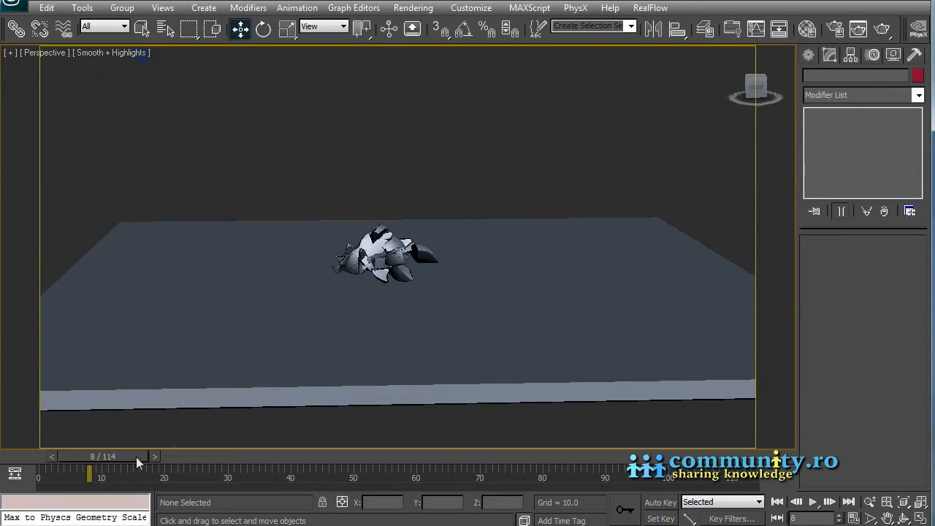
drag(89, 477, 183, 477)
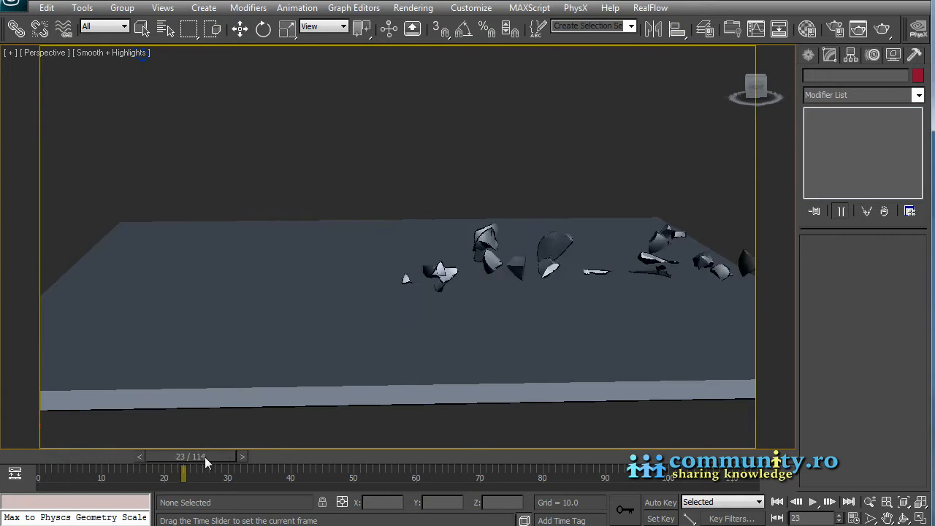
drag(183, 476, 398, 476)
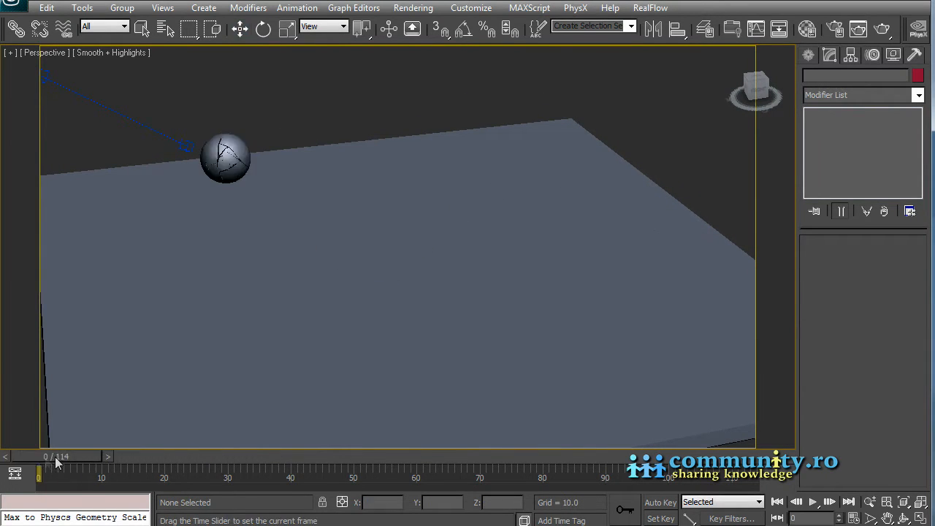
drag(38, 466, 154, 466)
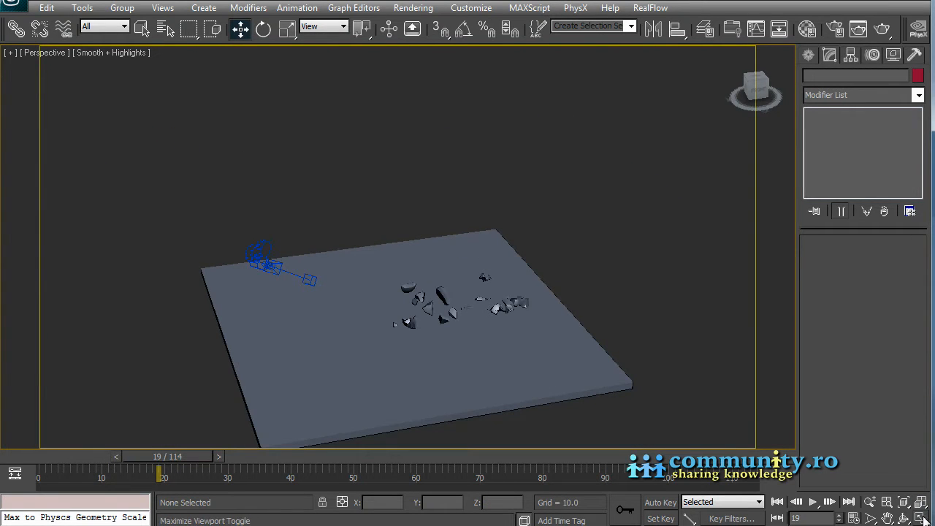
mouse_move(511, 358)
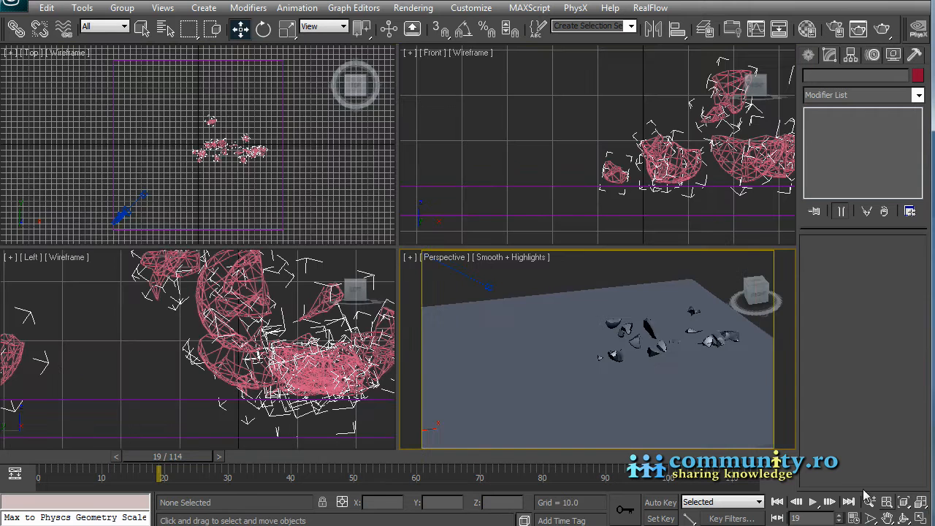
mouse_move(795, 50)
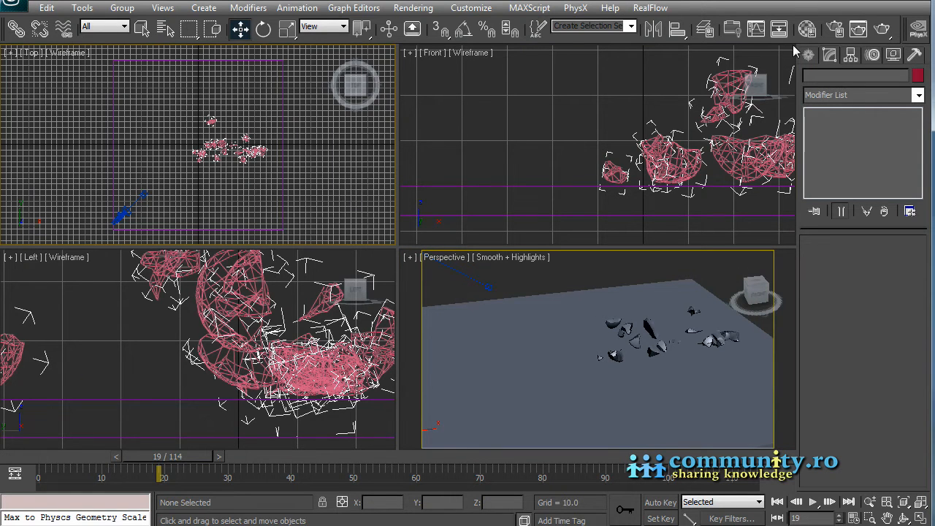
Draw a 220x220x5 box and move it to the origin as a ground slab
click(810, 54)
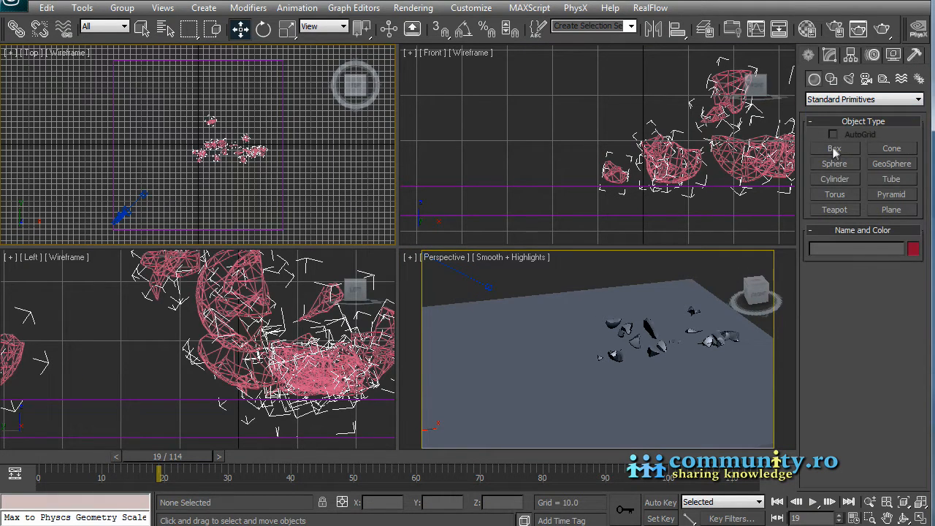
drag(168, 117, 285, 204)
text(5)
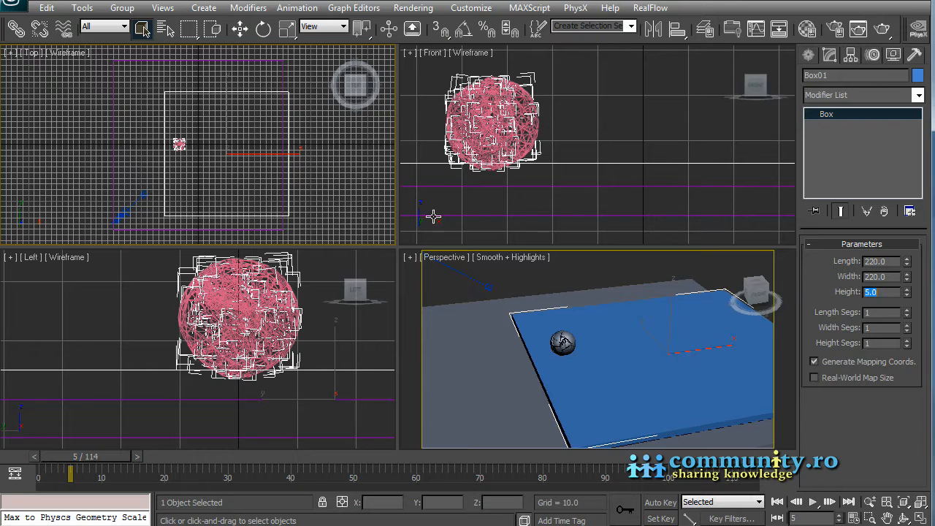
click(241, 29)
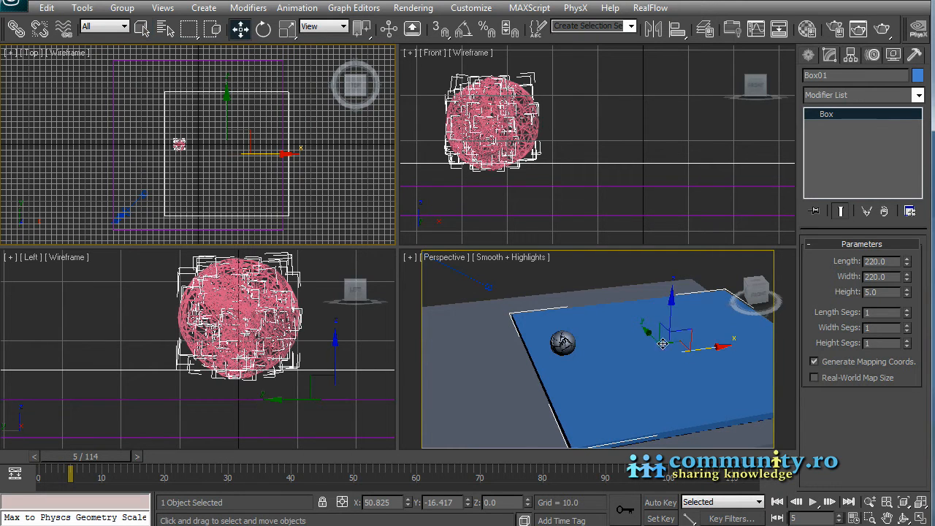
drag(661, 344, 697, 353)
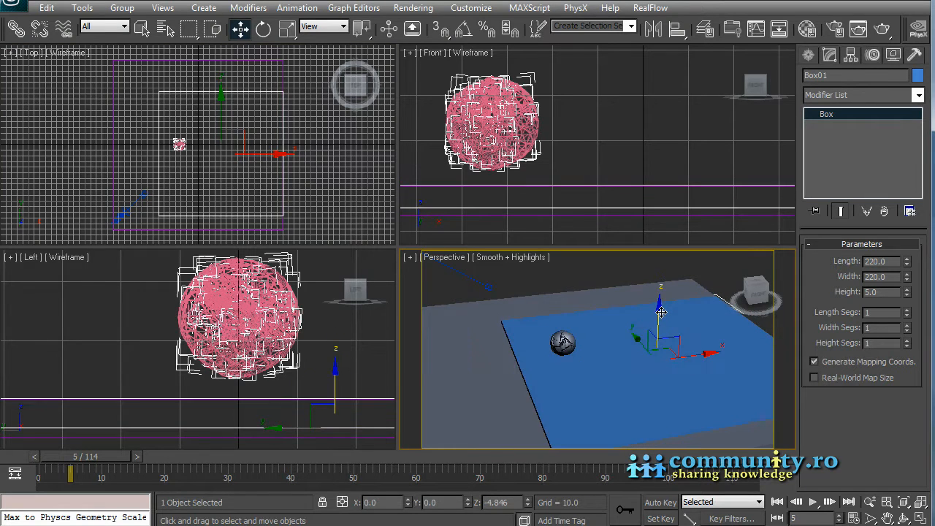
mouse_move(145, 29)
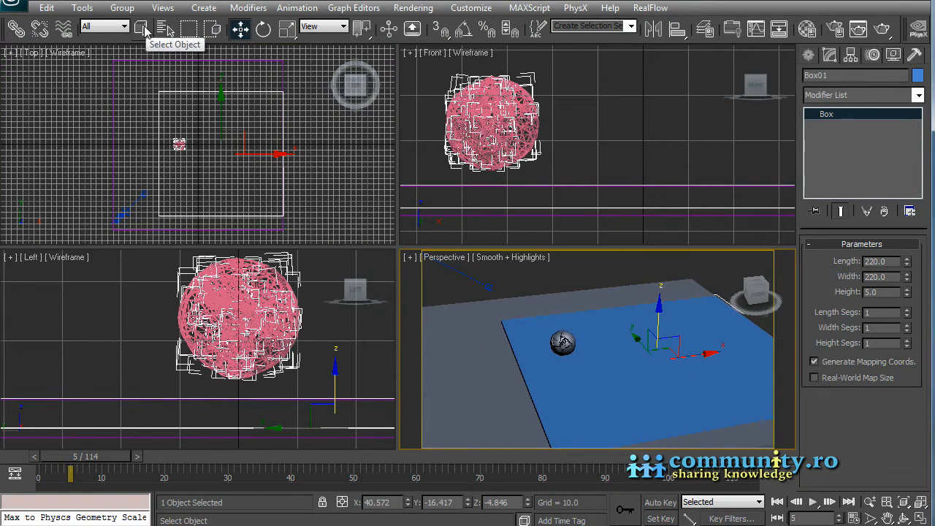
Rename Box01 to Collission_Box and add a UVW Mapping modifier
click(142, 29)
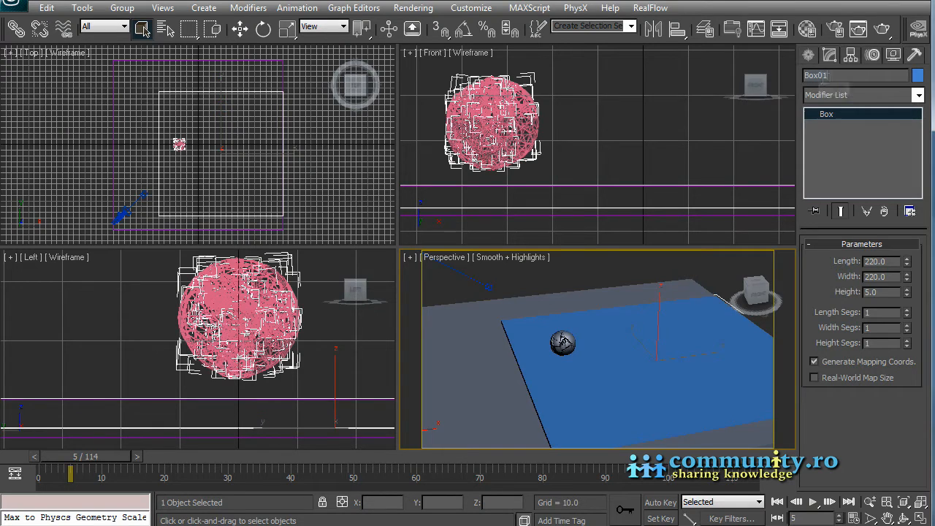
text(Collission_)
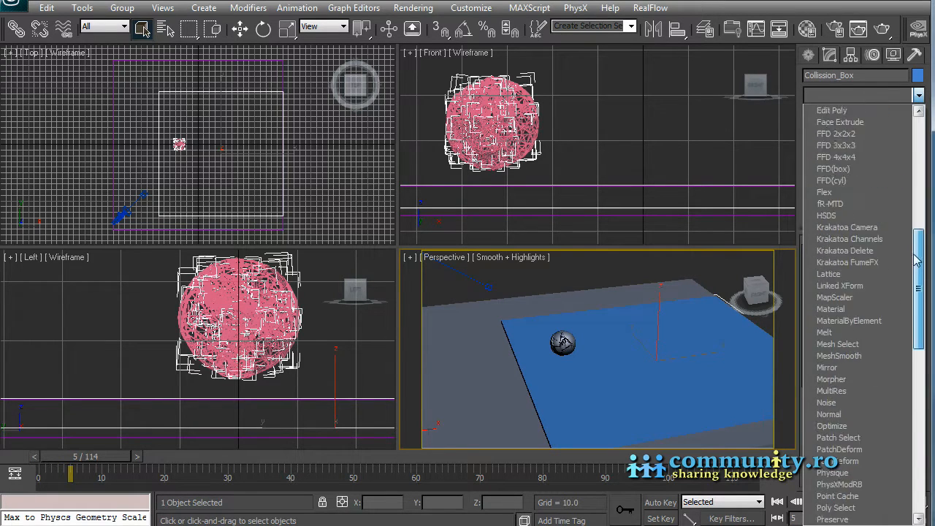
scroll(down, 3)
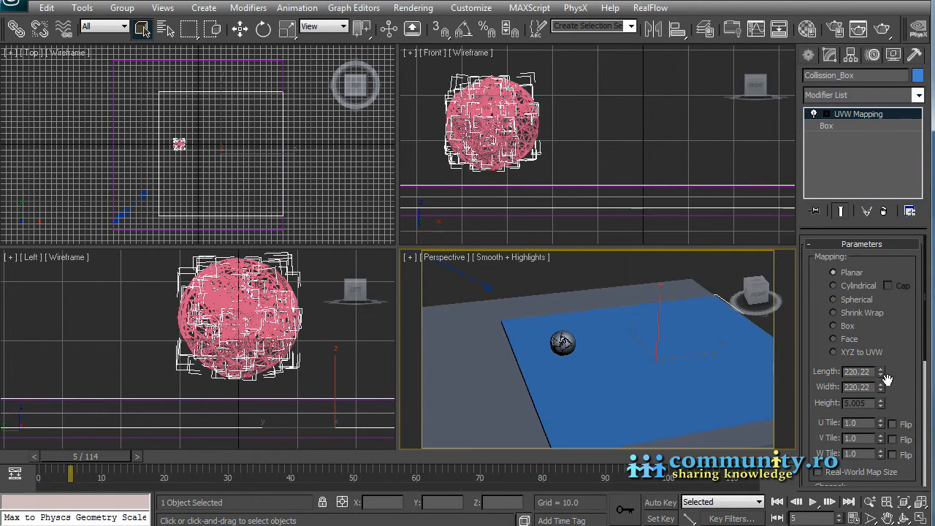
mouse_move(900, 375)
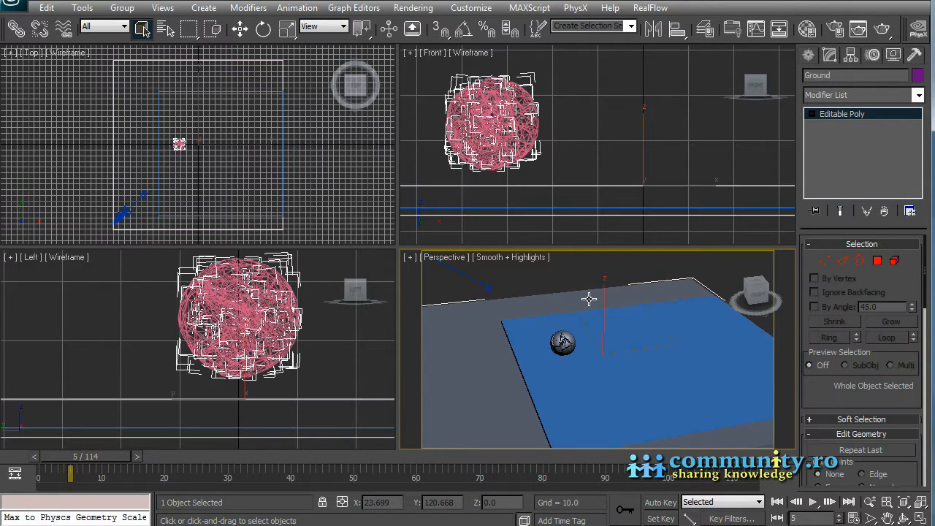
Hide the ground object and create the Thinking01 Thinking Particles system
right_click(588, 299)
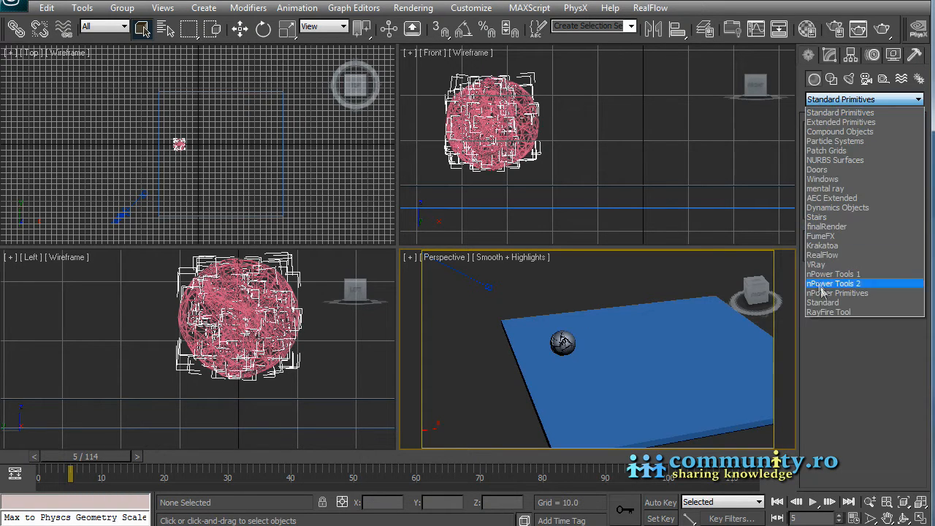
click(835, 141)
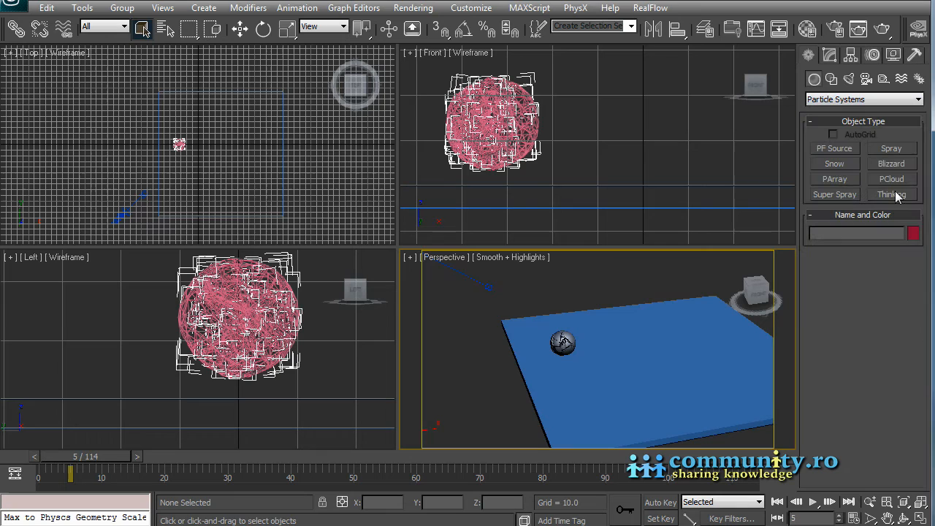
click(891, 194)
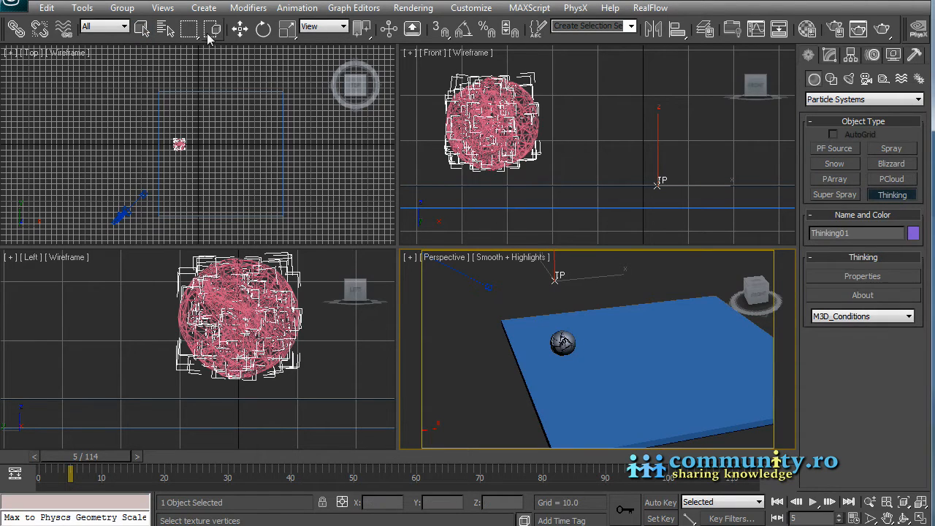
click(829, 54)
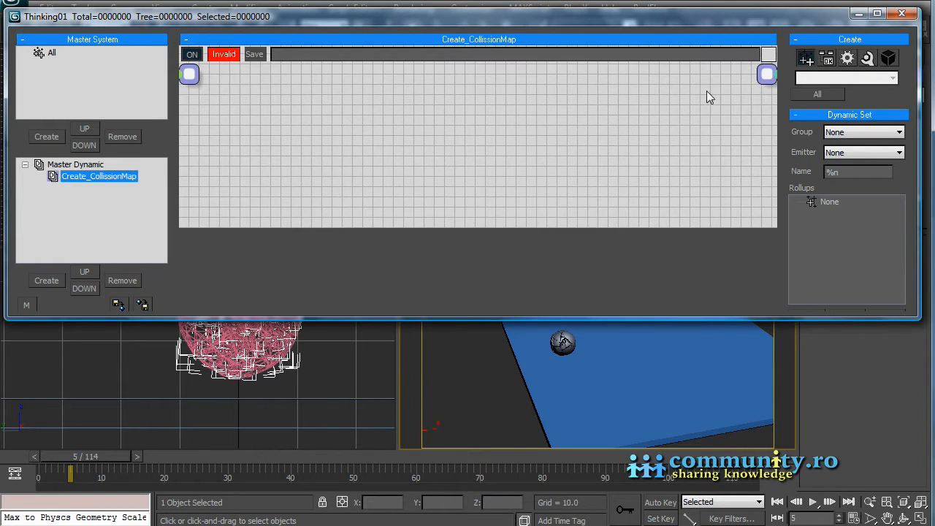
Add a Tools > Collision Map node to Create_CollissionMap and begin picking Collission_Box
click(846, 78)
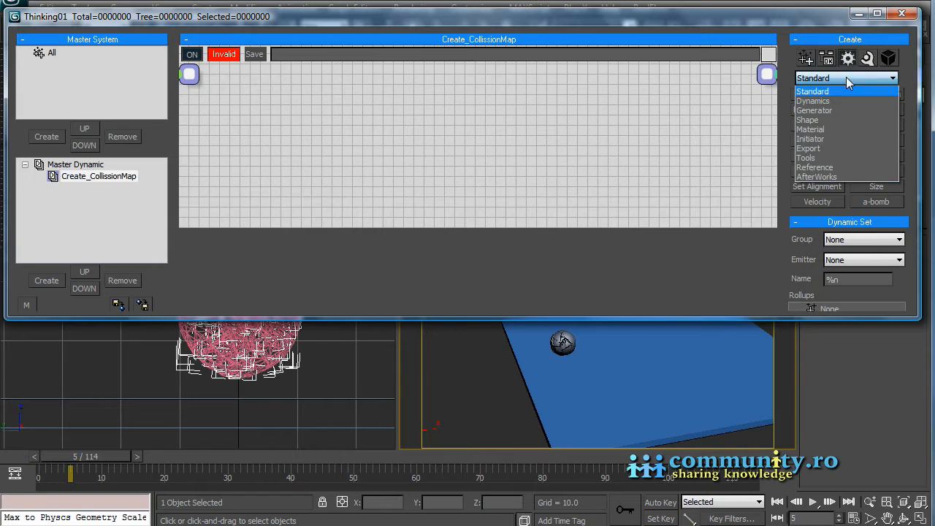
click(806, 158)
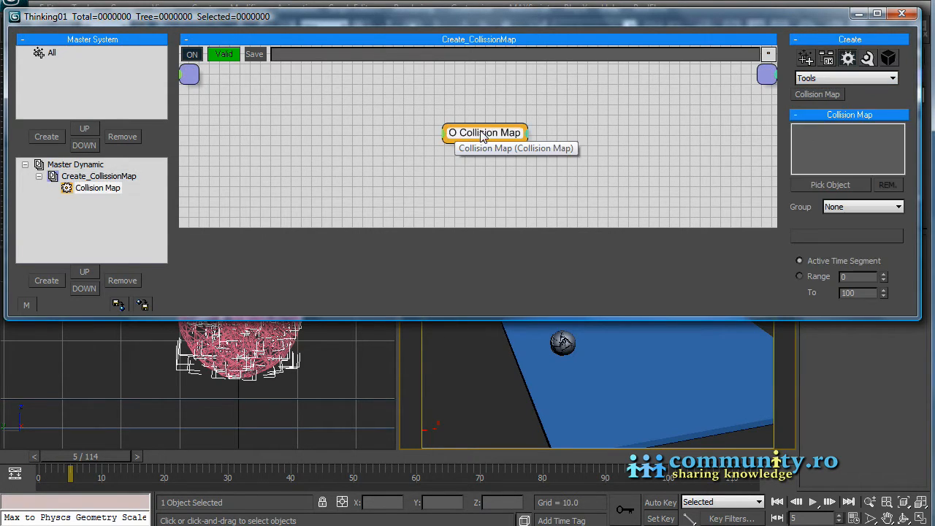
drag(484, 133, 435, 125)
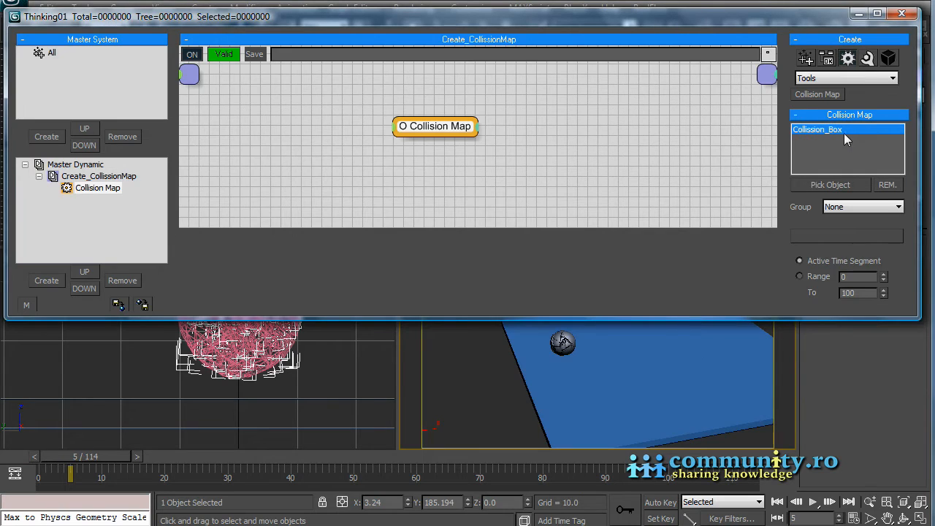
click(830, 185)
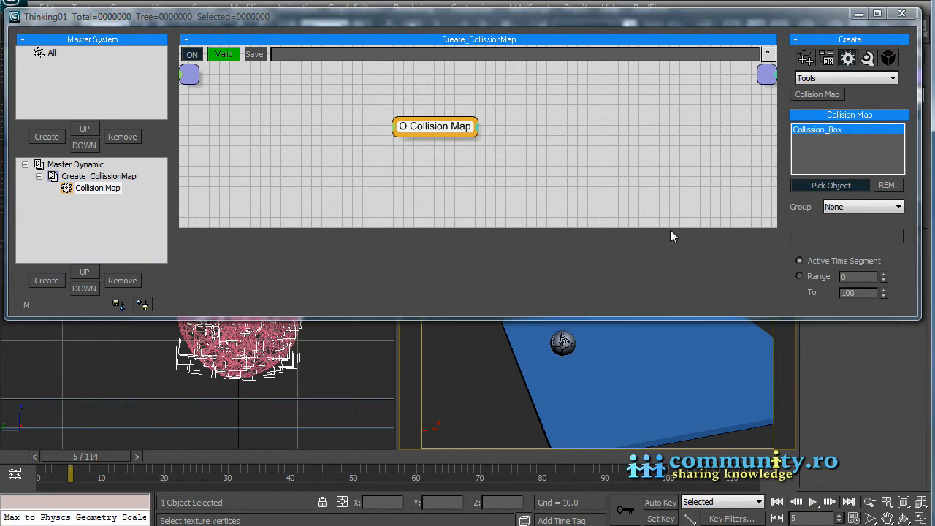
Pick all GeoSphere01_frag fragment objects into the Collision Map object list
click(830, 184)
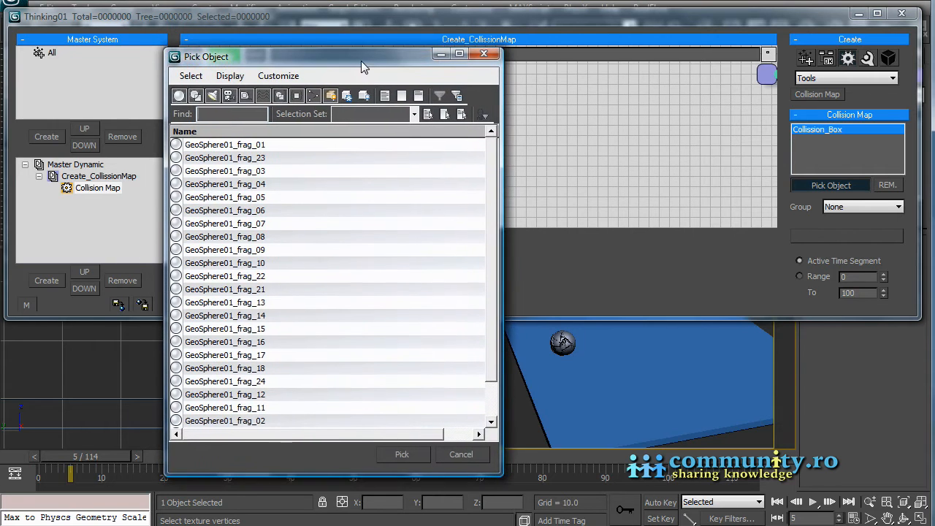
mouse_move(491, 236)
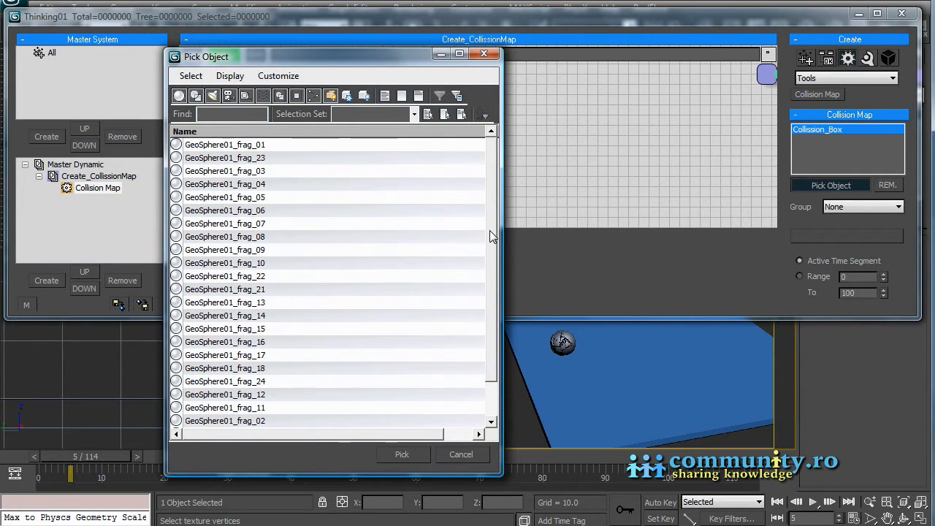
click(224, 144)
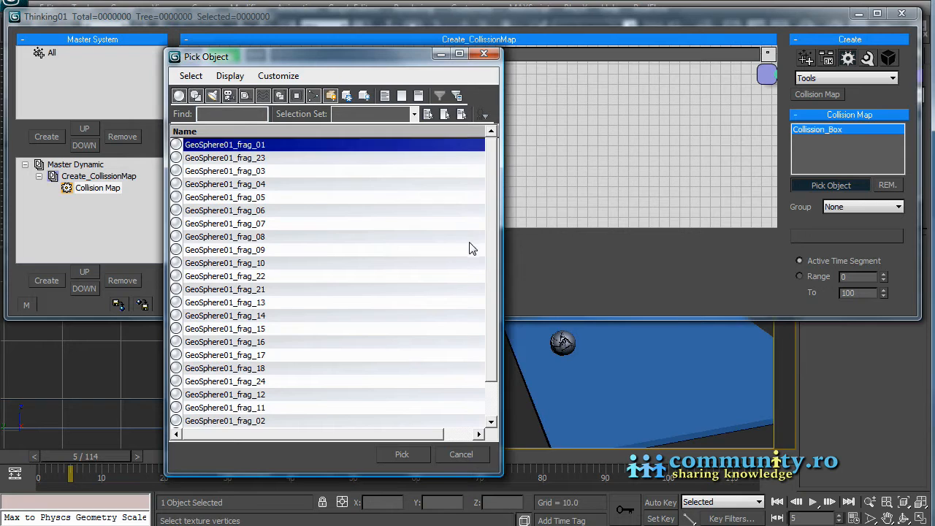
scroll(down, 3)
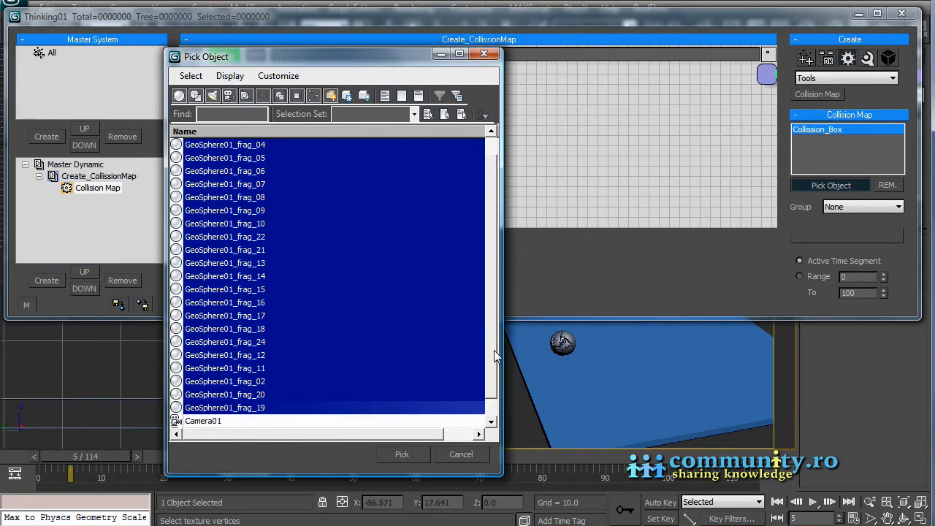
click(402, 454)
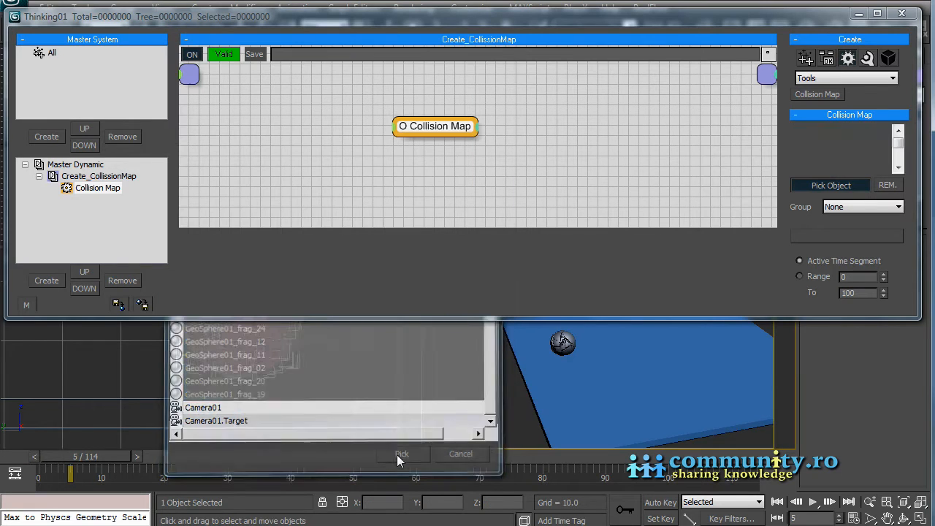
click(402, 453)
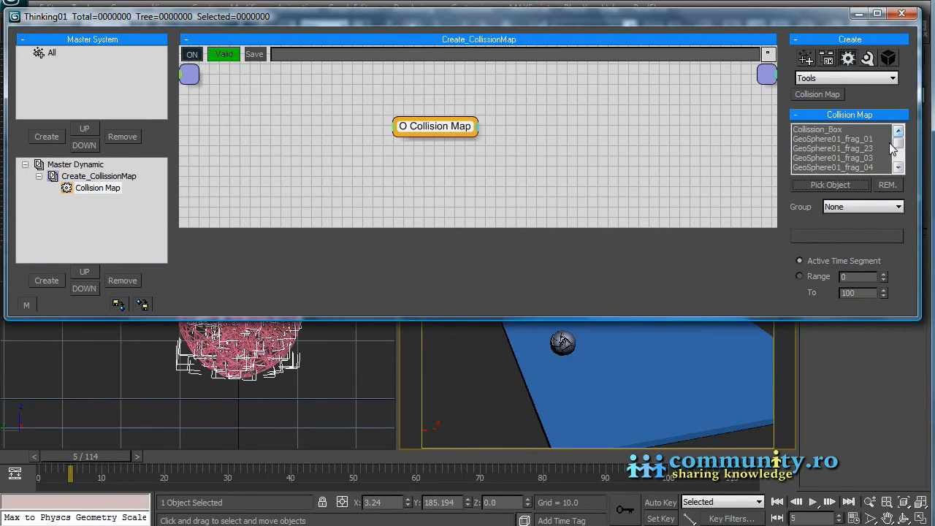
scroll(down, 3)
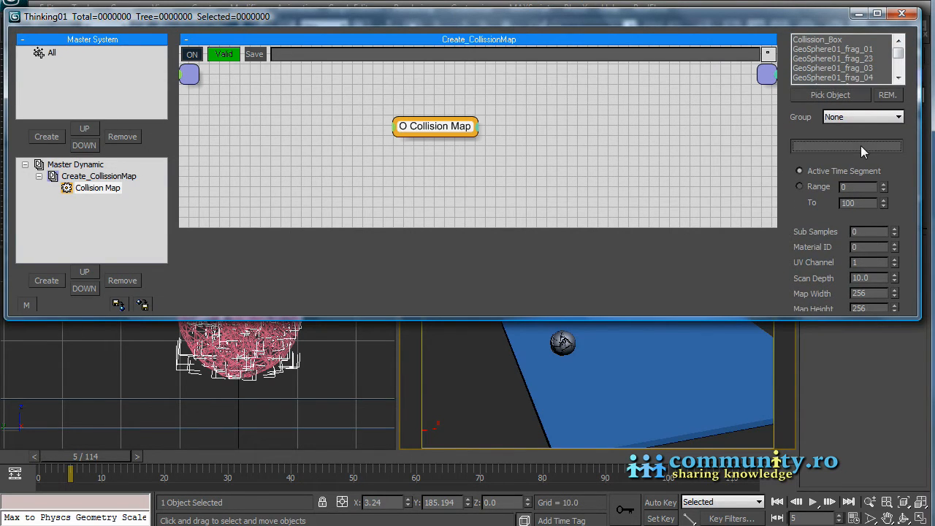
Set the collision map output file inside the Desktop collission_Map_TP folder
click(254, 54)
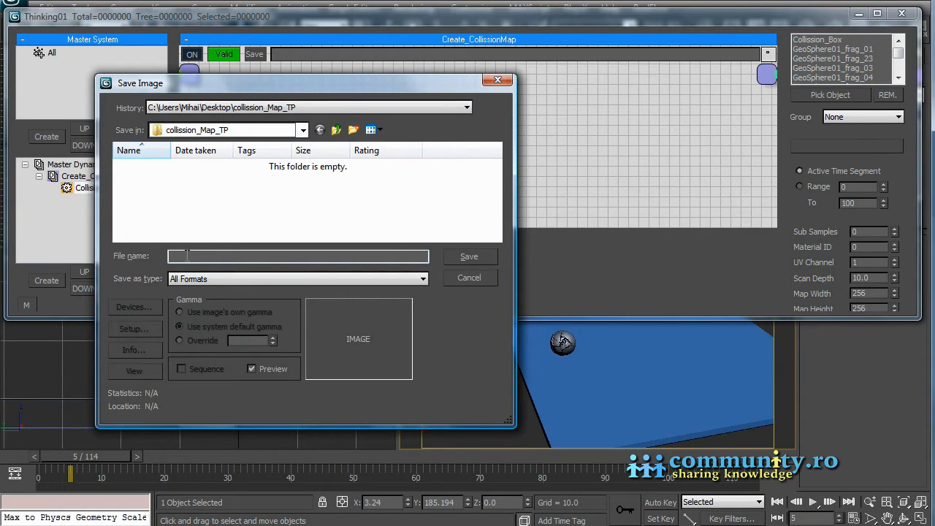
text(Collissio)
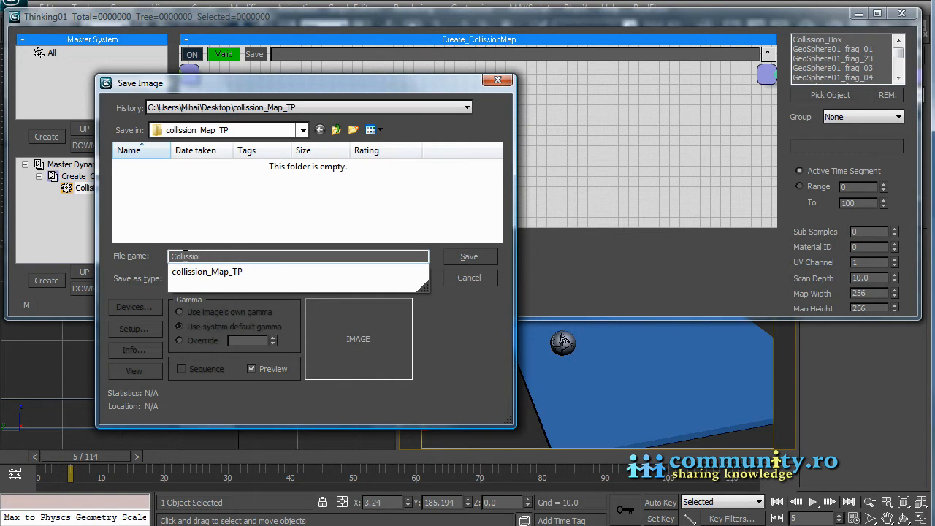
click(469, 257)
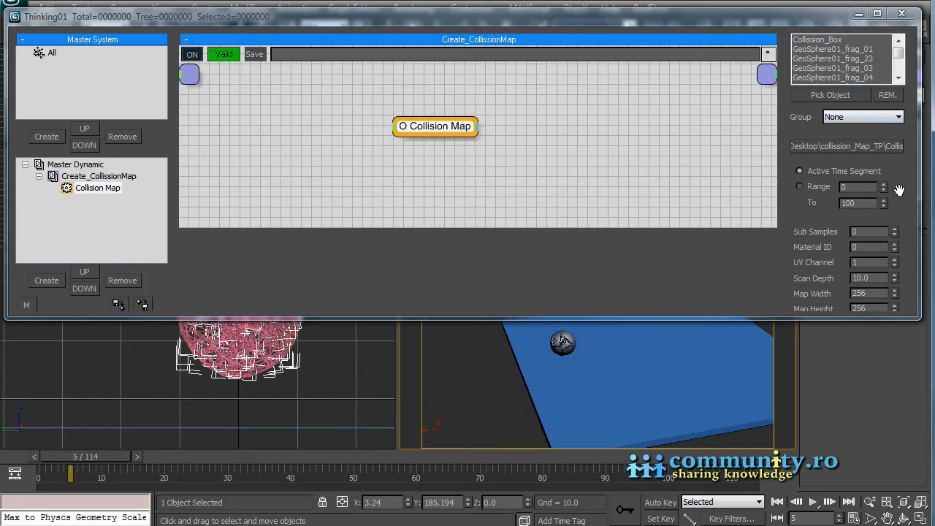
Set Map Width and Map Height to 512 and record the collision maps
scroll(down, 3)
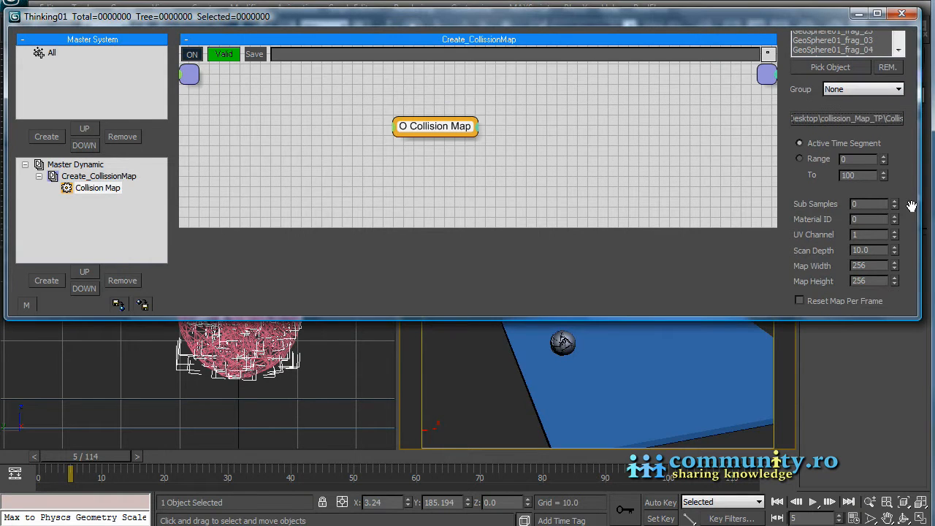
scroll(down, 3)
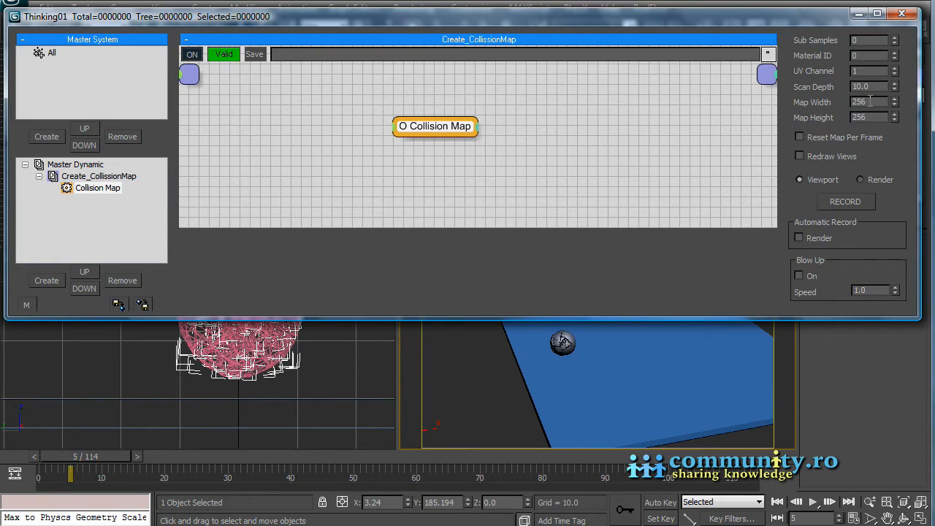
text(512)
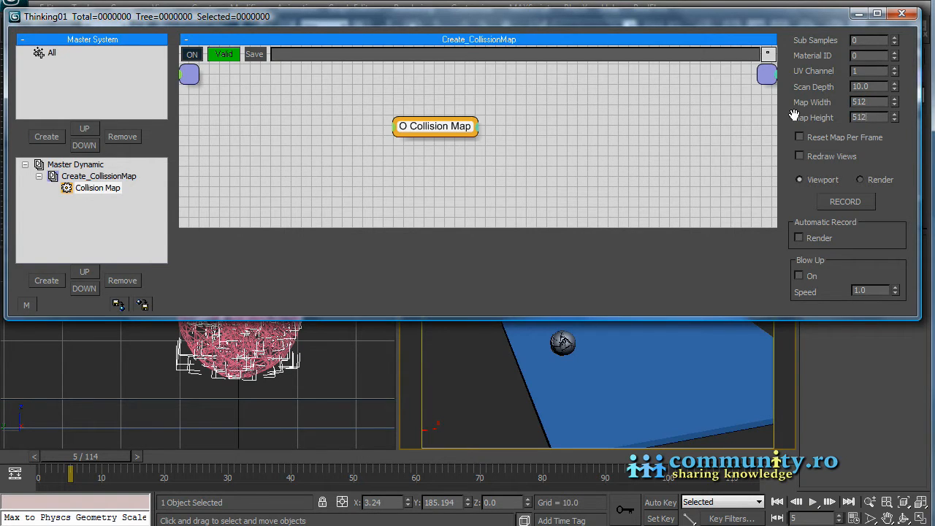
click(869, 117)
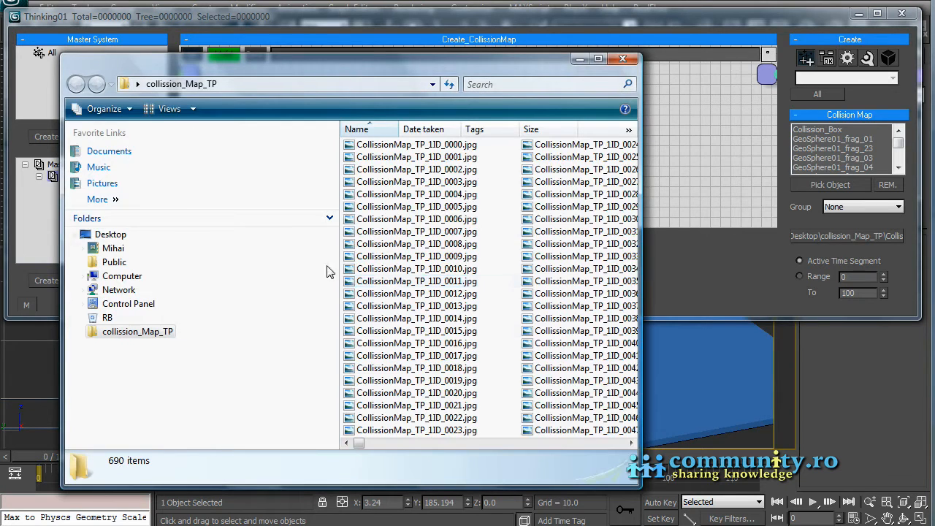
click(413, 144)
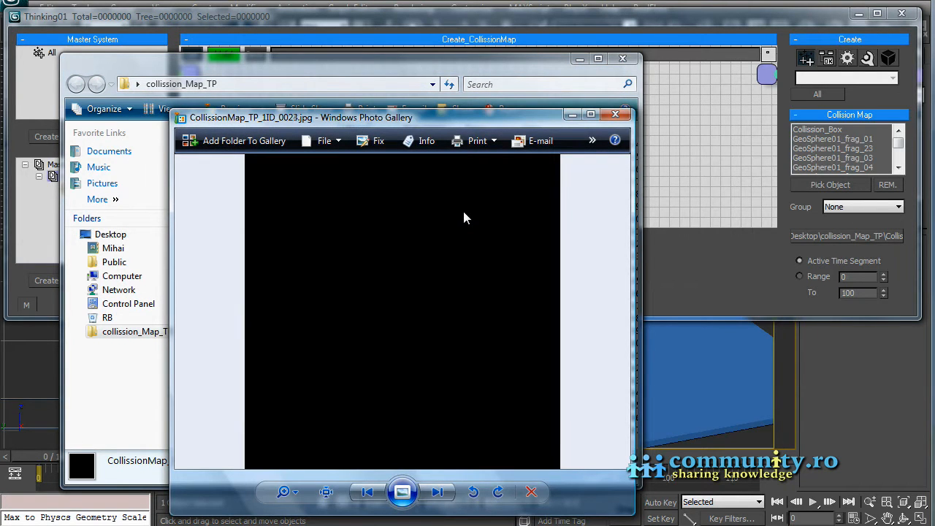
click(437, 492)
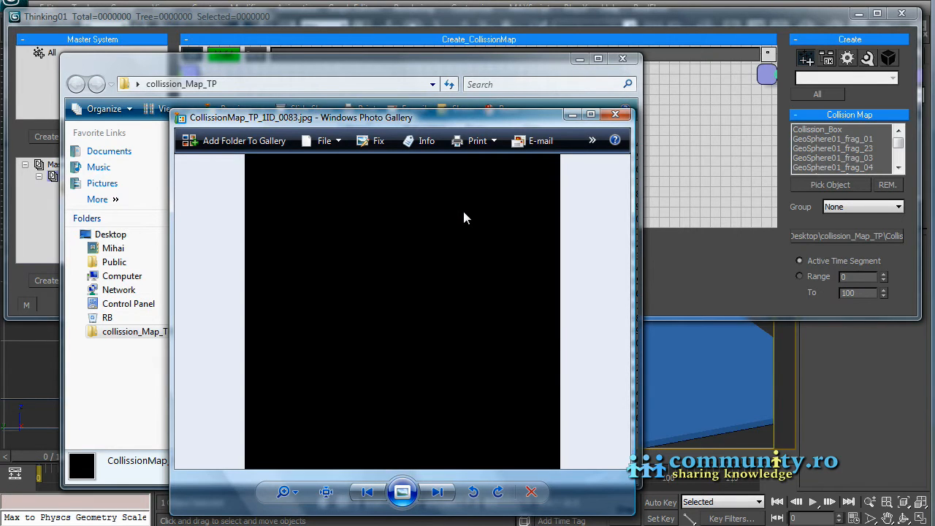
click(438, 493)
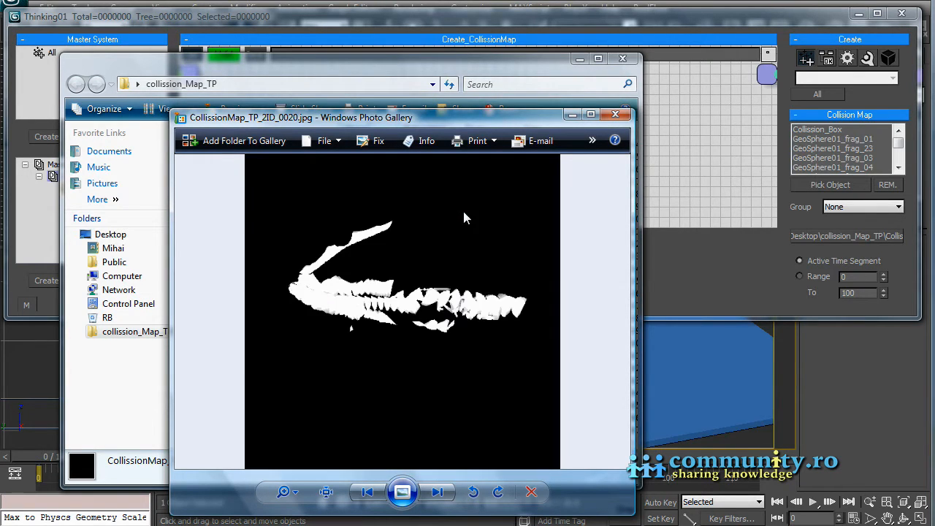
click(371, 492)
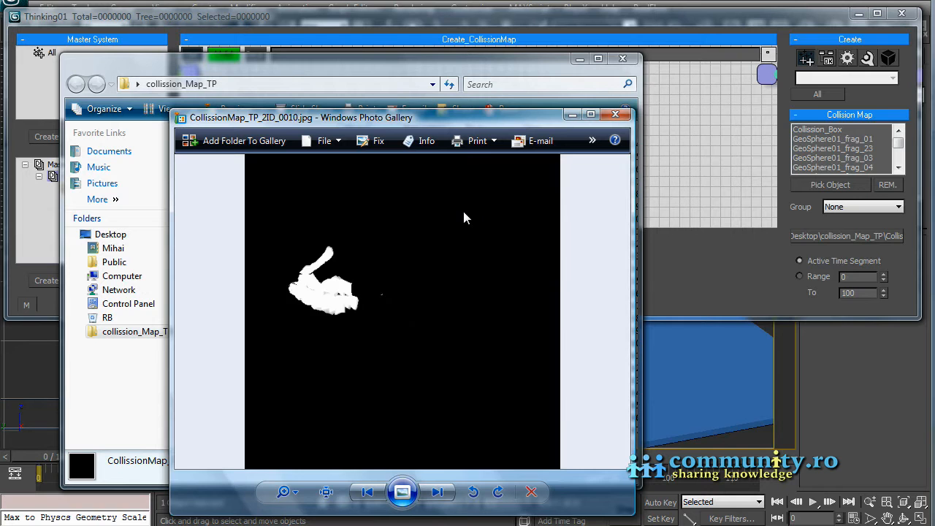
click(436, 491)
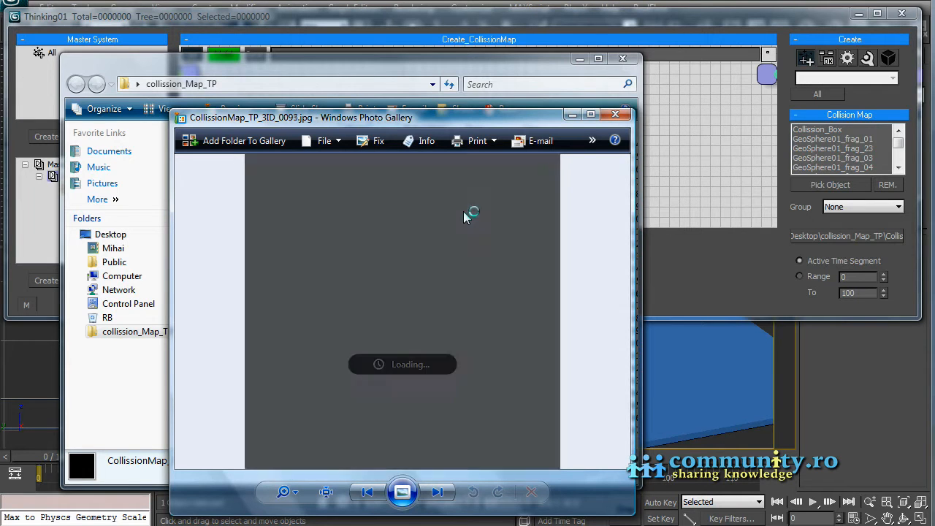
click(436, 492)
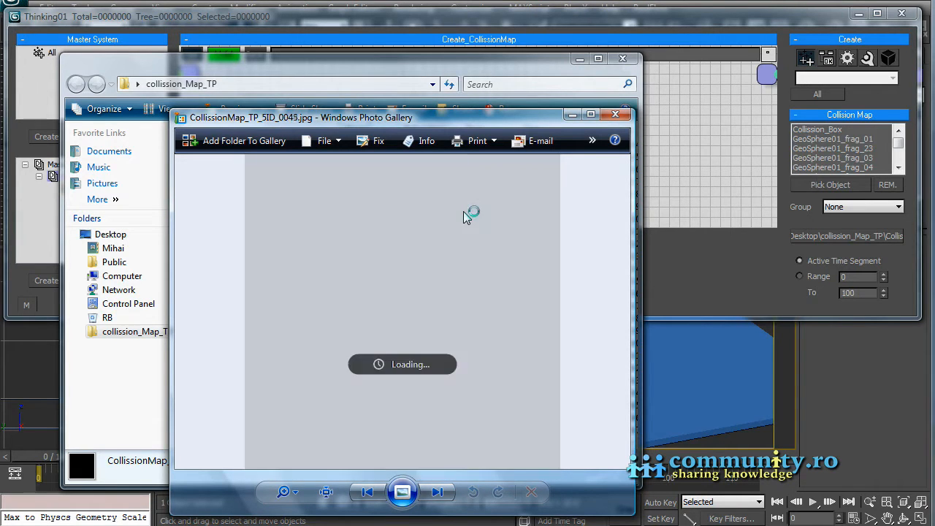
click(437, 492)
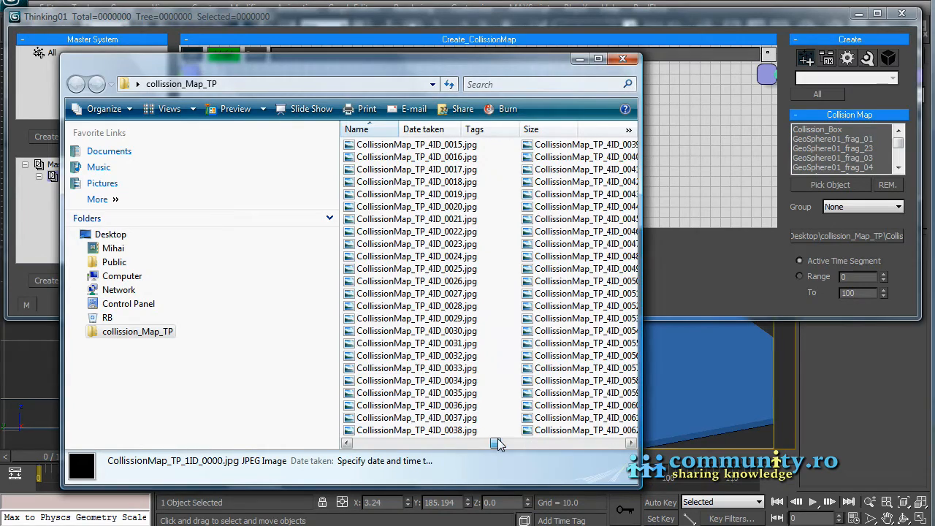
Scroll through the 690 collision map images in collission_Map_TP
drag(500, 443, 456, 442)
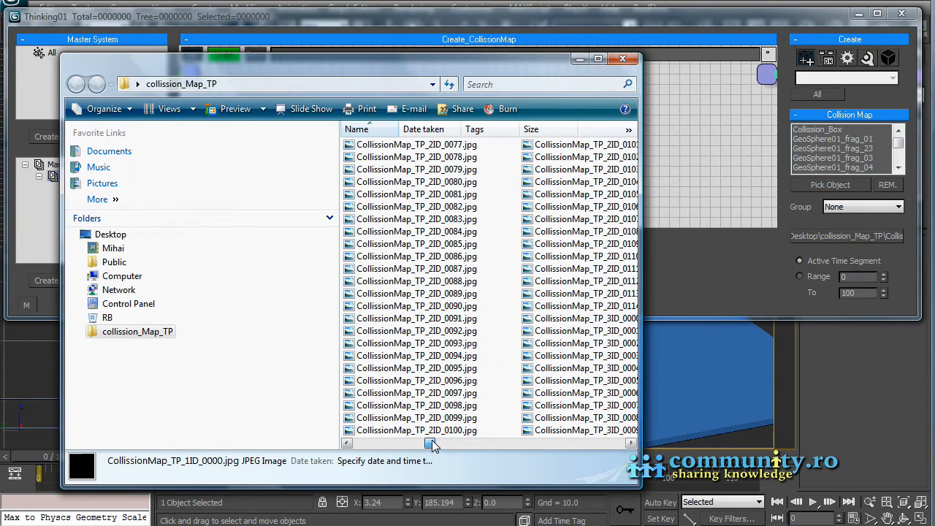
scroll(down, 3)
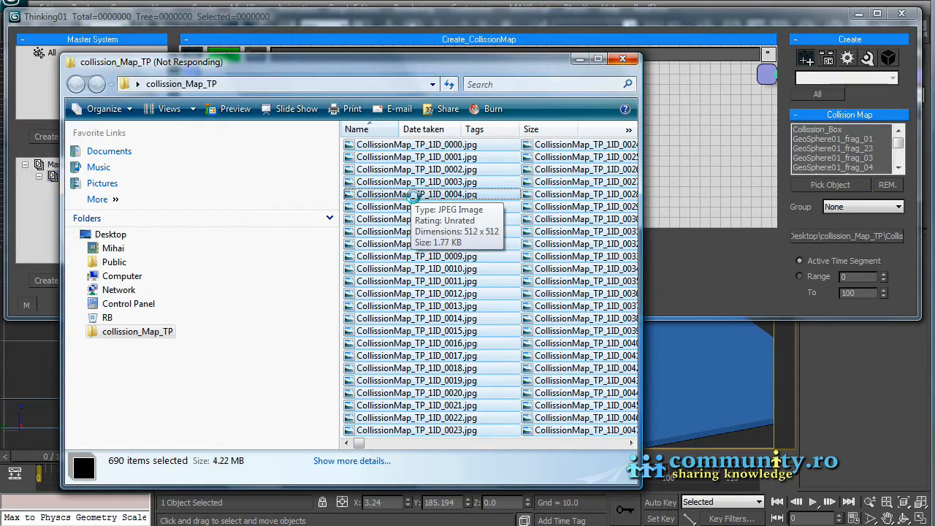
mouse_move(312, 149)
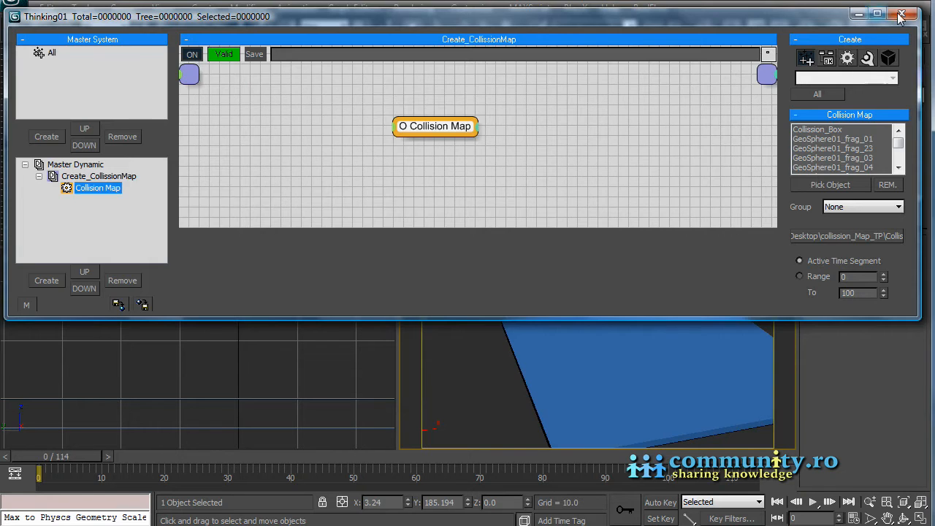
Close Thinking Particles and insert an Edit Poly modifier above the base Box, in Polygon mode
click(902, 14)
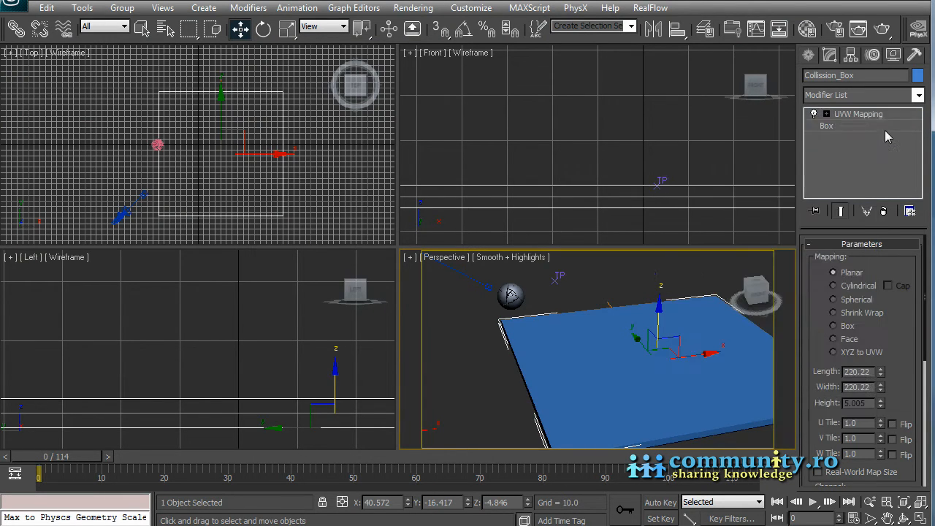
click(827, 126)
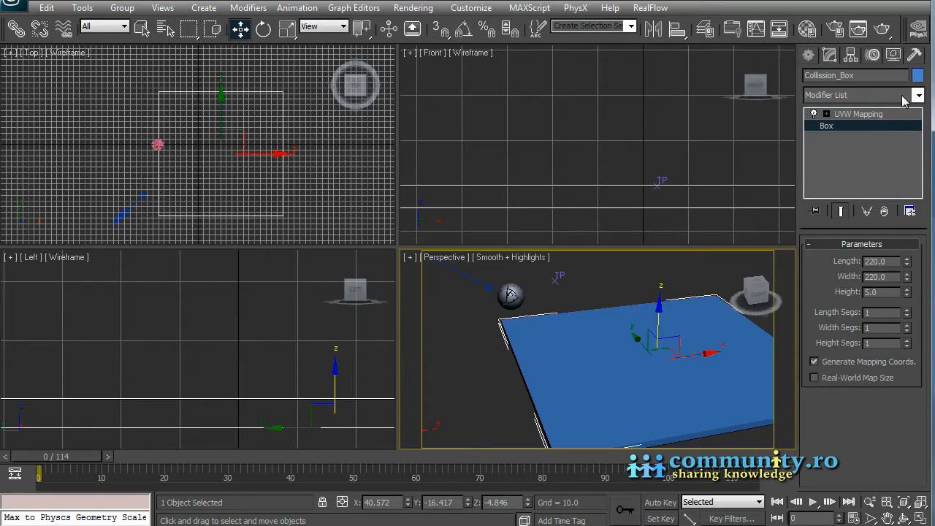
click(917, 95)
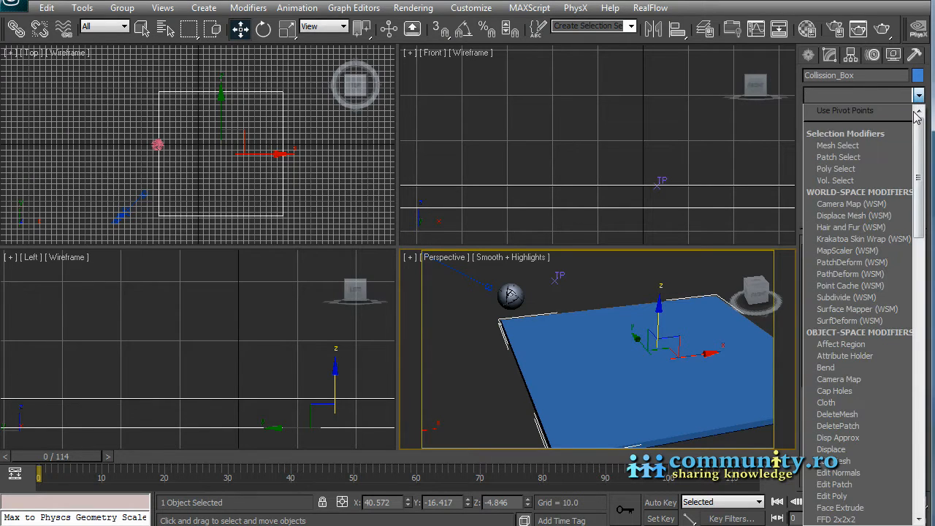
scroll(down, 3)
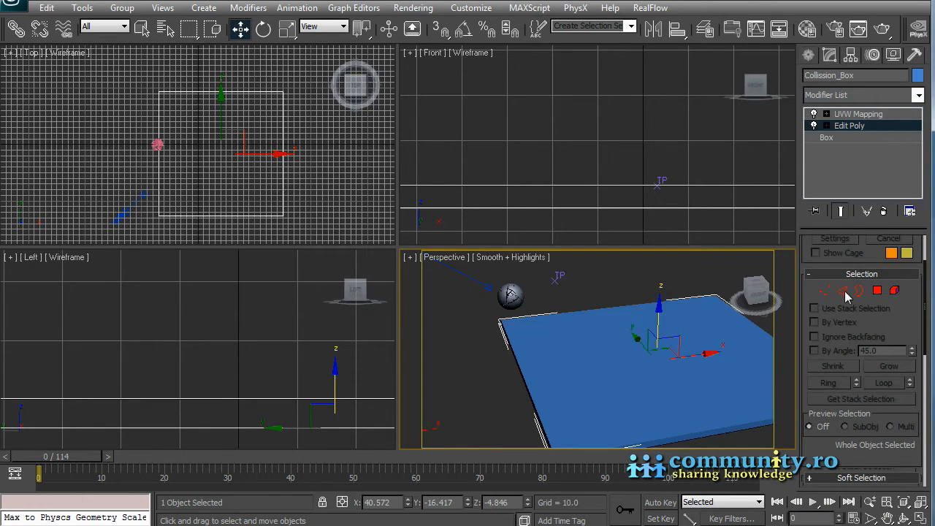
mouse_move(878, 290)
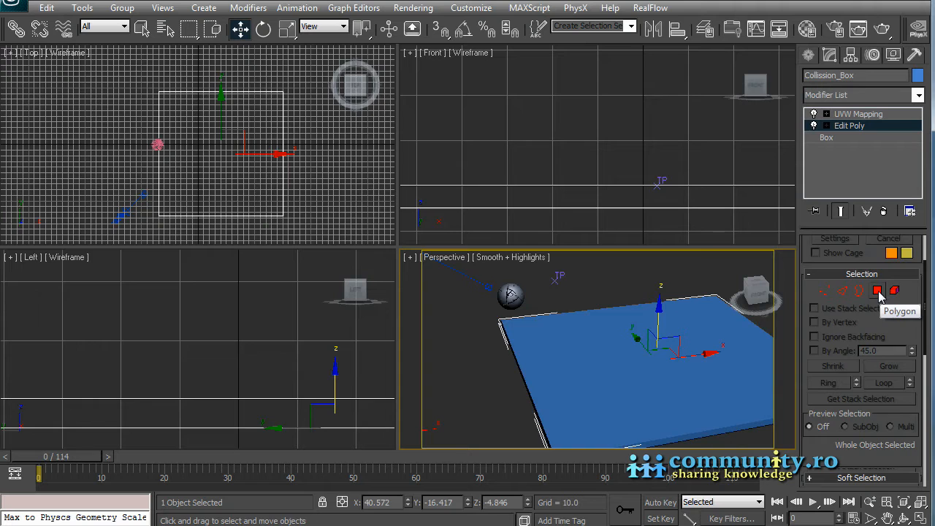
click(878, 291)
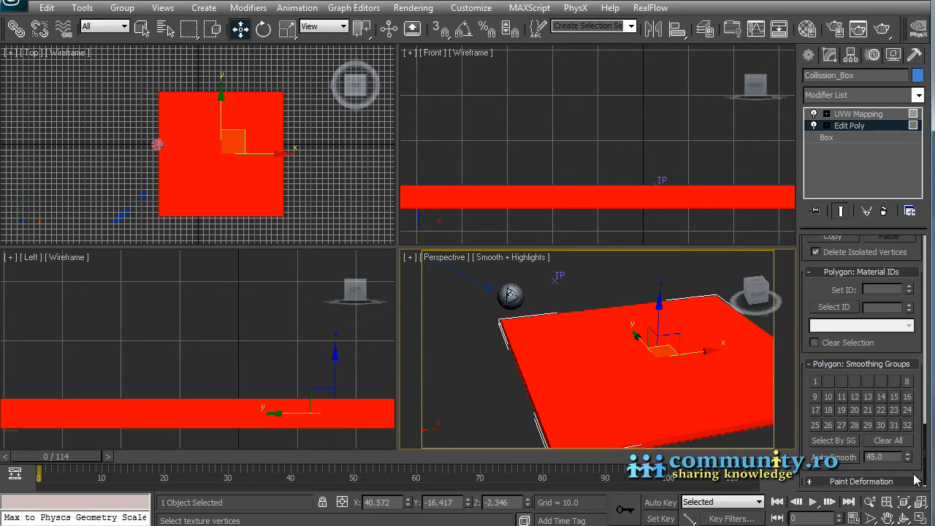
click(881, 289)
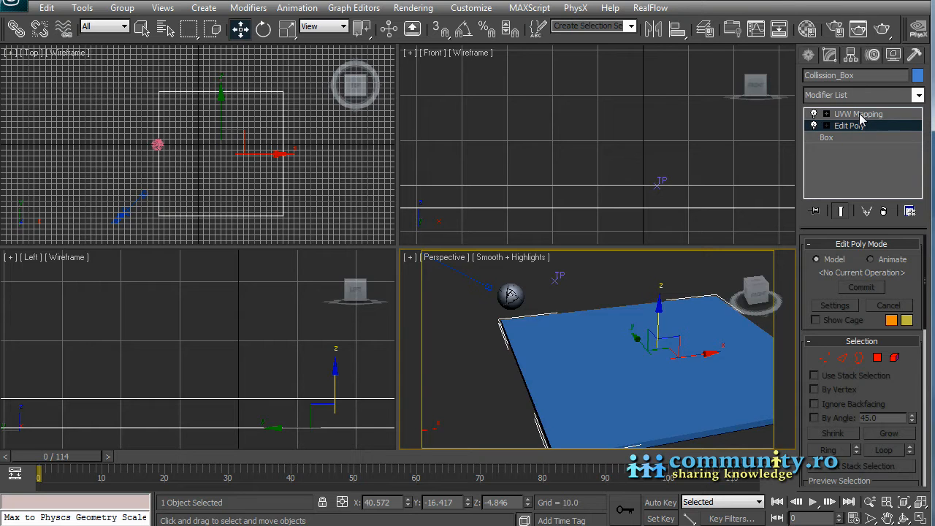
Collapse all modifiers on Collission_Box's stack
right_click(857, 114)
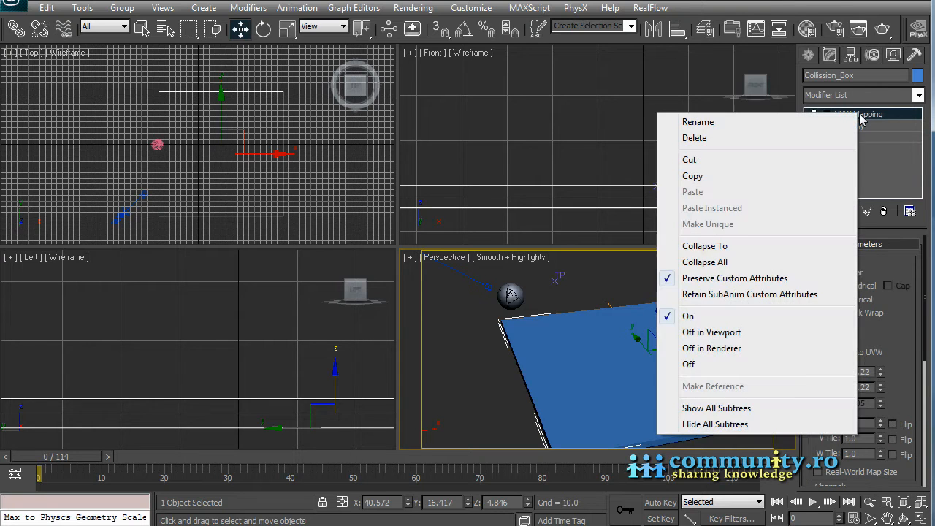
mouse_move(705, 262)
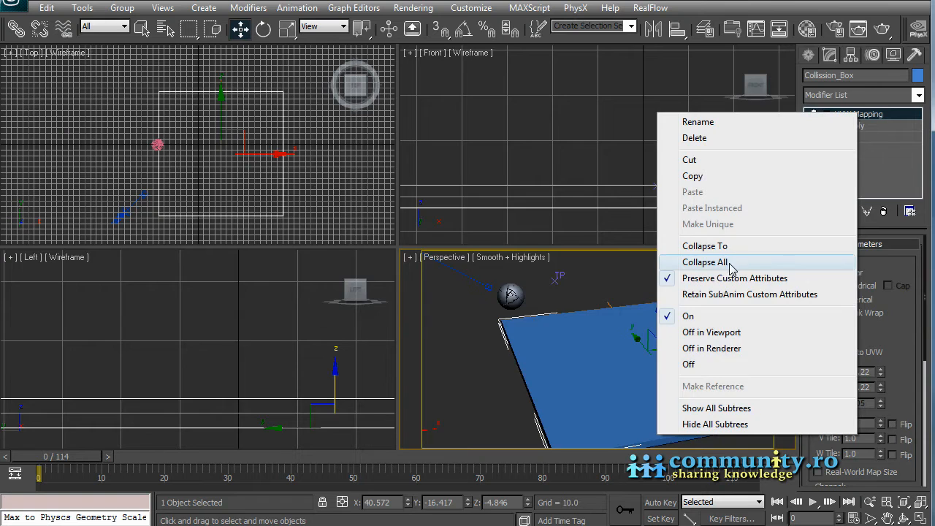
click(705, 261)
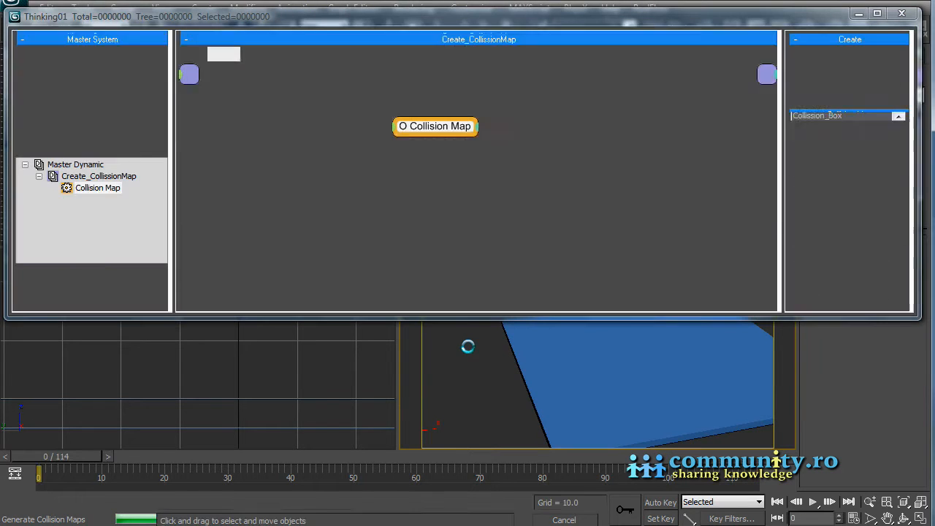
Check the 115 regenerated collision map images in collission_Map_TP
click(434, 126)
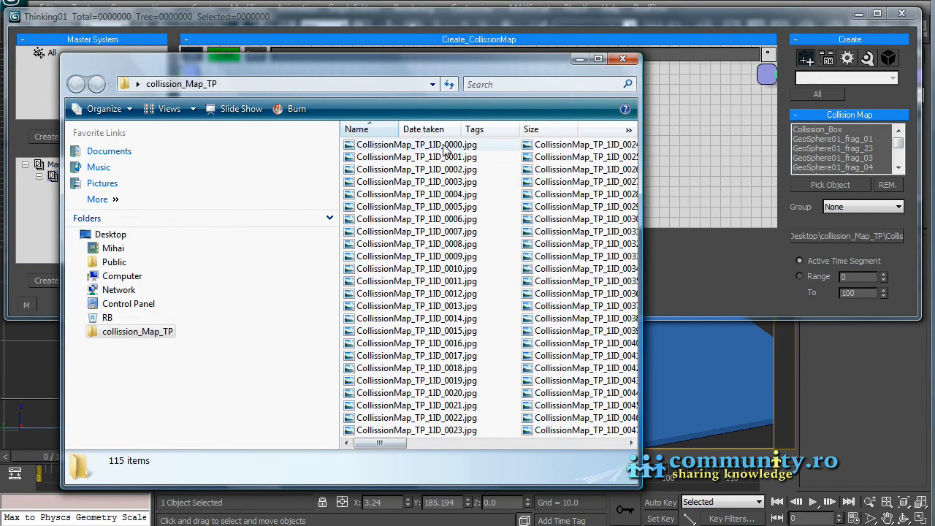
Browse the collision map JPEG frames in Windows Photo Gallery, then close the viewer
double_click(416, 144)
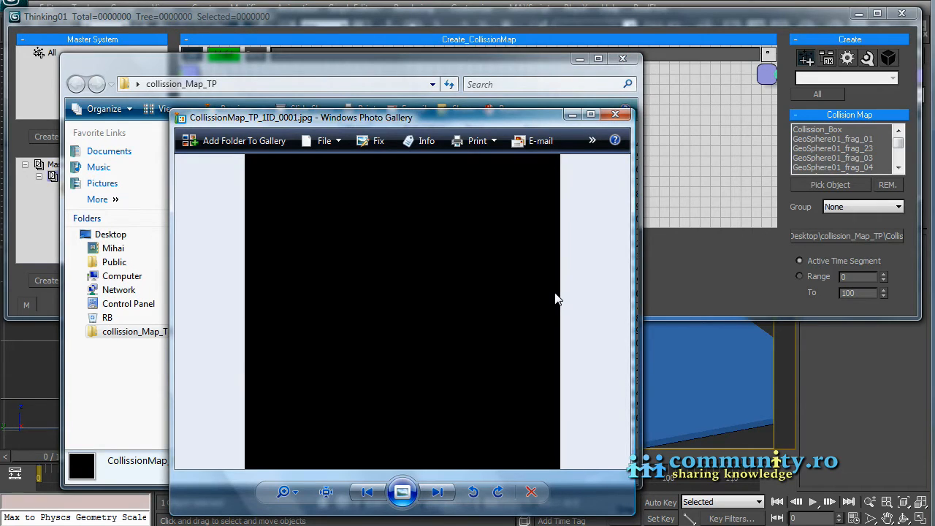
click(436, 492)
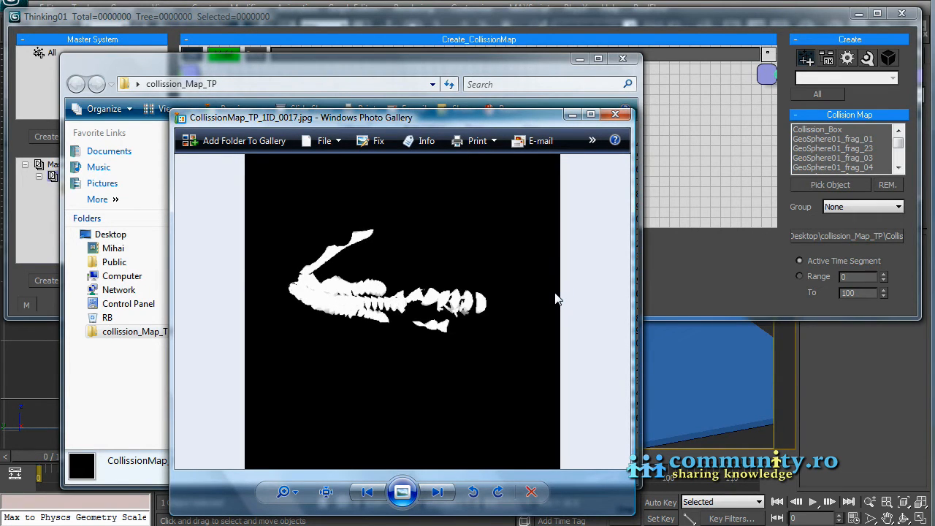
click(437, 492)
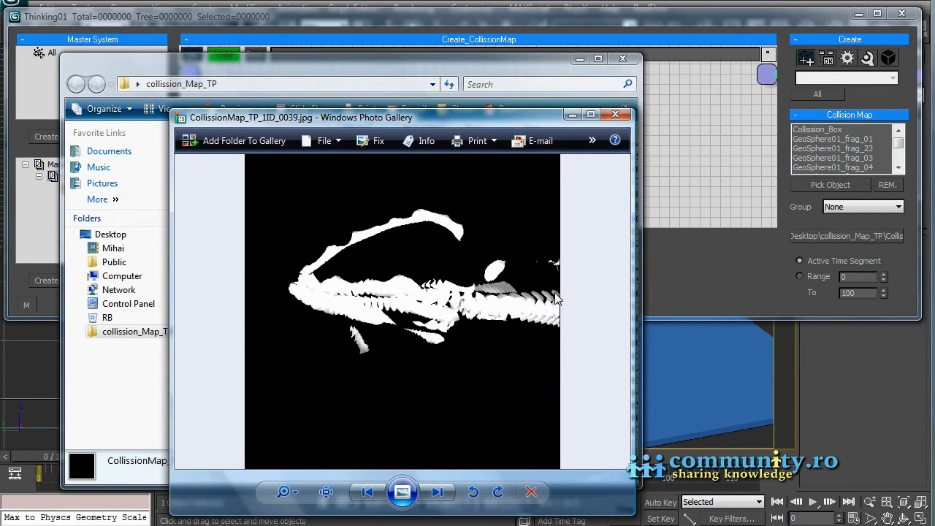
click(437, 492)
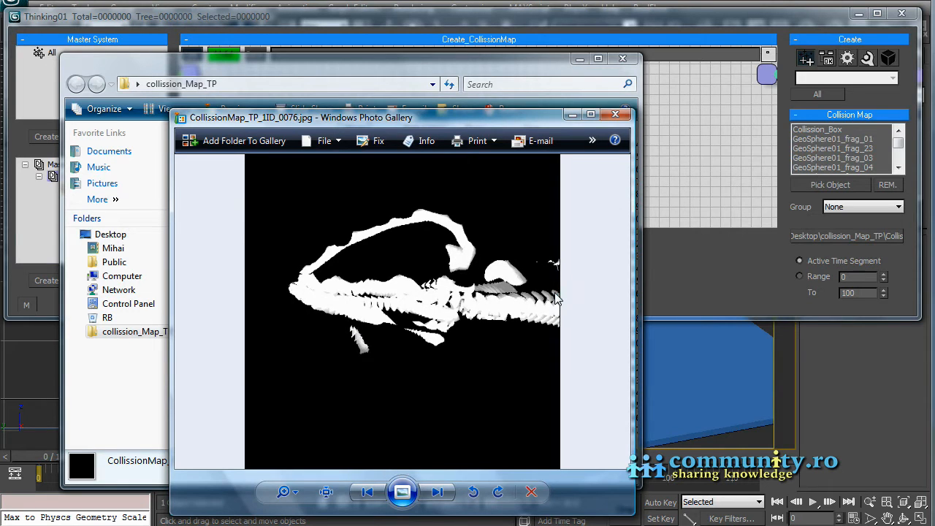
click(436, 491)
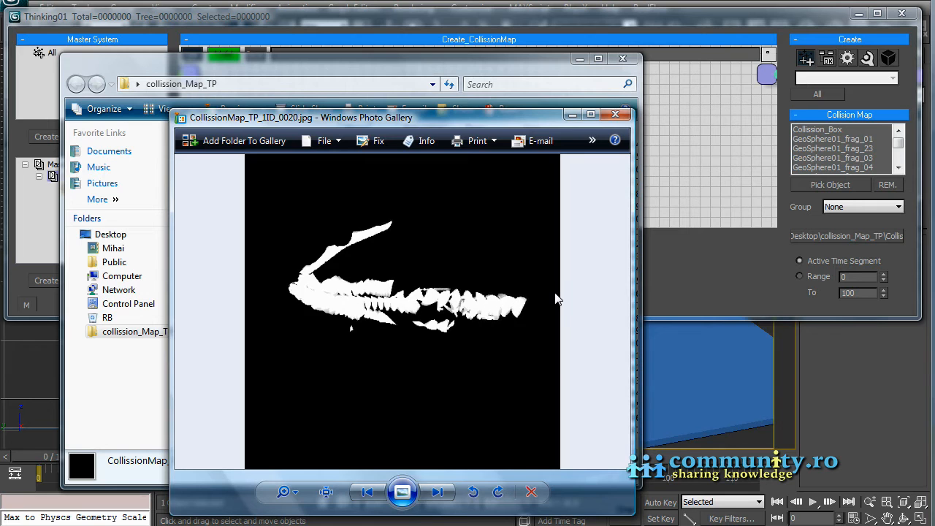
click(437, 492)
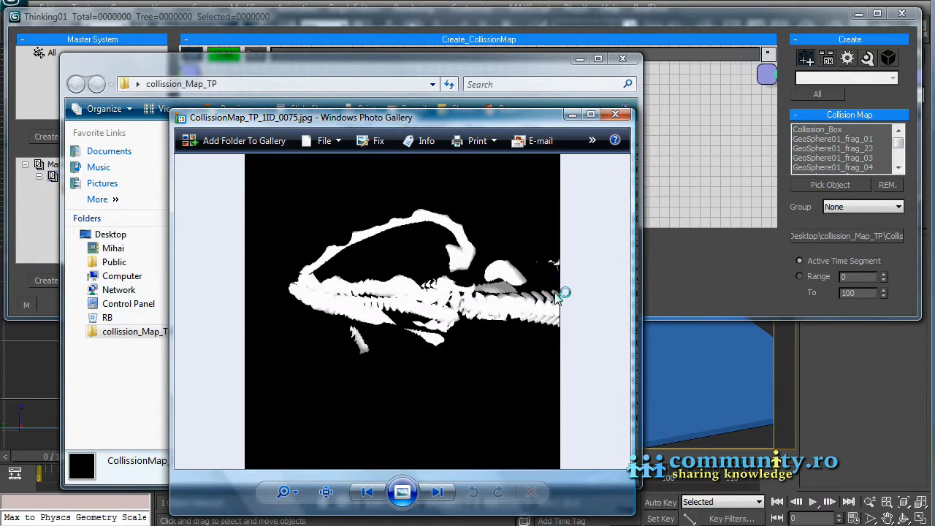
click(437, 492)
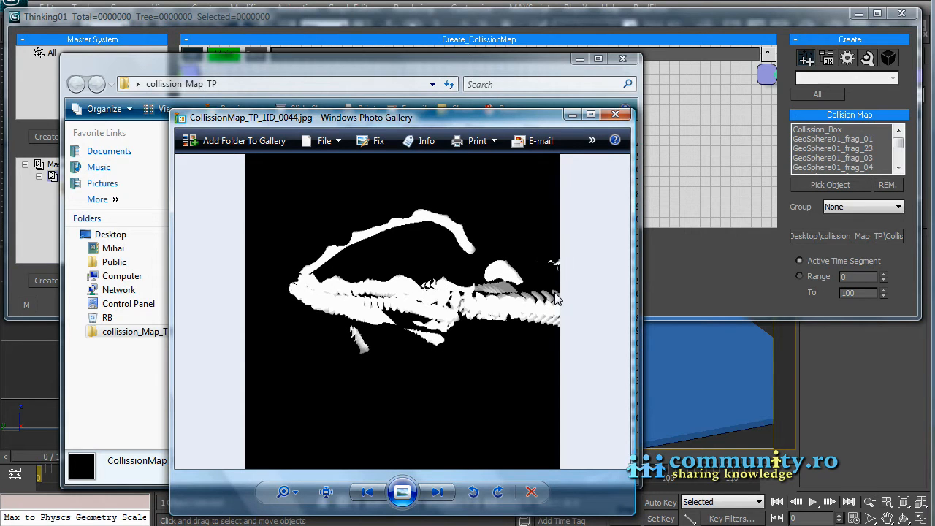
click(437, 492)
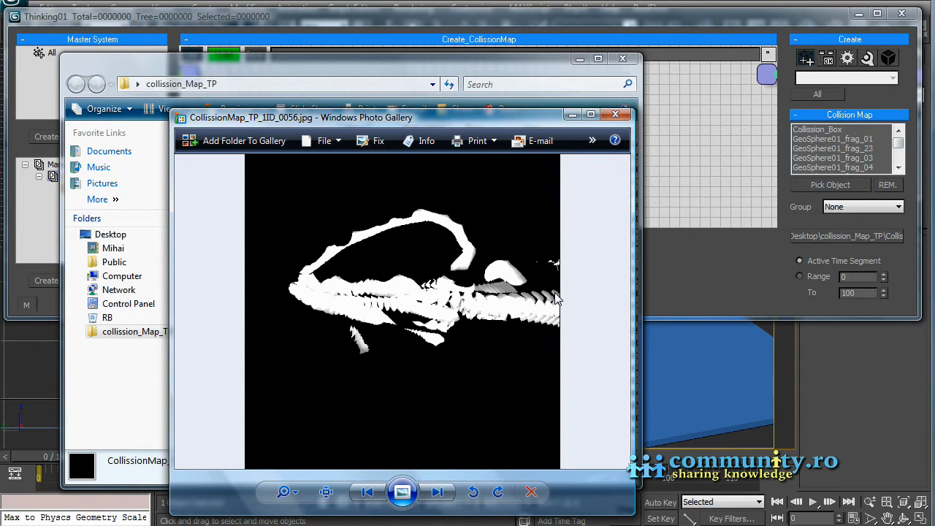
click(437, 492)
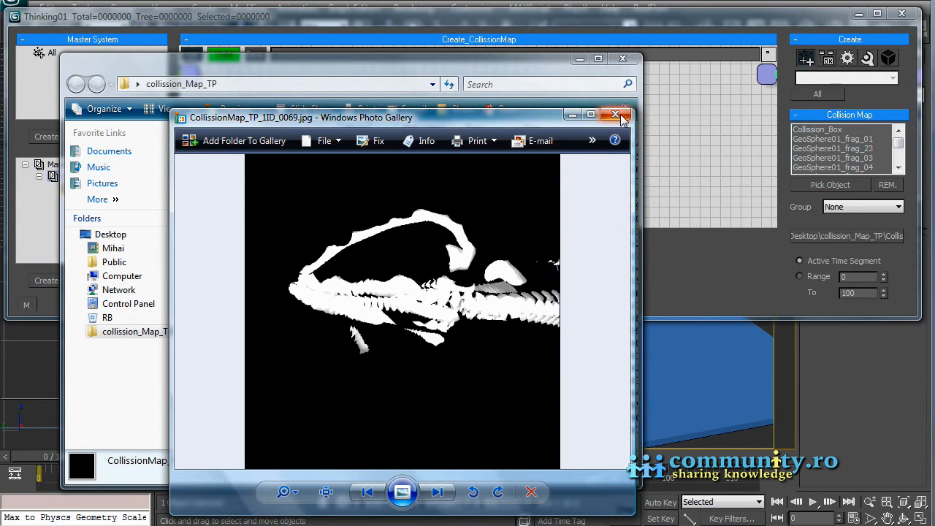
click(617, 115)
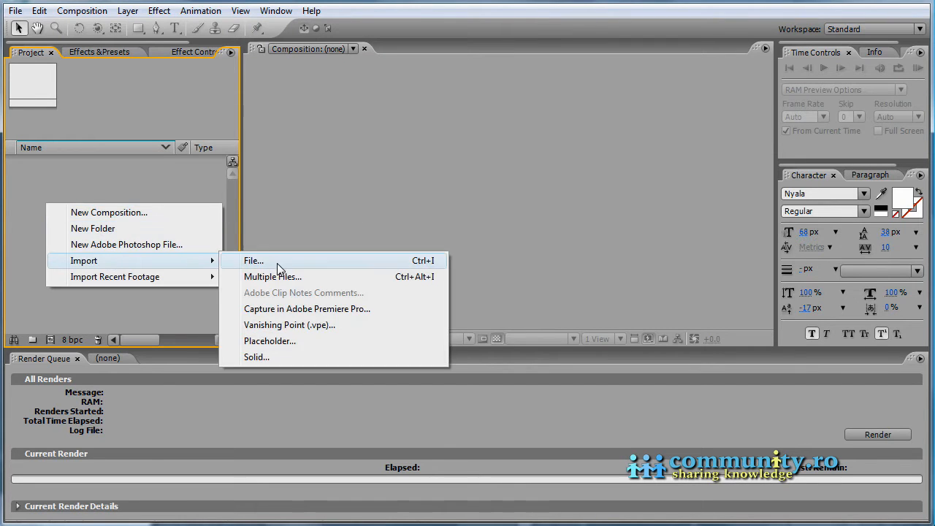
Import the collision map JPEG sequence into a 512×512 CollissionMap_TP_1ID composition
click(254, 260)
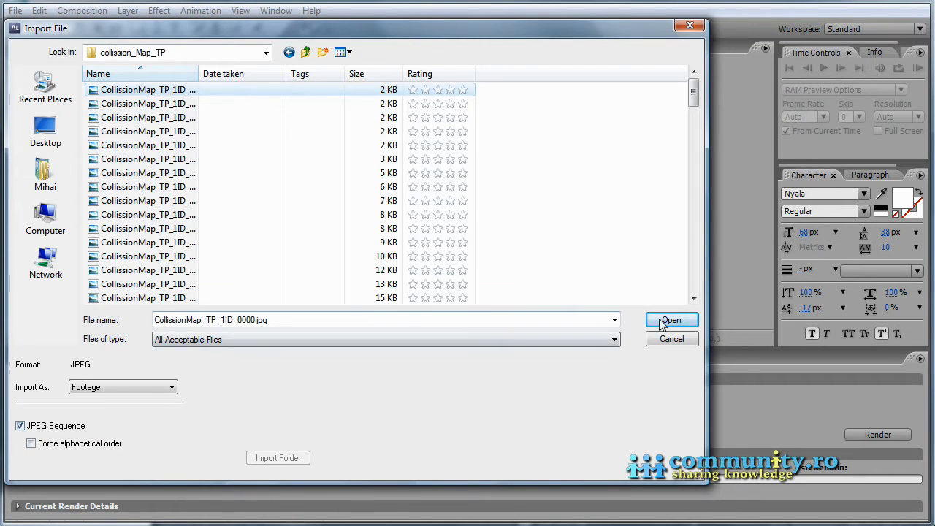
click(671, 320)
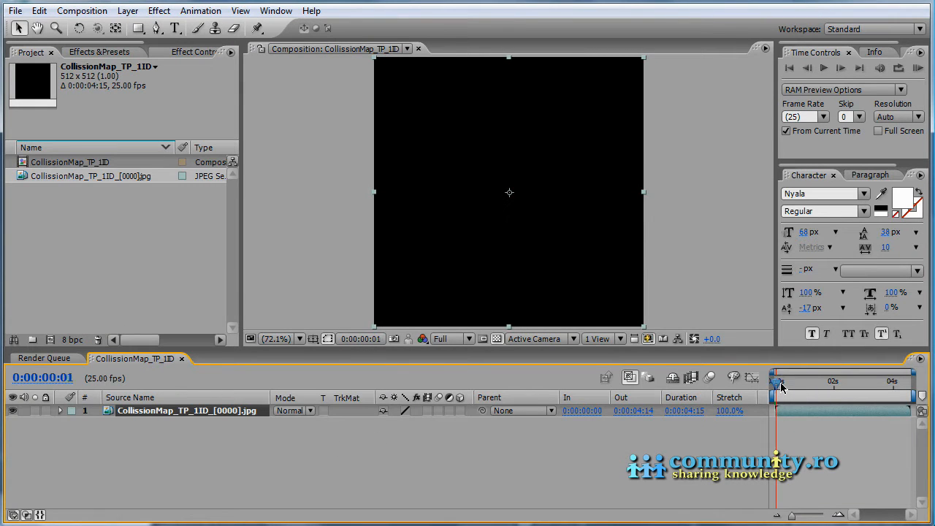
drag(780, 388, 802, 381)
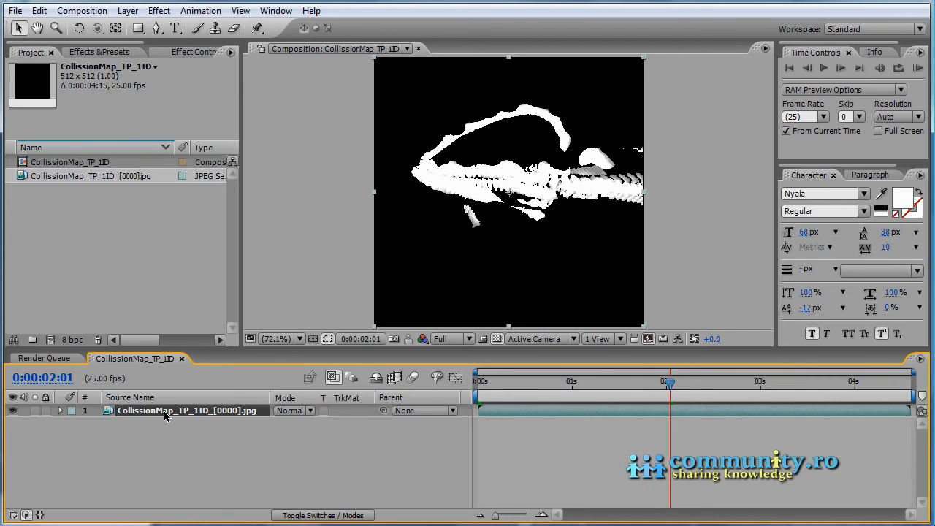
Apply Gaussian Blur from Blur & Sharpen to the collision map layer, blurriness 9
click(103, 52)
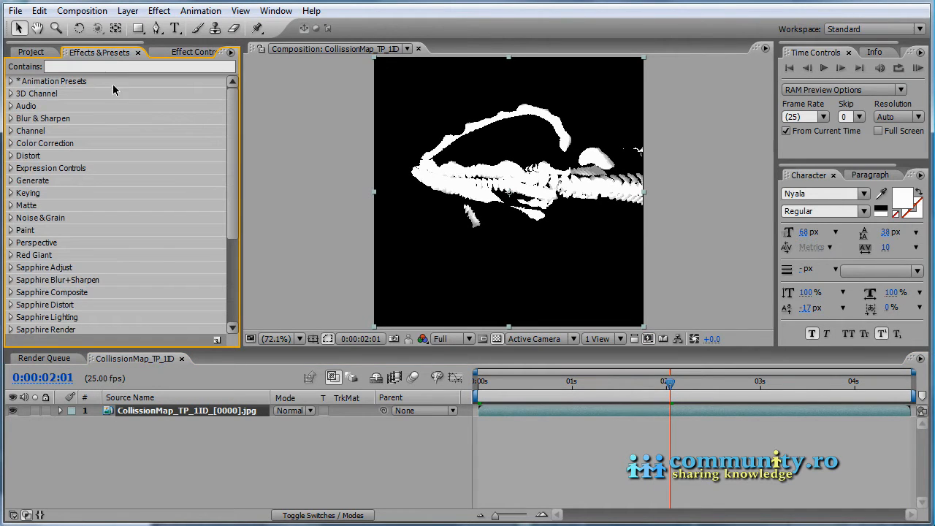
mouse_move(9, 118)
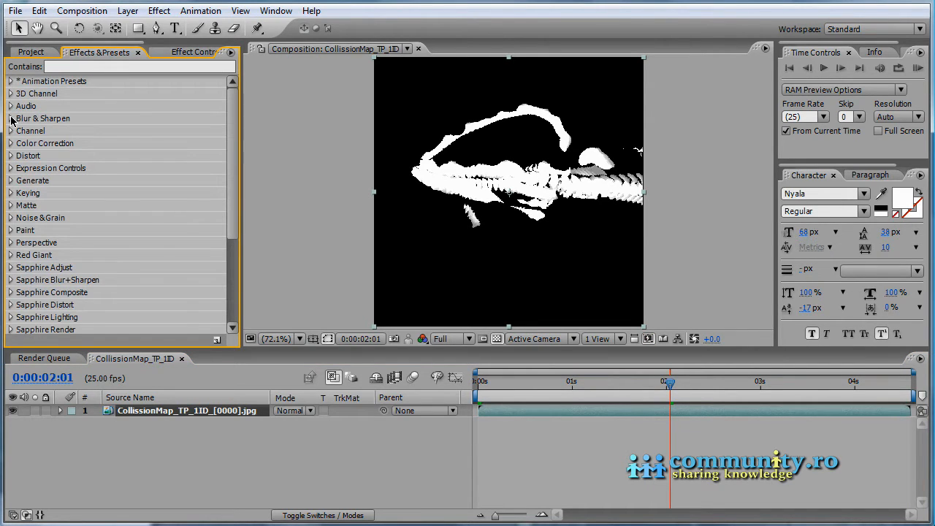
click(10, 118)
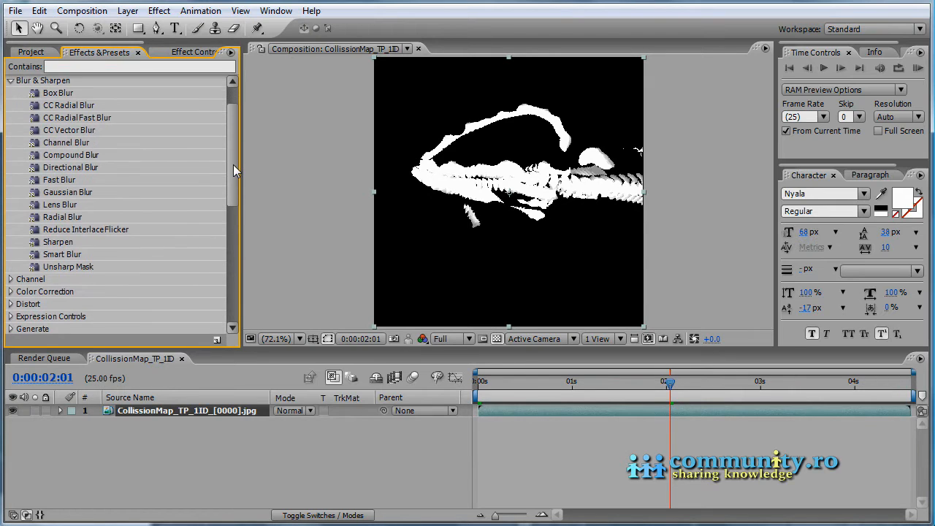
click(67, 192)
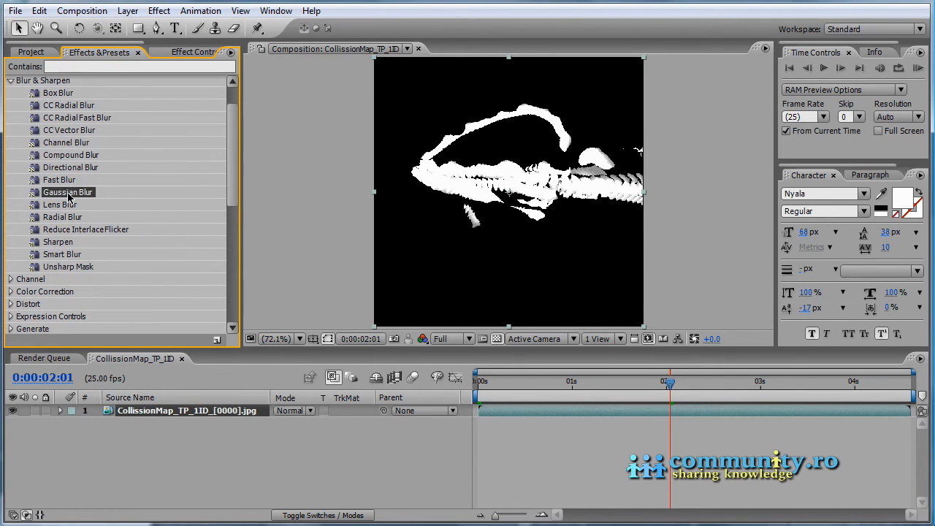
double_click(67, 191)
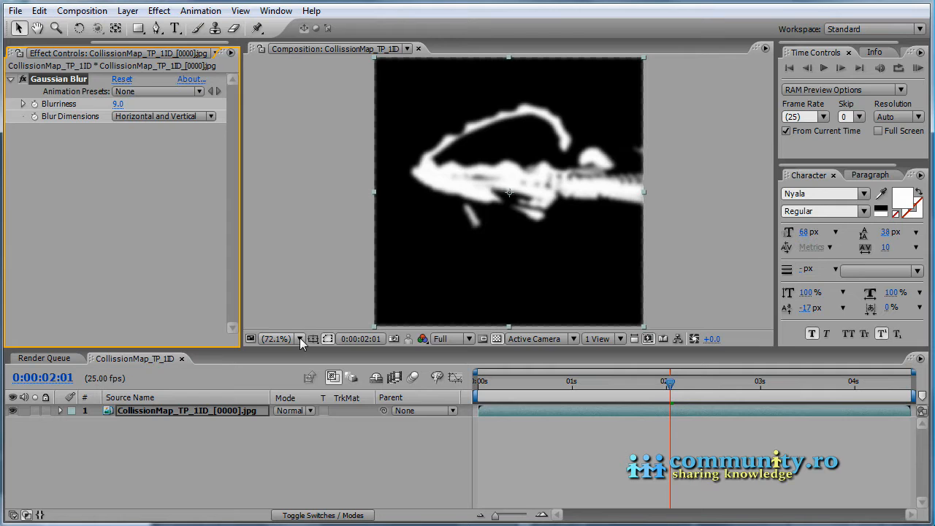
View the composition at 100% magnification and scrub back to an earlier frame
click(300, 338)
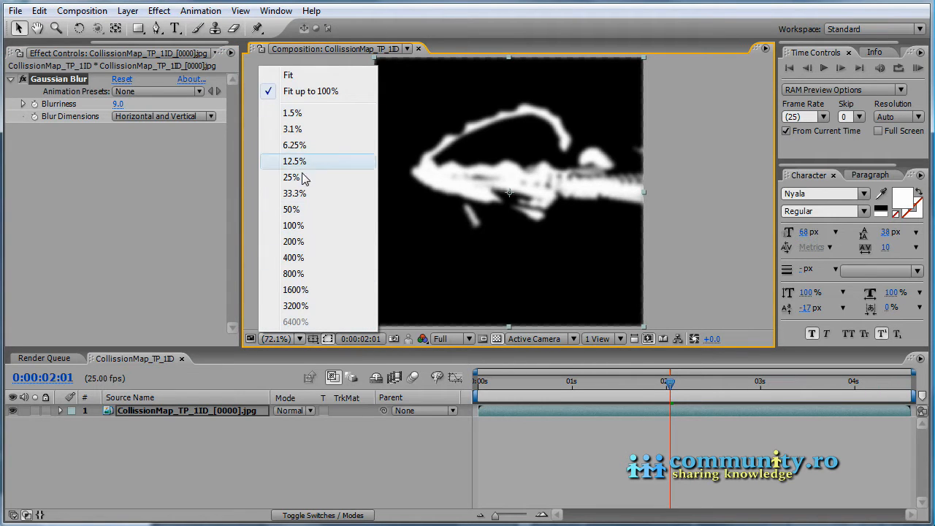
click(293, 225)
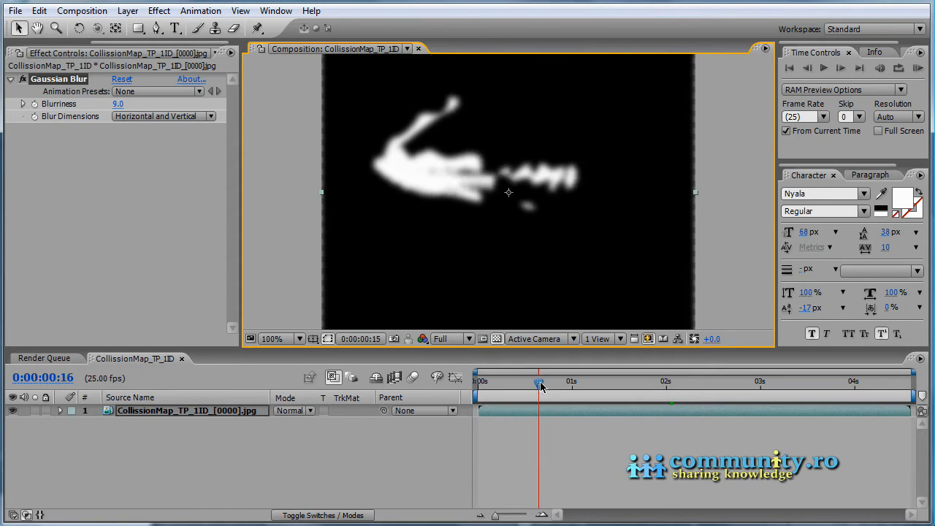
drag(541, 384, 797, 384)
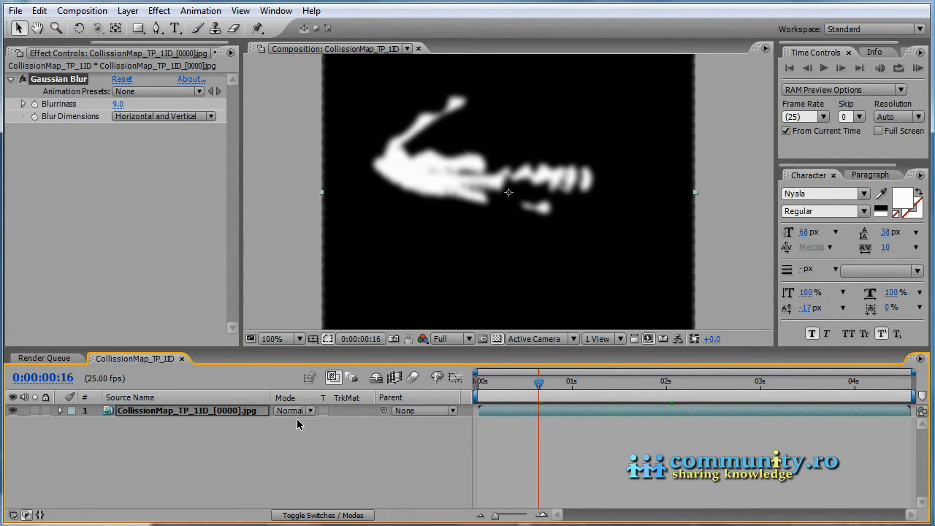
Add a new black solid layer, Black Solid 1, to the composition
right_click(300, 425)
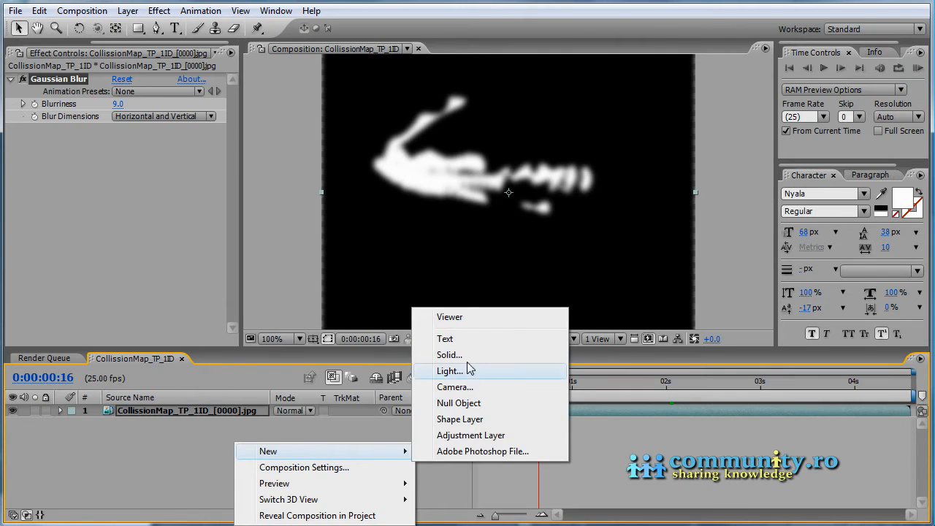
click(448, 354)
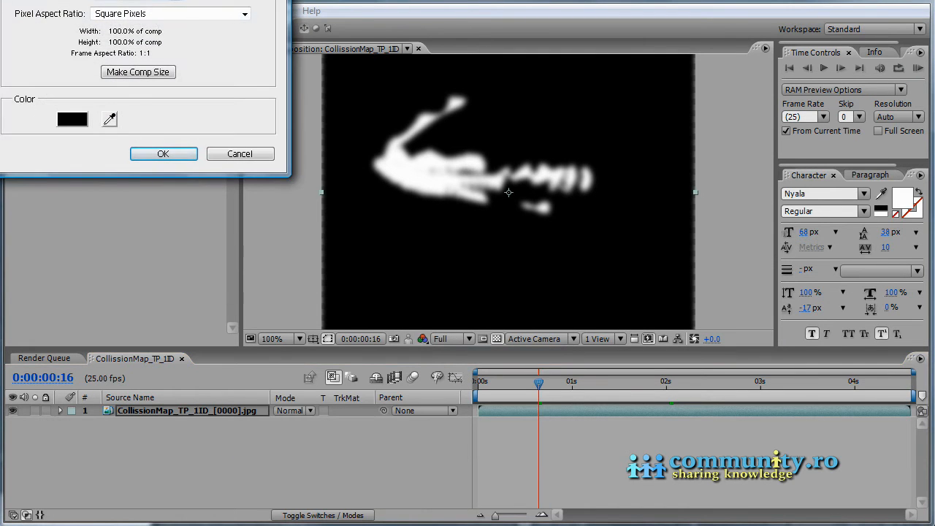
click(162, 153)
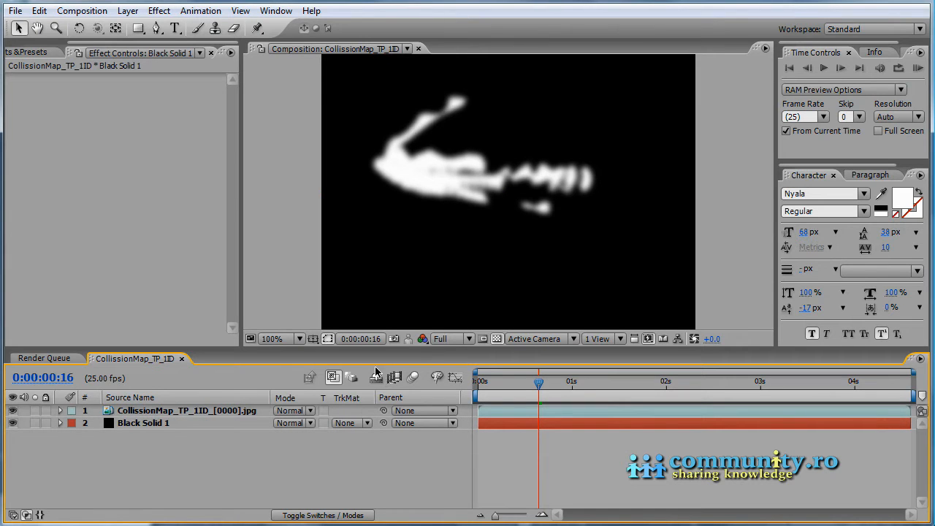
click(175, 410)
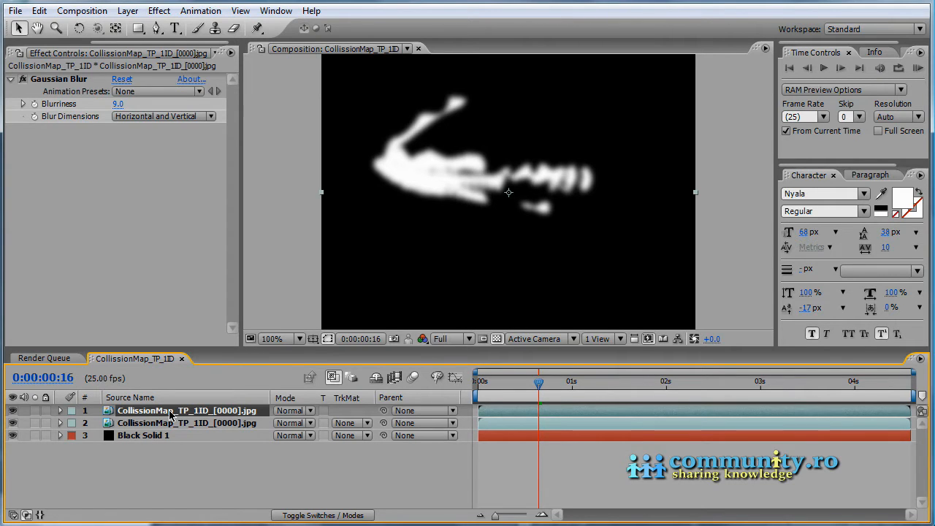
mouse_move(116, 134)
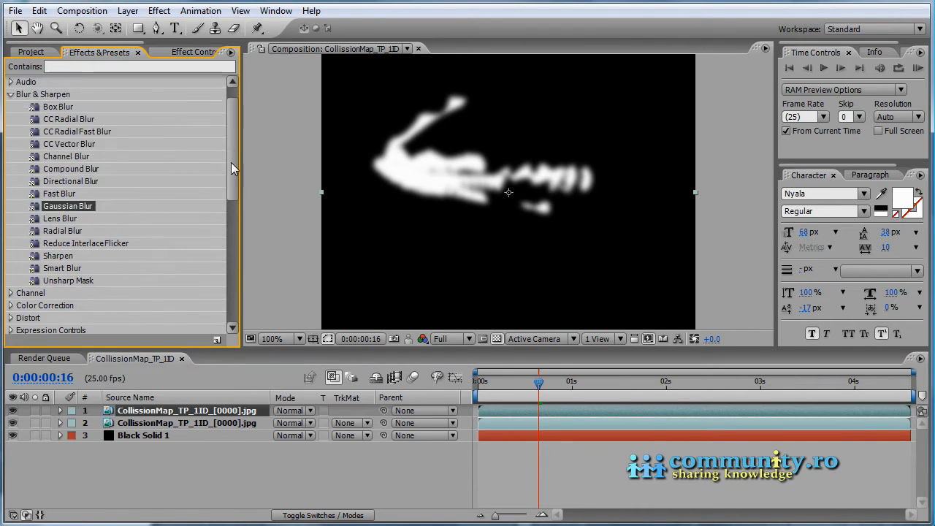
Invert the top collision map layer with Levels by swapping Output Black and White
scroll(down, 3)
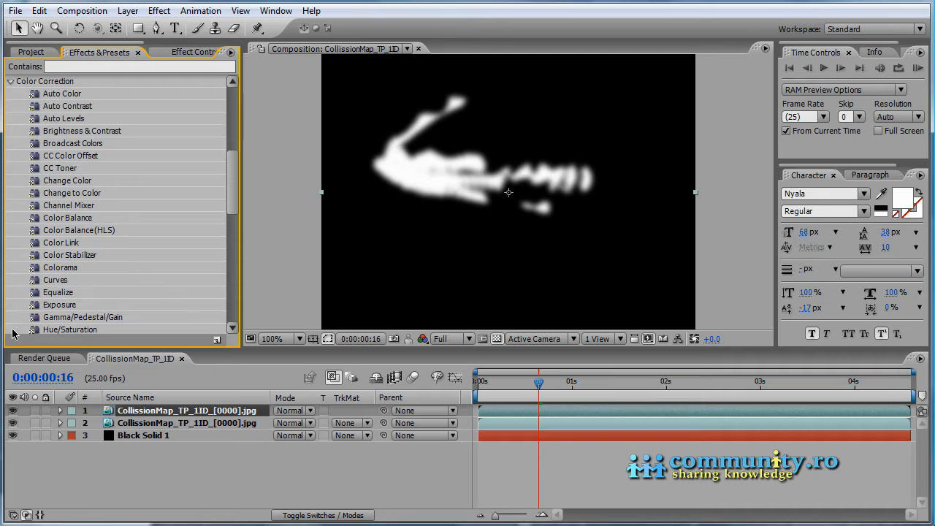
scroll(down, 3)
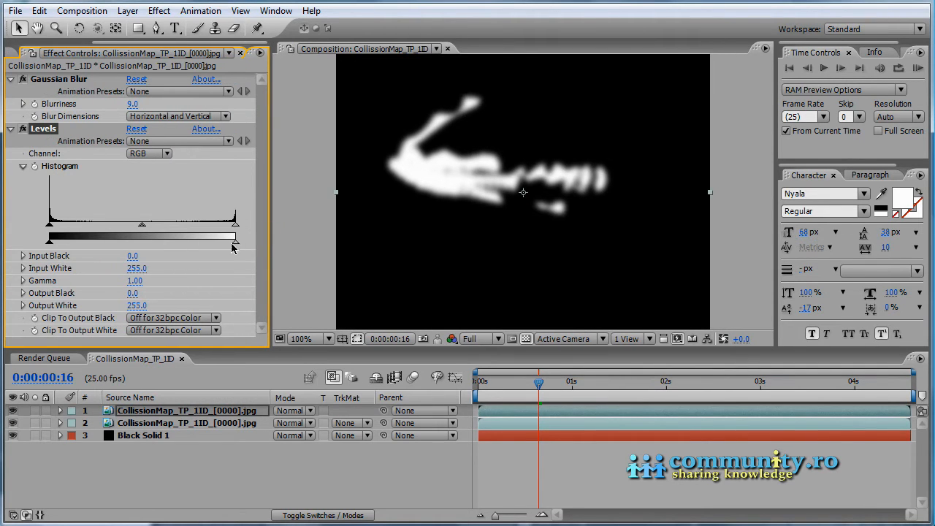
drag(234, 240, 72, 240)
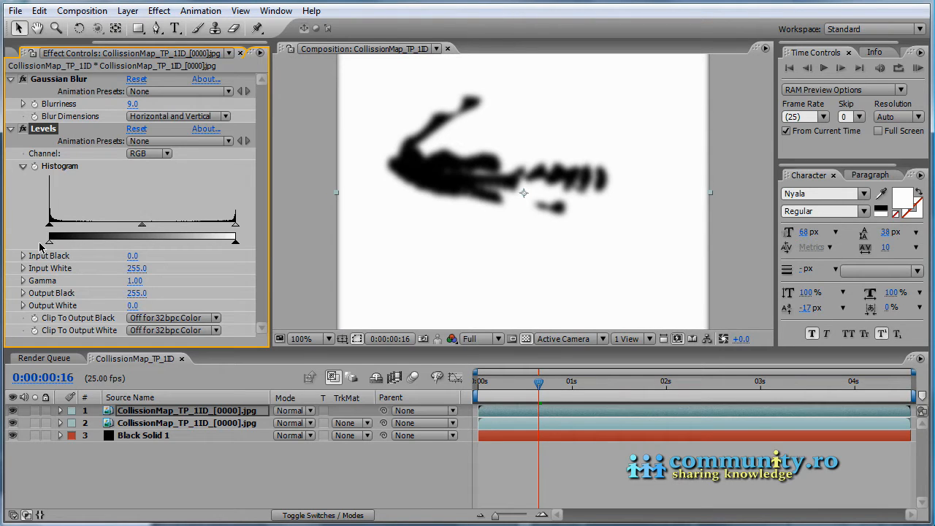
mouse_move(84, 247)
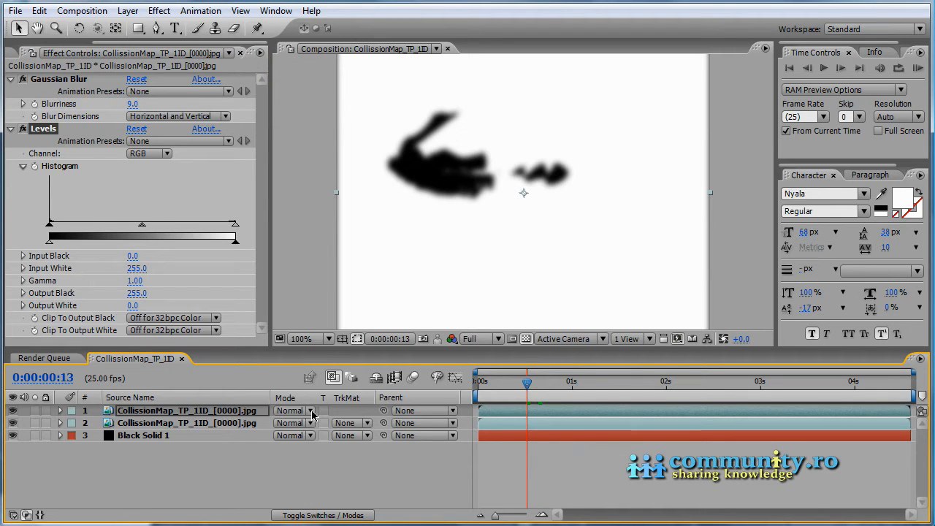
Blend the top layer with Linear Burn and scrub to about two seconds to check
click(310, 410)
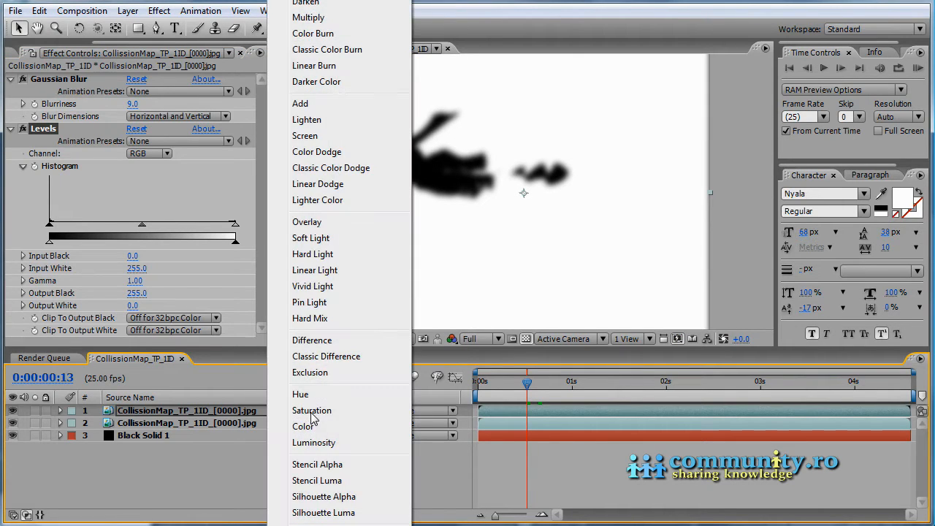
mouse_move(334, 81)
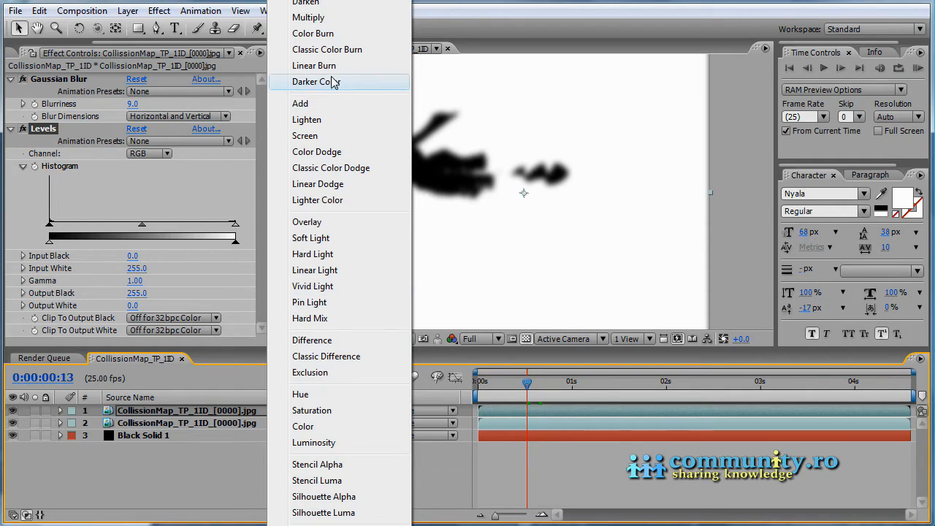
mouse_move(336, 65)
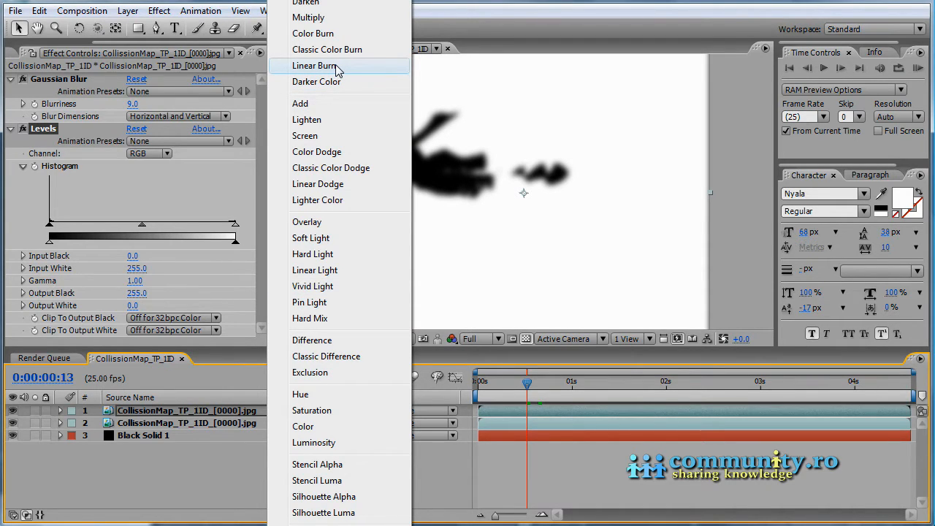
click(315, 65)
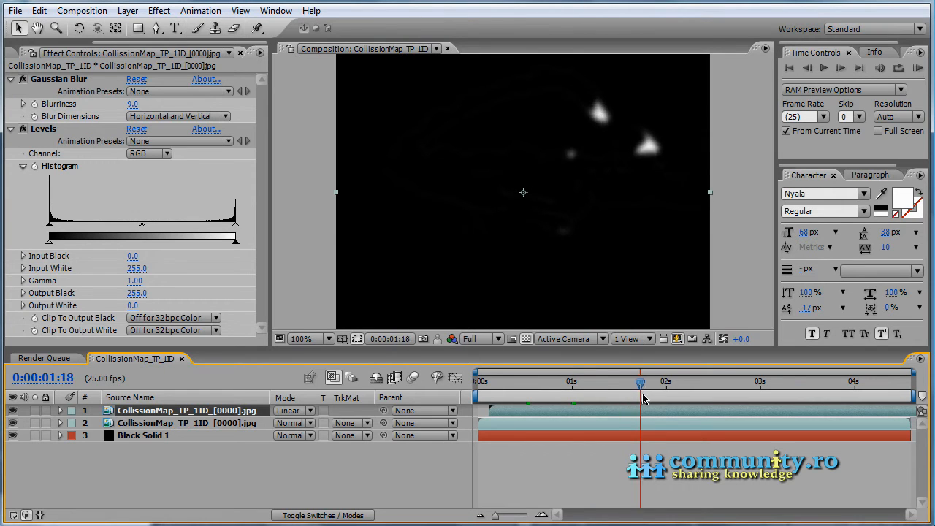
drag(641, 380, 738, 381)
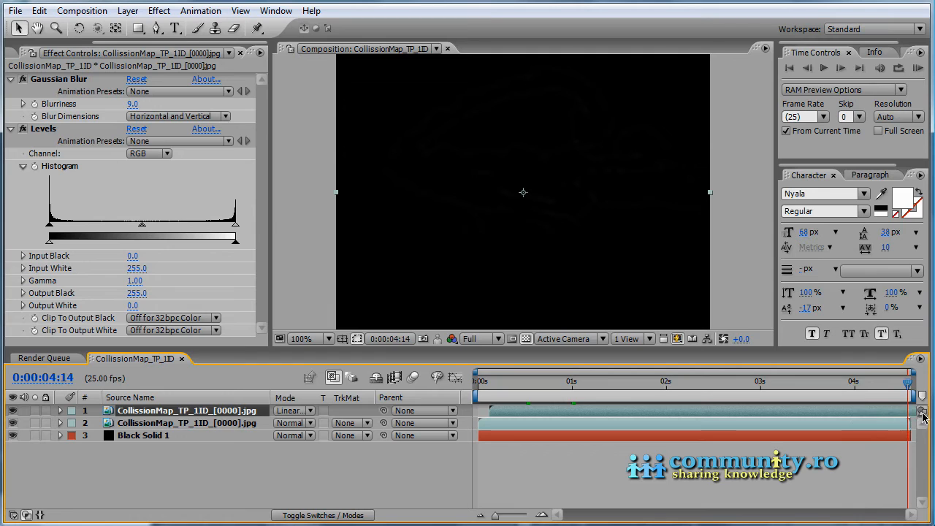
click(735, 381)
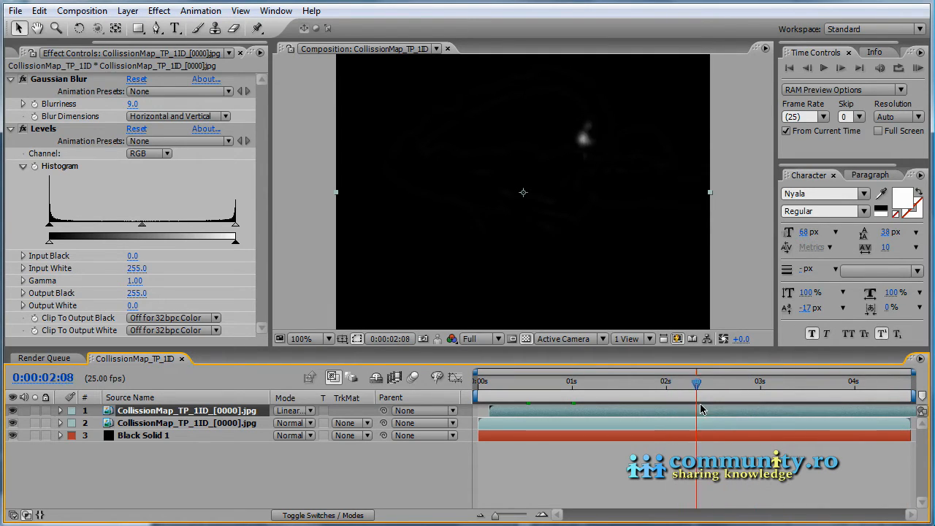
drag(696, 381, 703, 382)
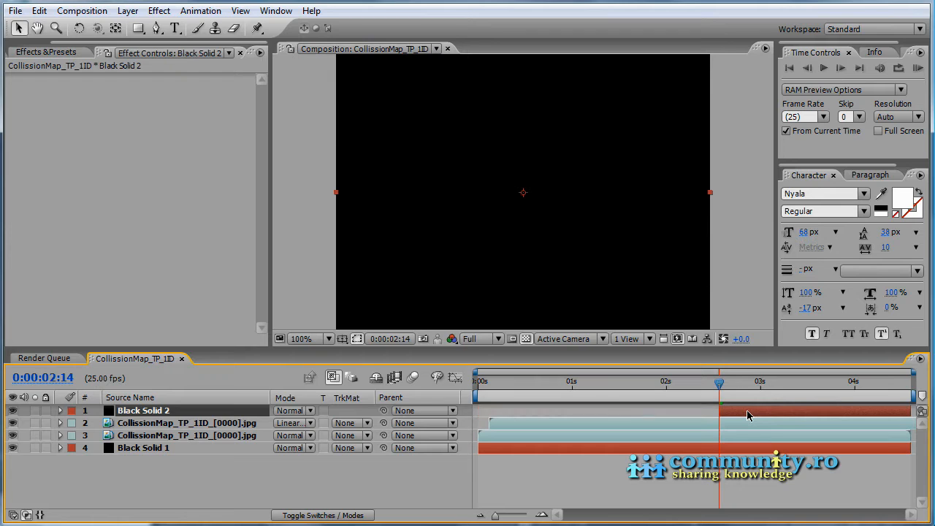
Start the second black solid around 2:14 and add the composition to the render queue
click(764, 382)
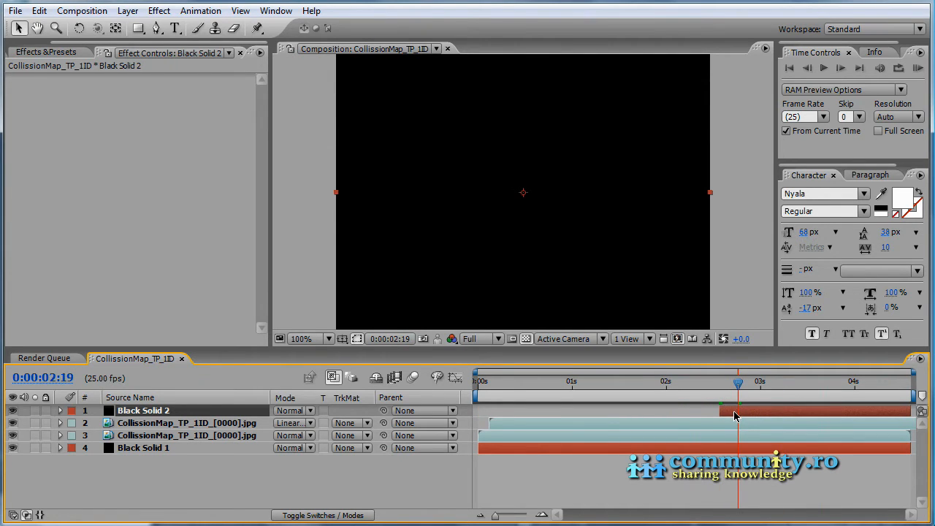
click(78, 412)
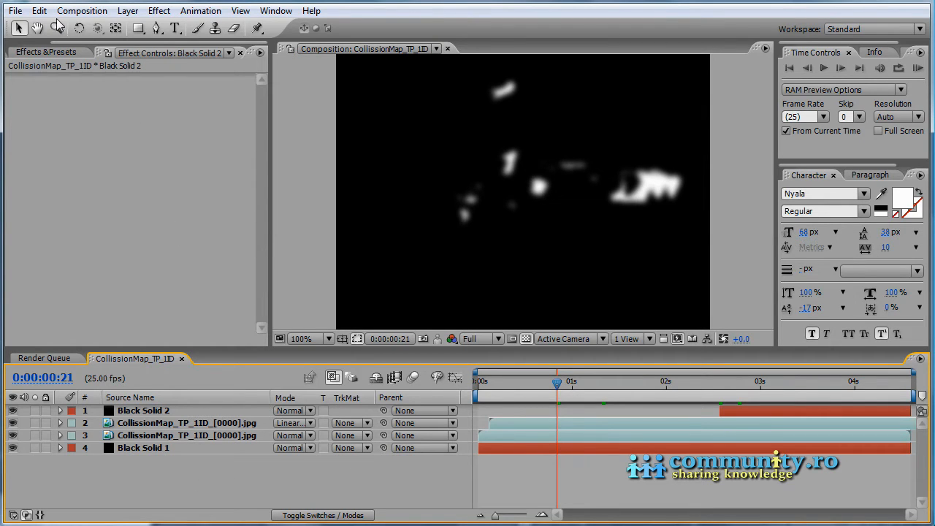
click(85, 10)
text(Collission_map_)
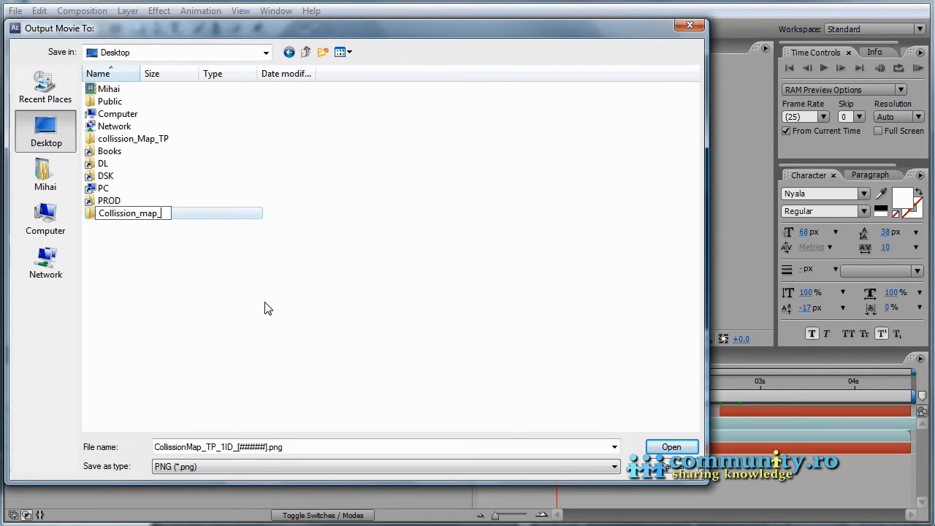
Render the composition as a JPEG Sequence into a new desktop folder, dismissing the alpha warning
click(672, 447)
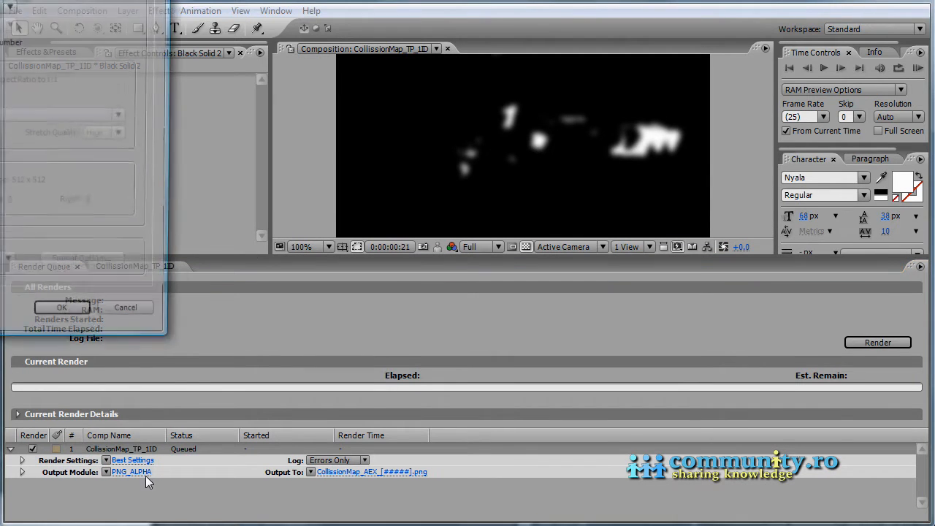
click(131, 481)
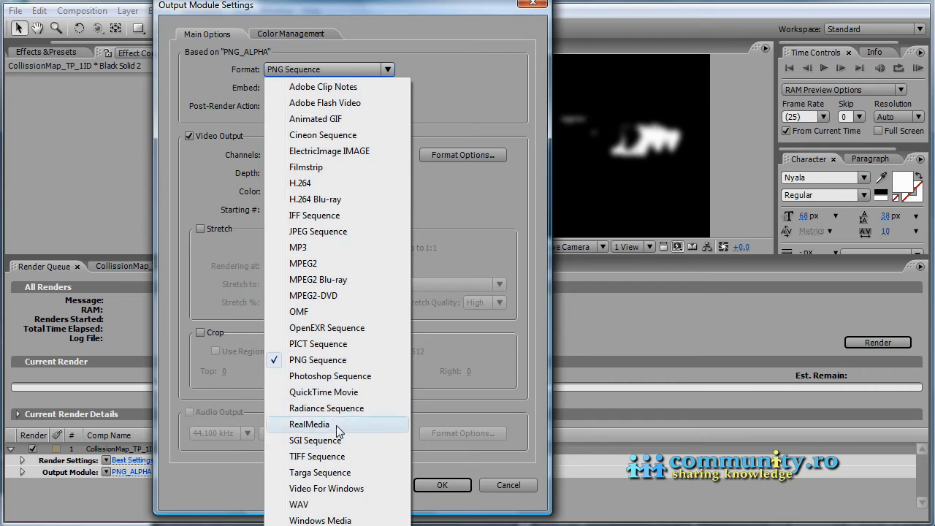
mouse_move(335, 259)
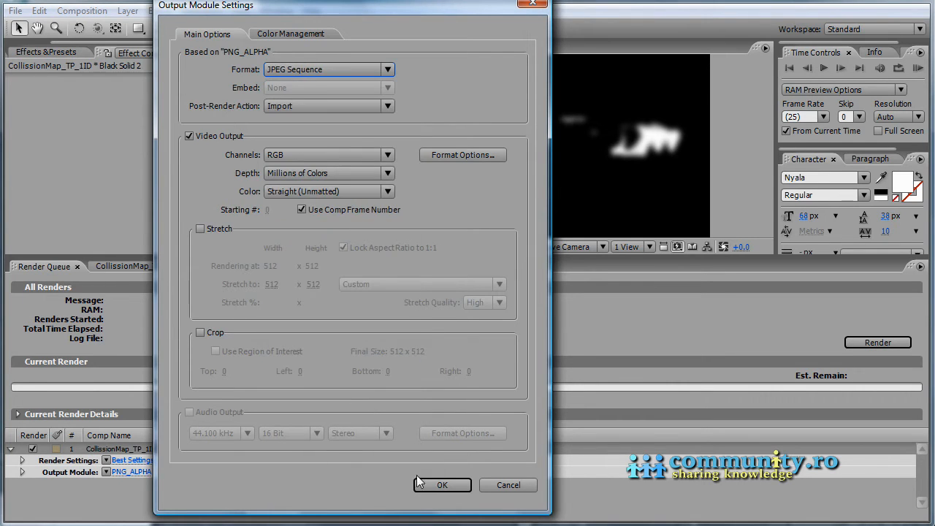
click(445, 485)
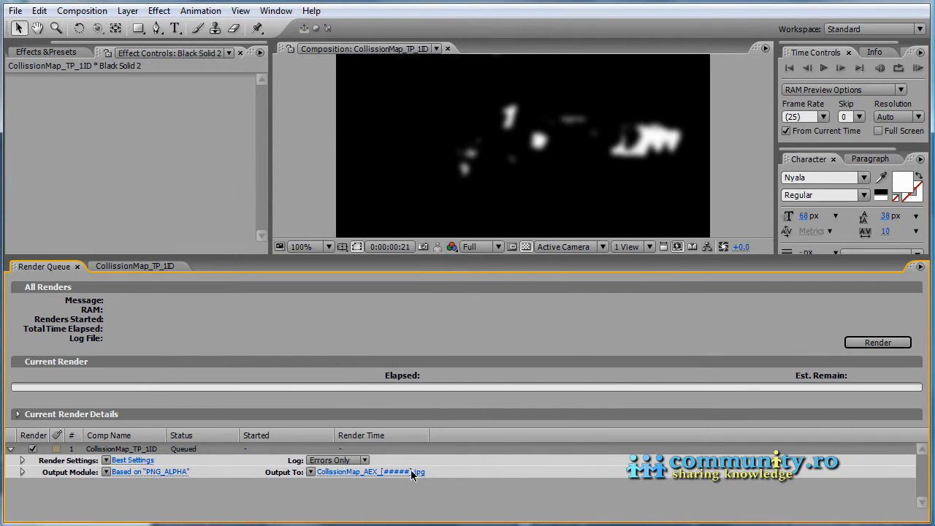
click(878, 342)
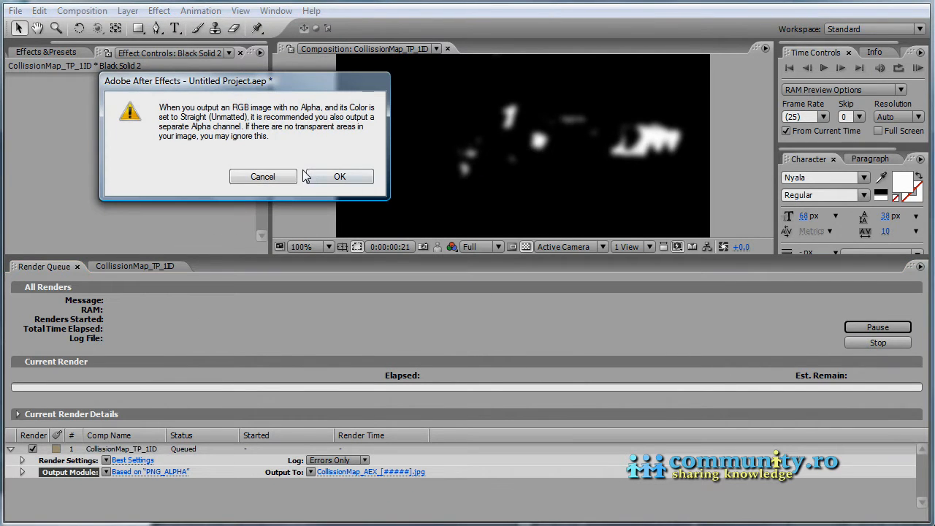
click(339, 176)
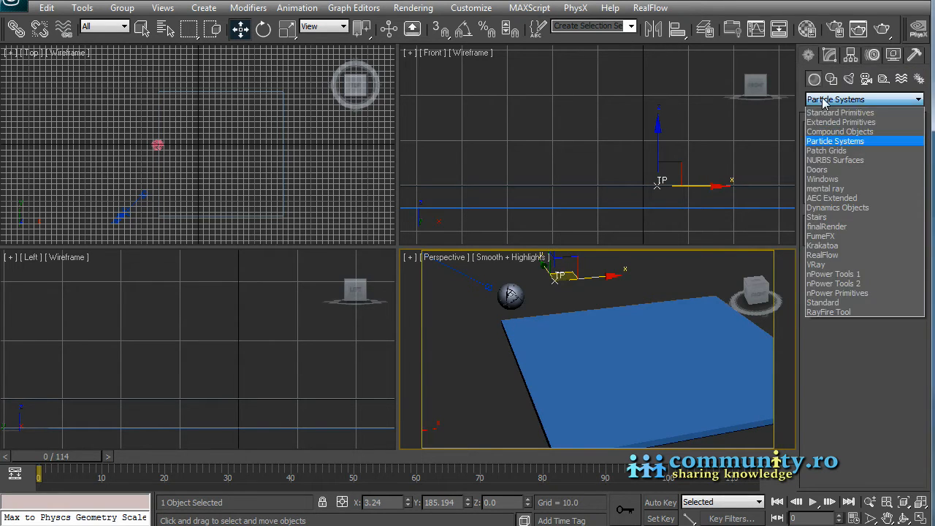
Create a 20-segment plane named Emitter_Plane (222.31 × 217.14) and hide the collision box
click(837, 112)
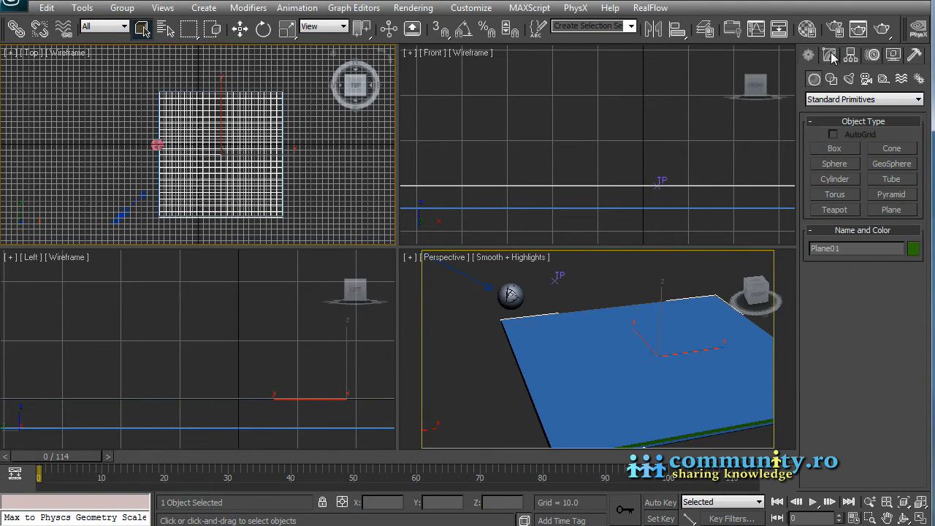
click(835, 54)
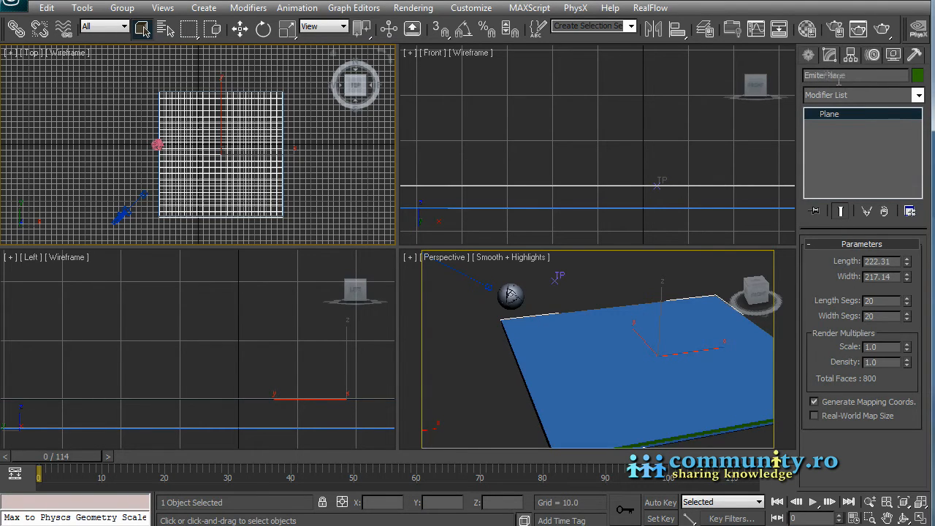
text(Emitter_Plane)
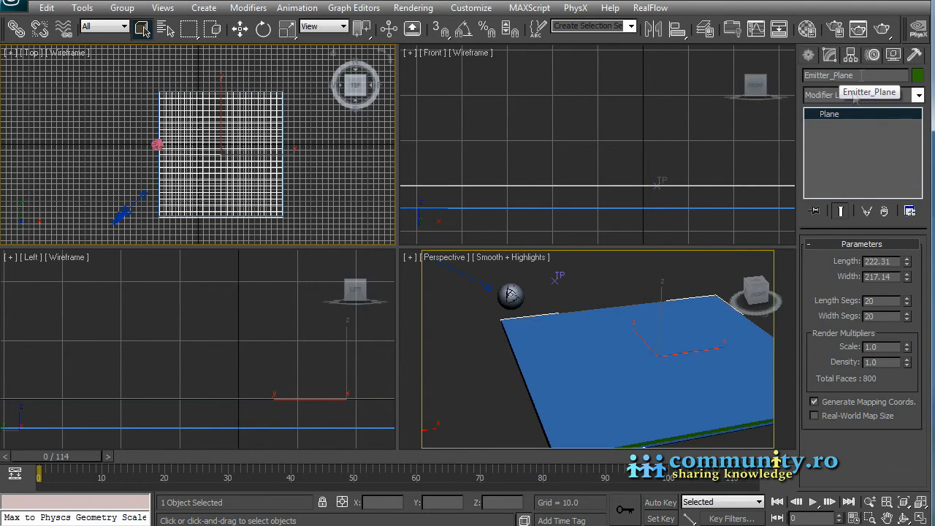
mouse_move(166, 29)
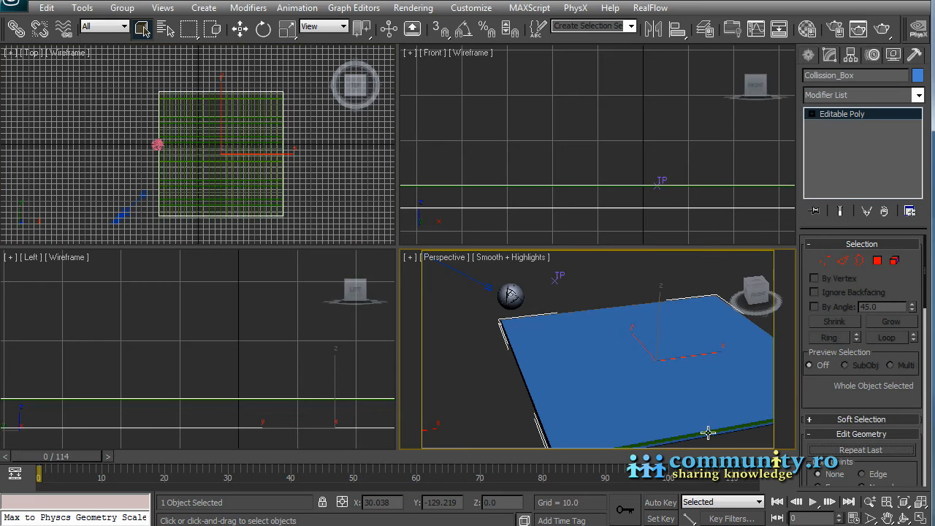
mouse_move(648, 363)
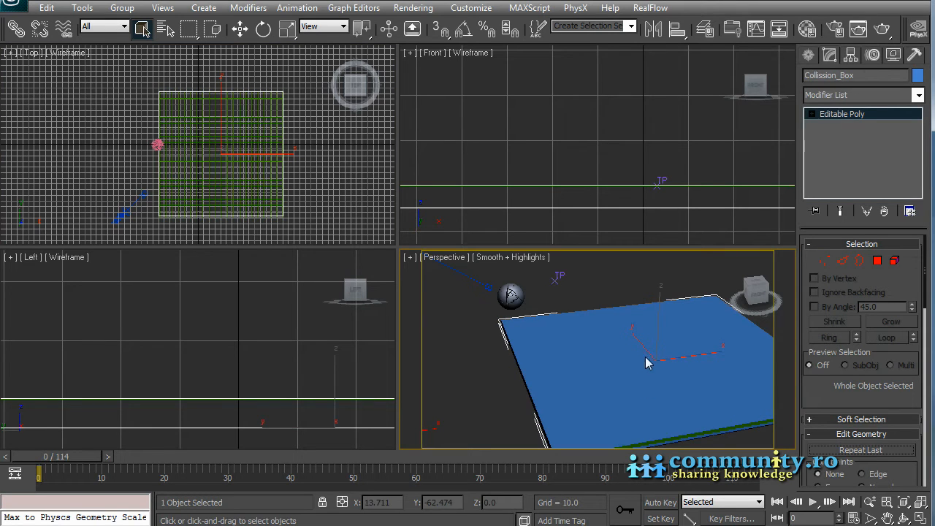
right_click(647, 363)
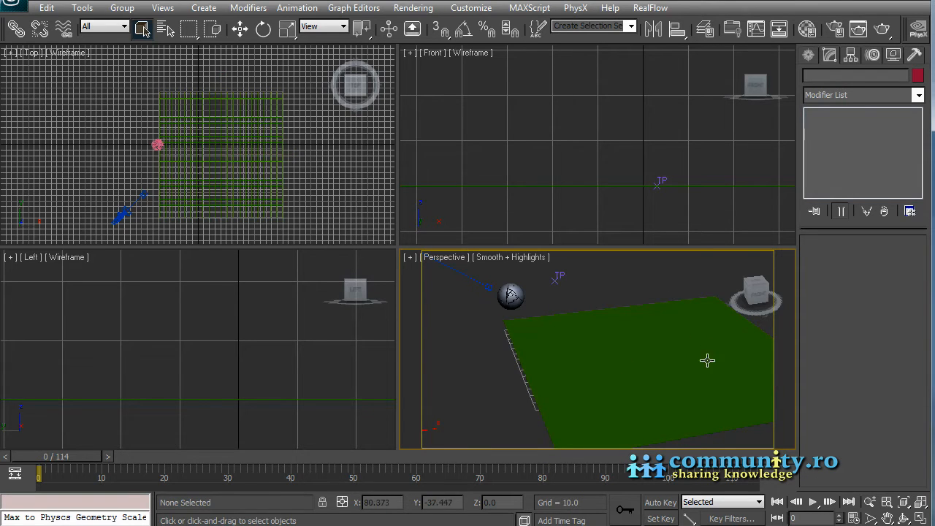
click(632, 356)
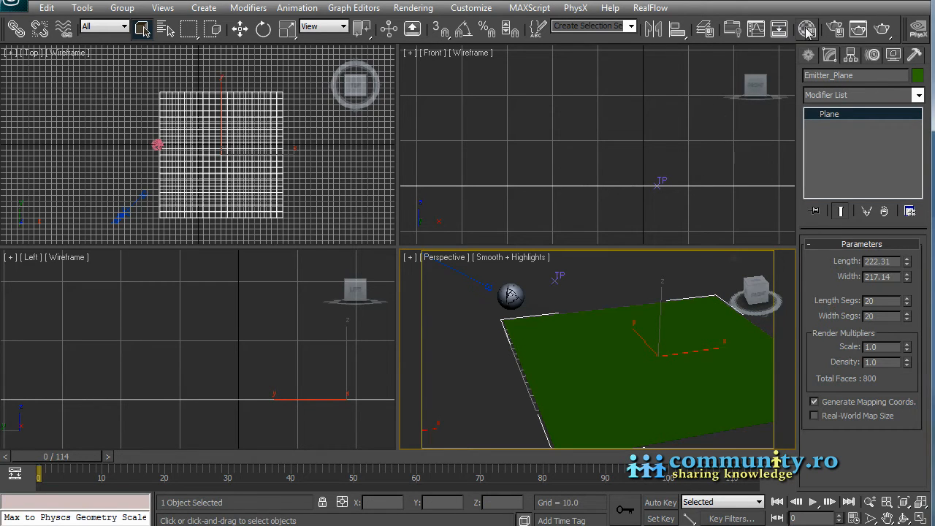
click(805, 27)
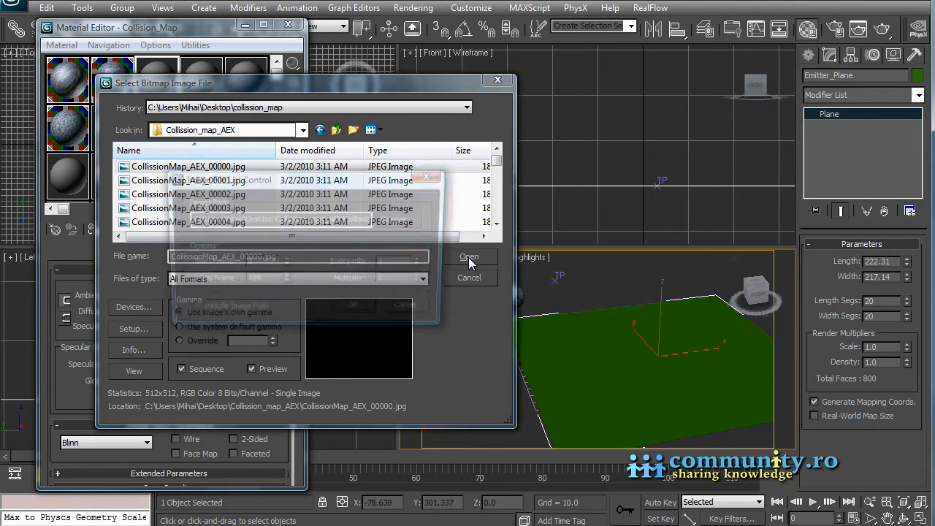
Load the CollisionMap_AEX JPEG sequence as Collision_Map's diffuse bitmap and scrub to frame 61
click(469, 257)
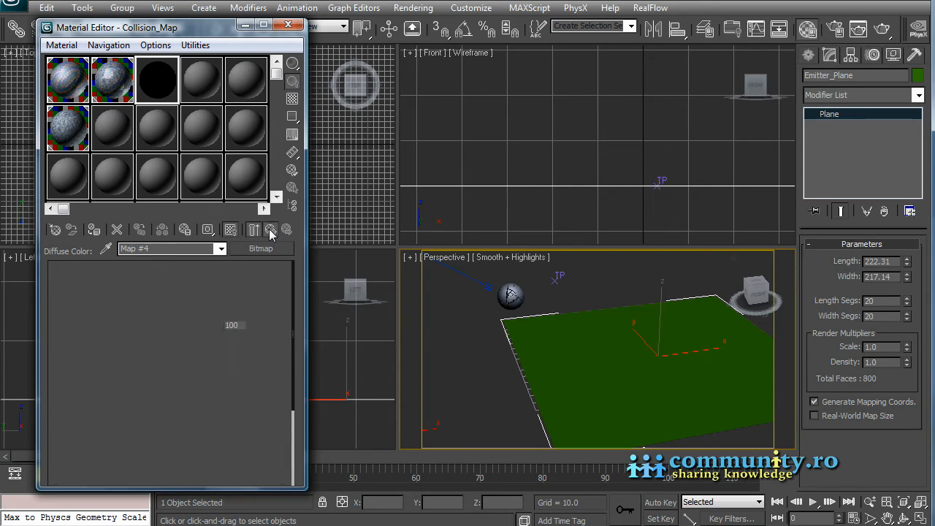
click(269, 230)
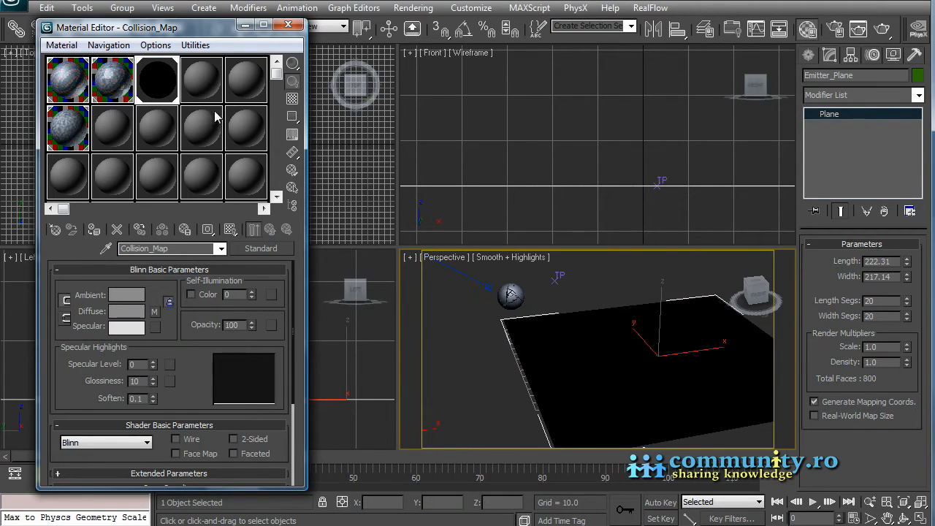
drag(139, 27, 128, 10)
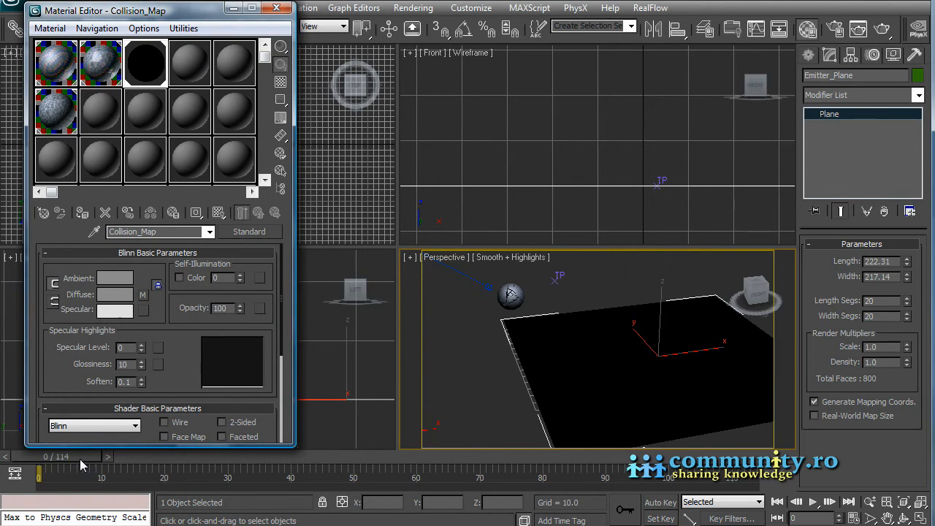
drag(41, 477, 171, 477)
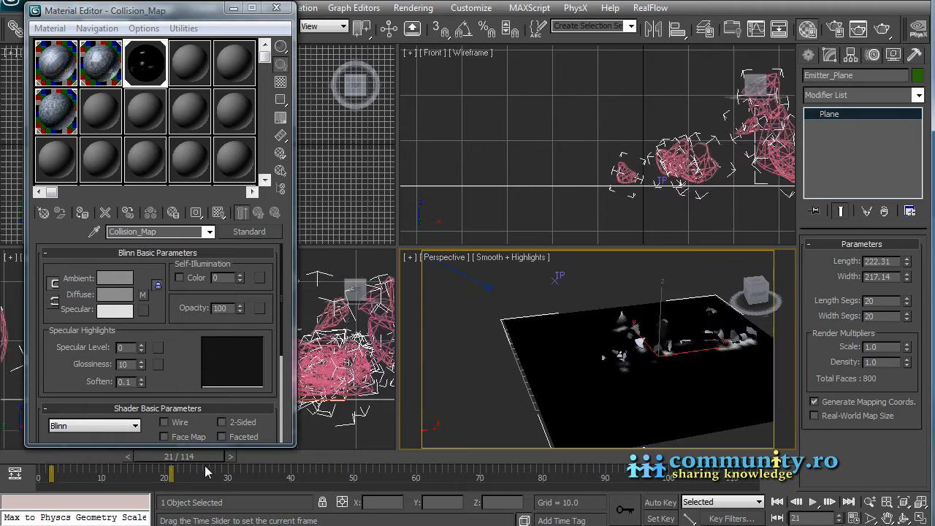
drag(172, 477, 309, 478)
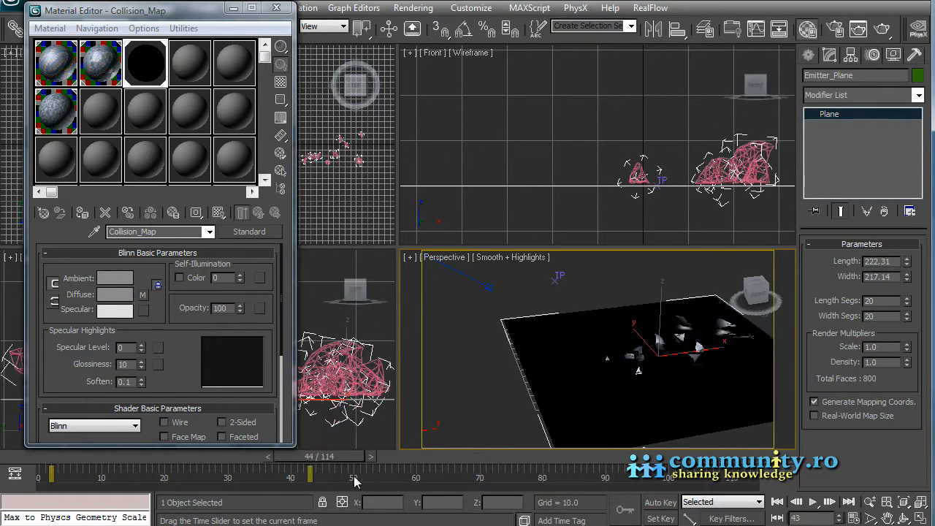
drag(309, 476, 421, 476)
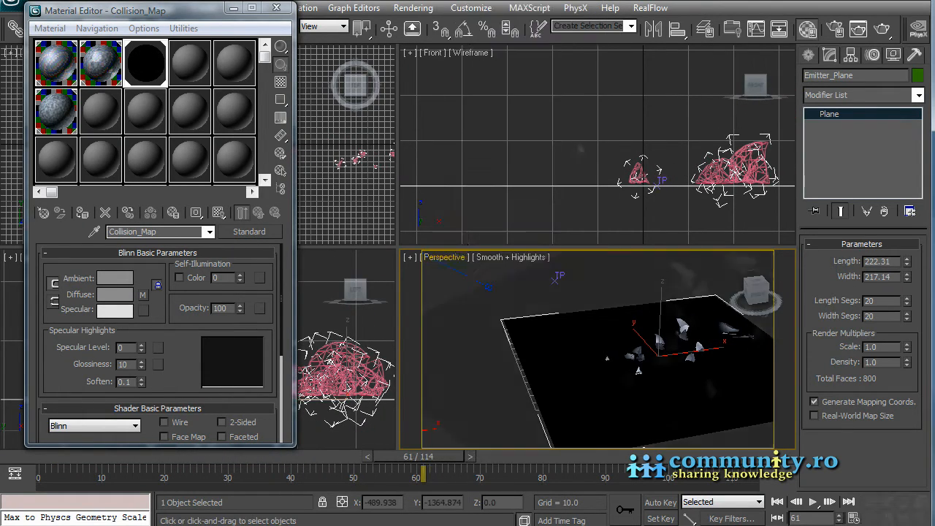
Instance the collision map into slots named Collision_Map and Collision_Map_Inverted, inverting the copy
drag(420, 477, 164, 478)
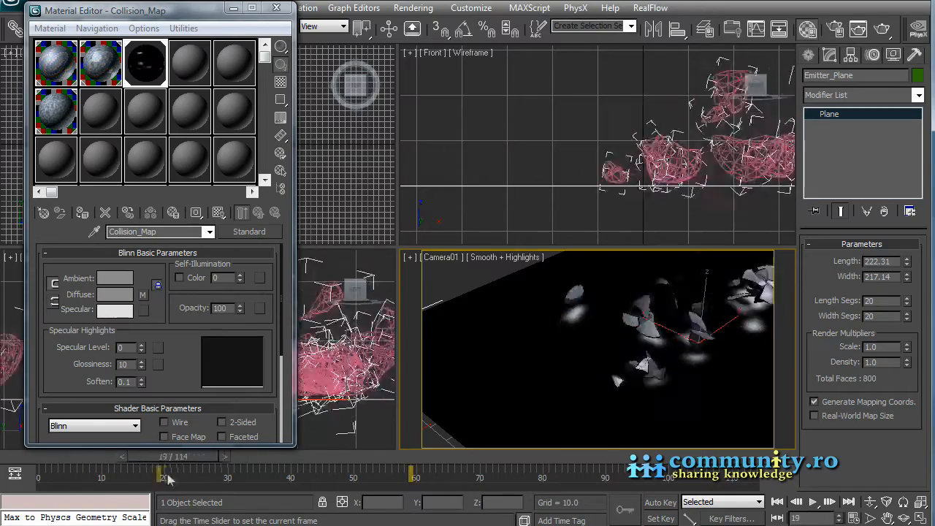
drag(162, 478, 70, 478)
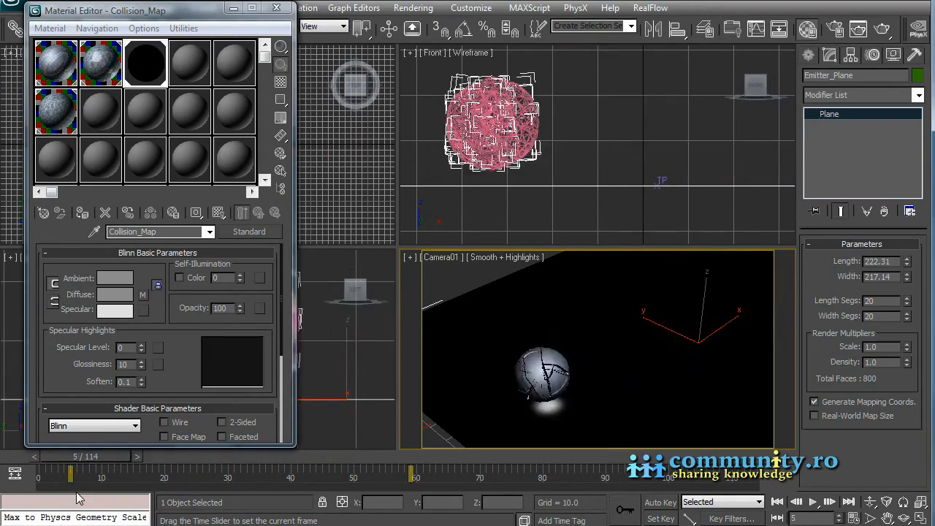
drag(69, 471, 110, 471)
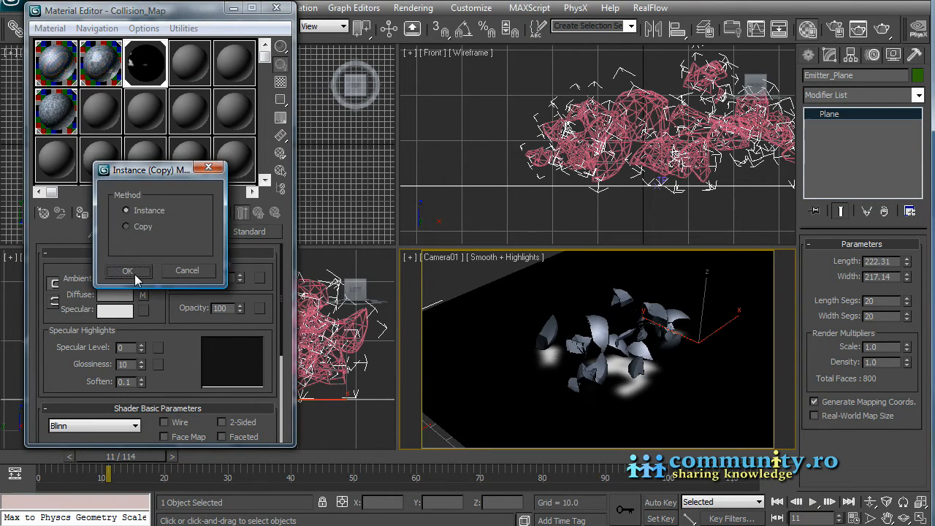
click(128, 271)
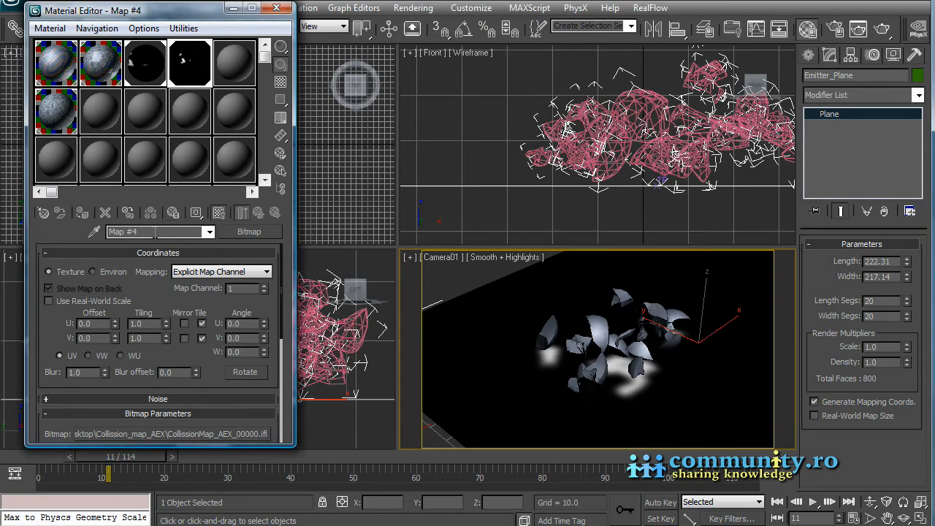
text(Collision)
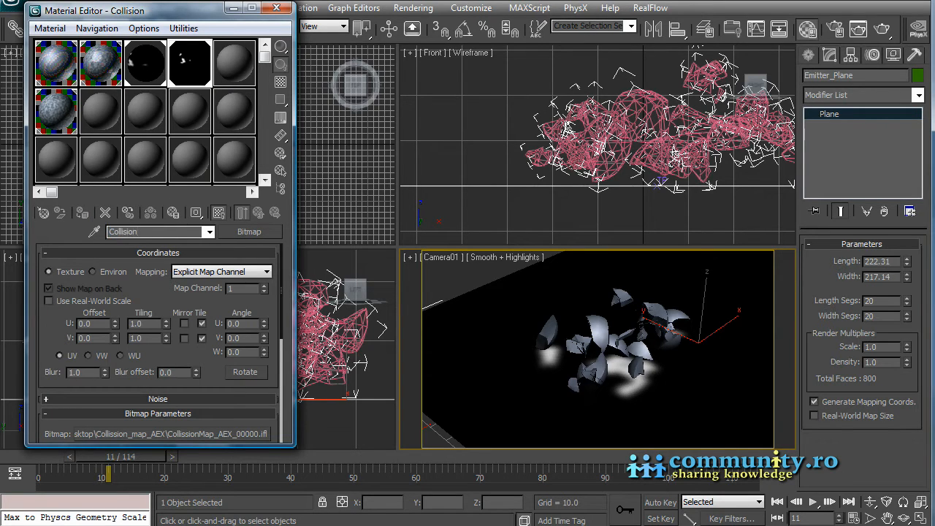
text(Collision_Map)
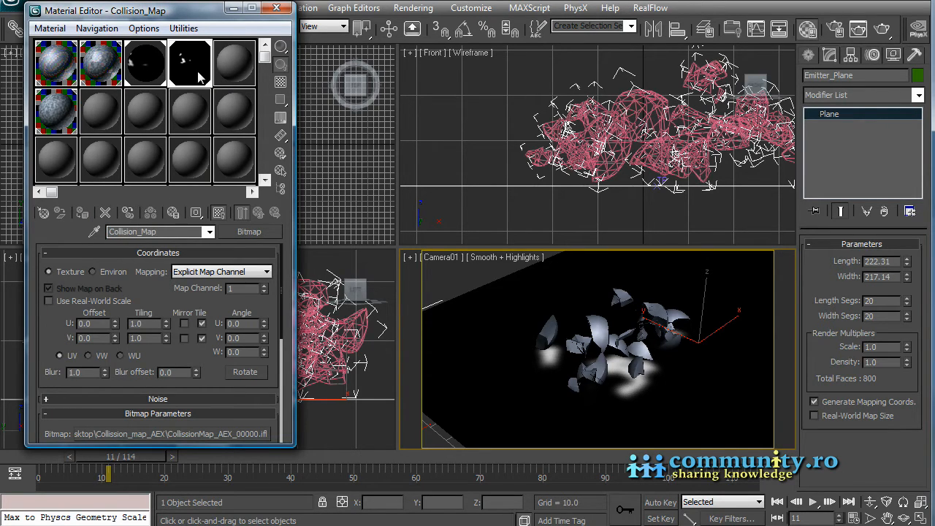
mouse_move(232, 69)
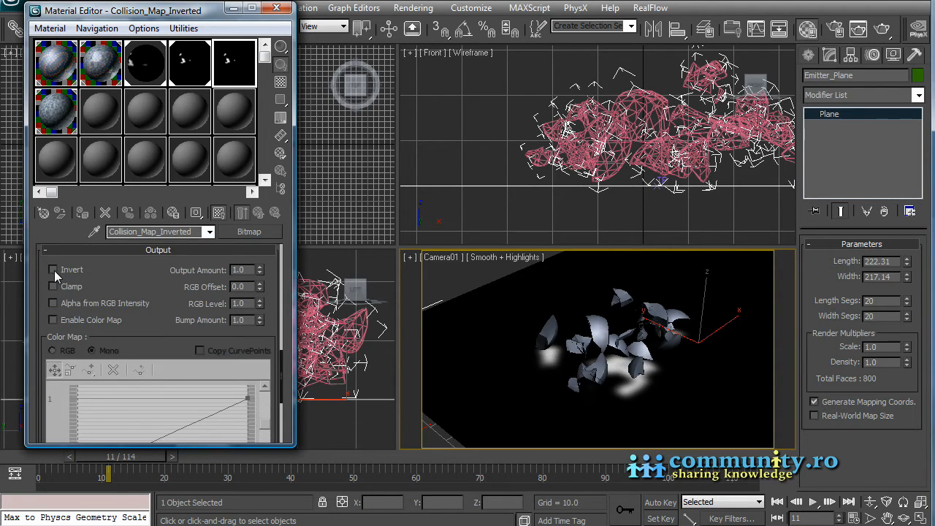
click(53, 269)
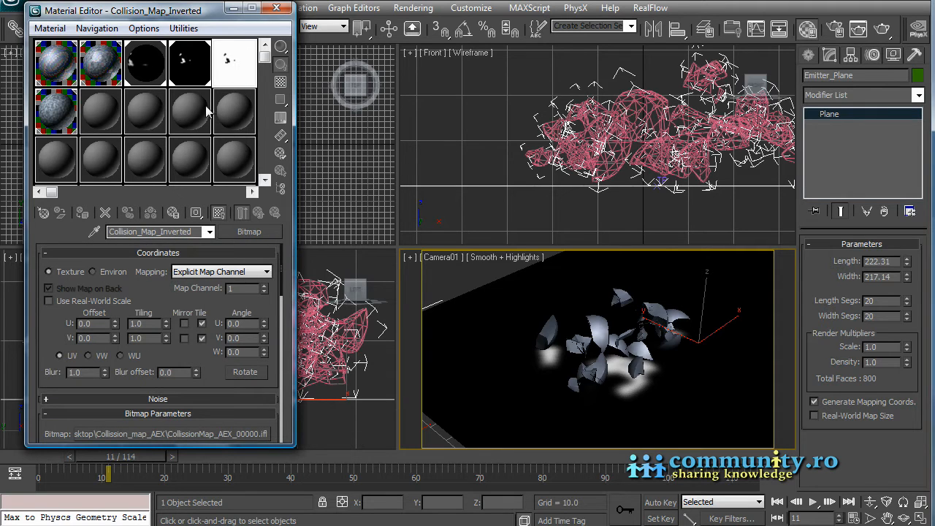
mouse_move(241, 60)
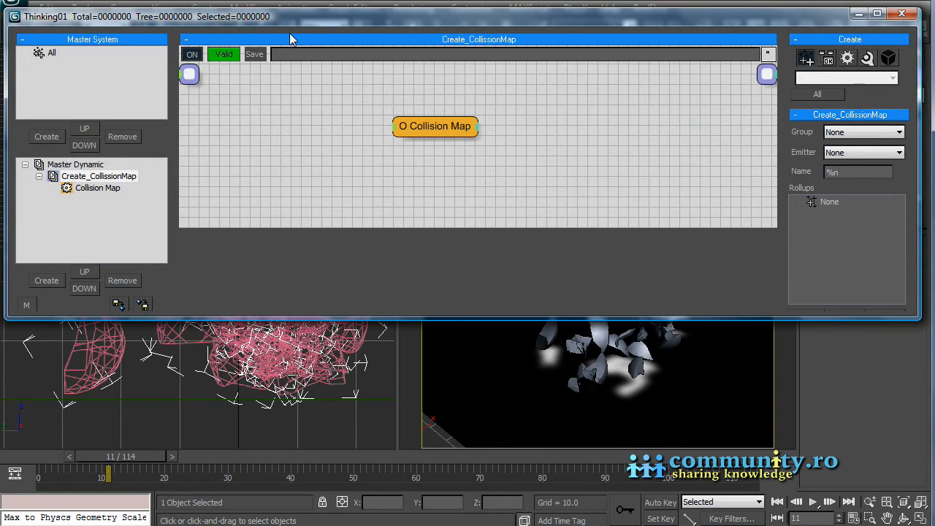
Create an Emitter dynamic set and a yellow Dust particle group under All
click(75, 163)
text(Emitter)
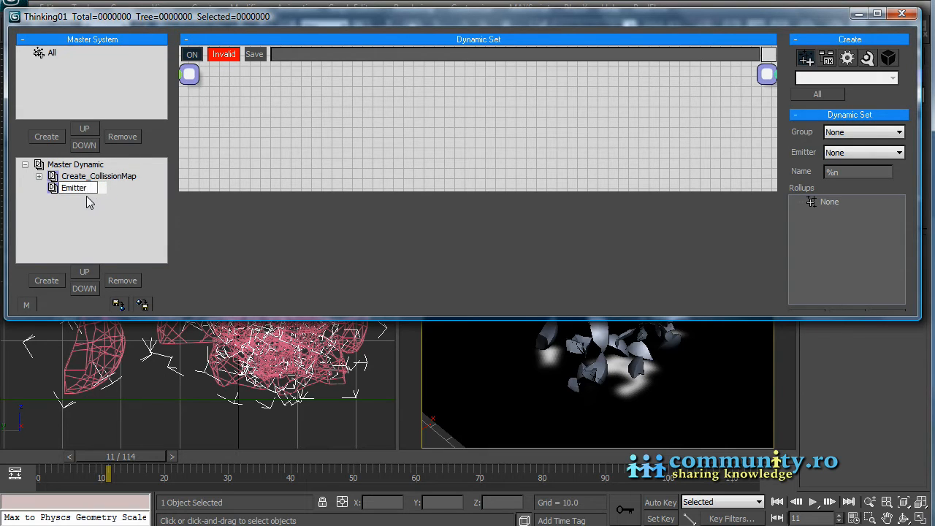
click(74, 188)
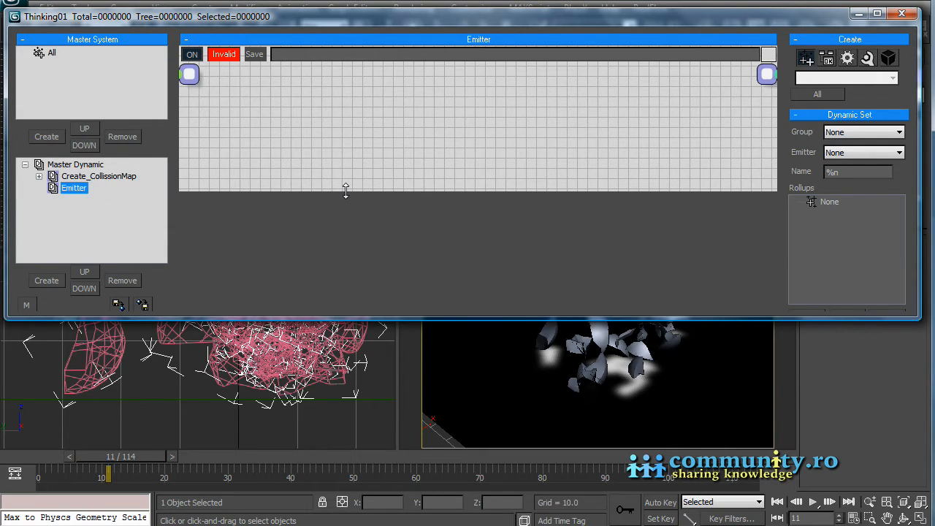
click(52, 55)
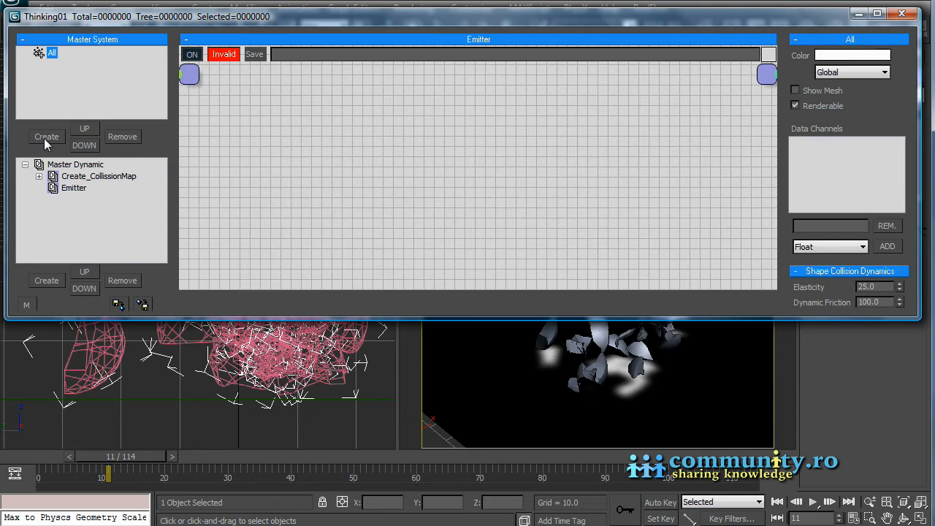
click(46, 137)
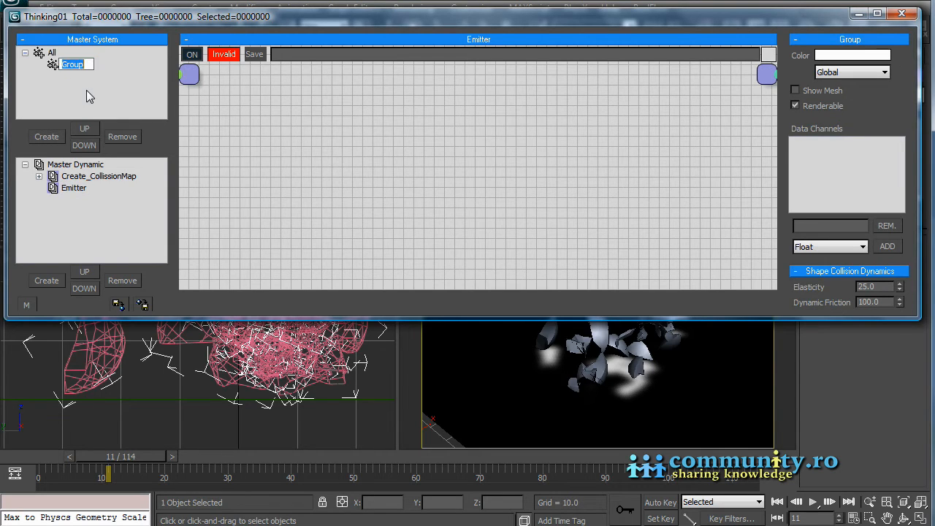
text(Dust)
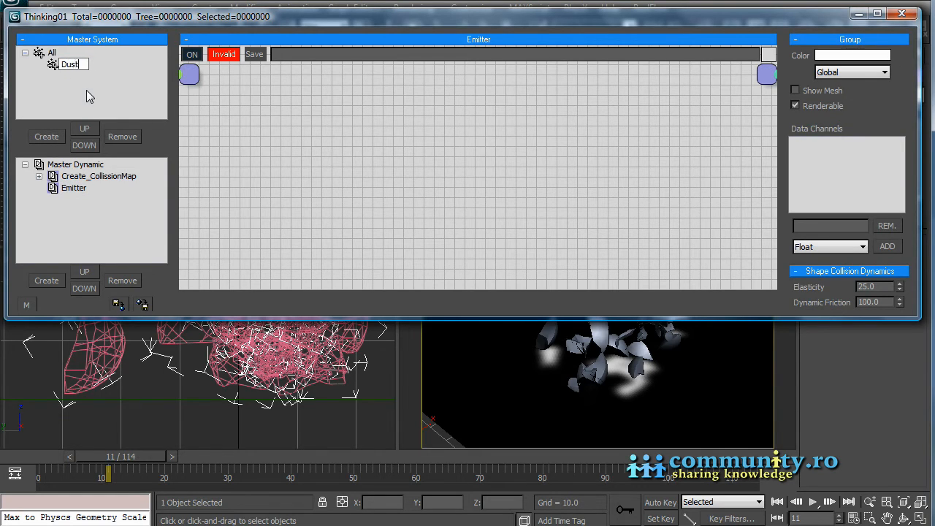
click(853, 56)
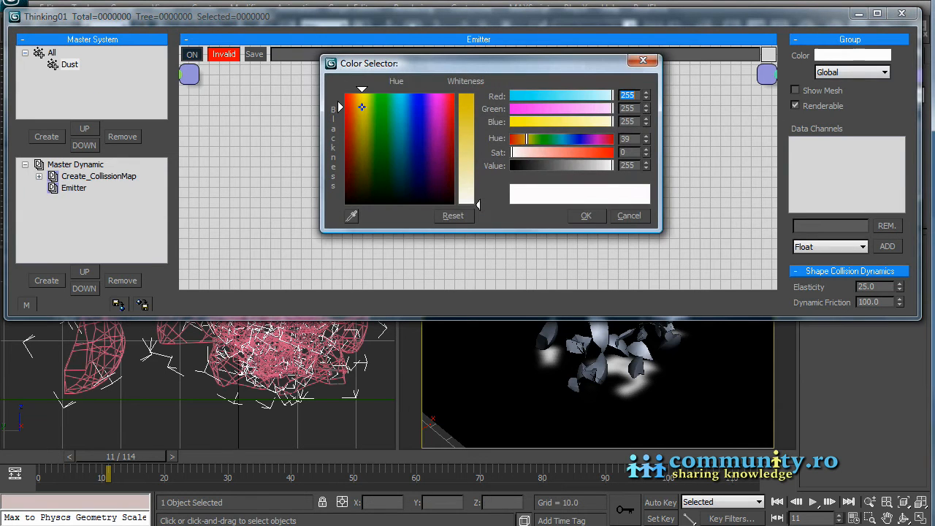
click(586, 215)
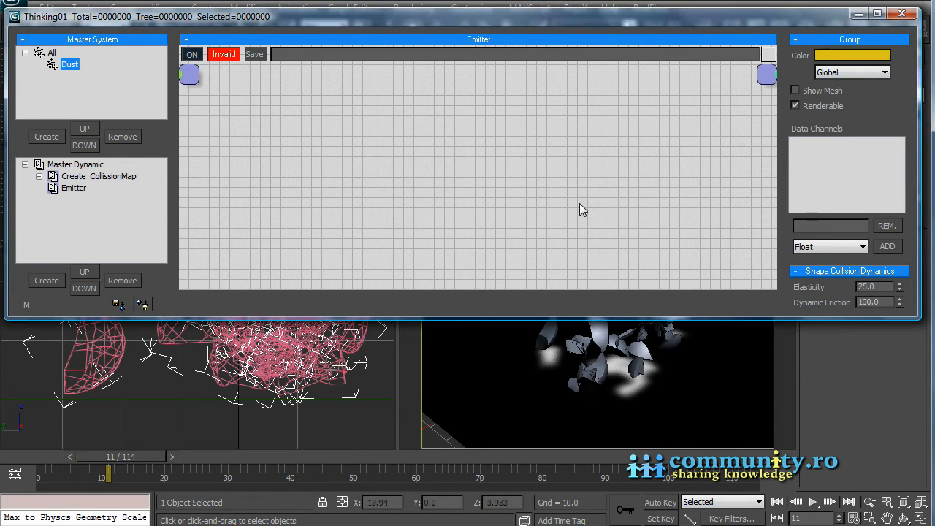
click(74, 188)
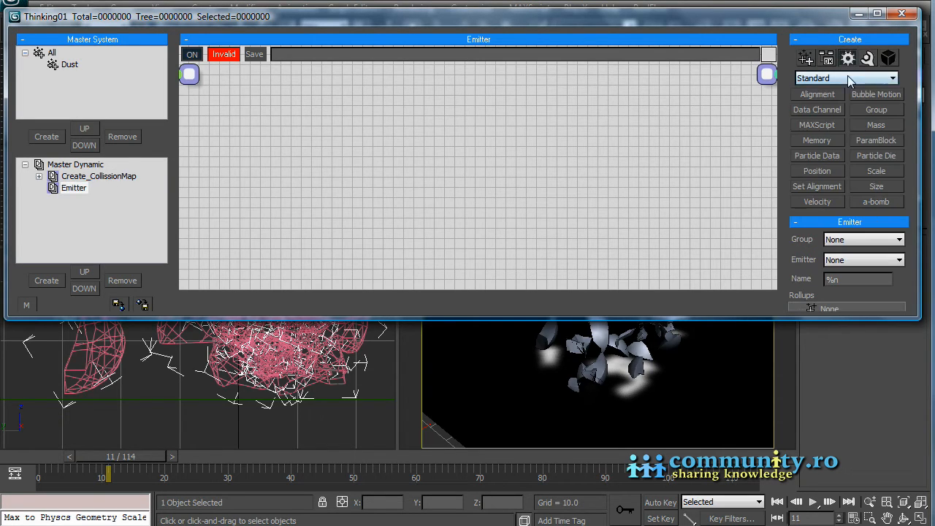
Add a MatterWaves generator to Emitter with Life Span 0.5 and Speed 30
click(849, 78)
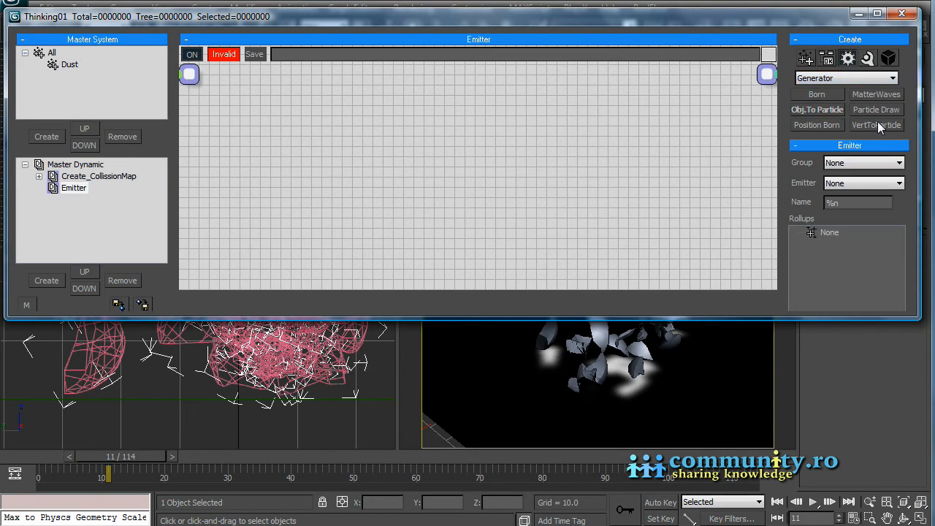
click(876, 94)
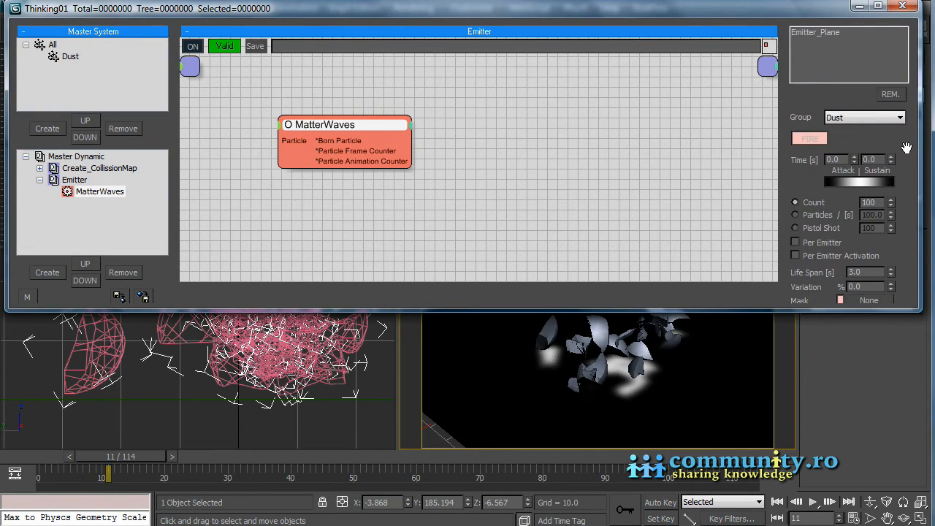
mouse_move(908, 250)
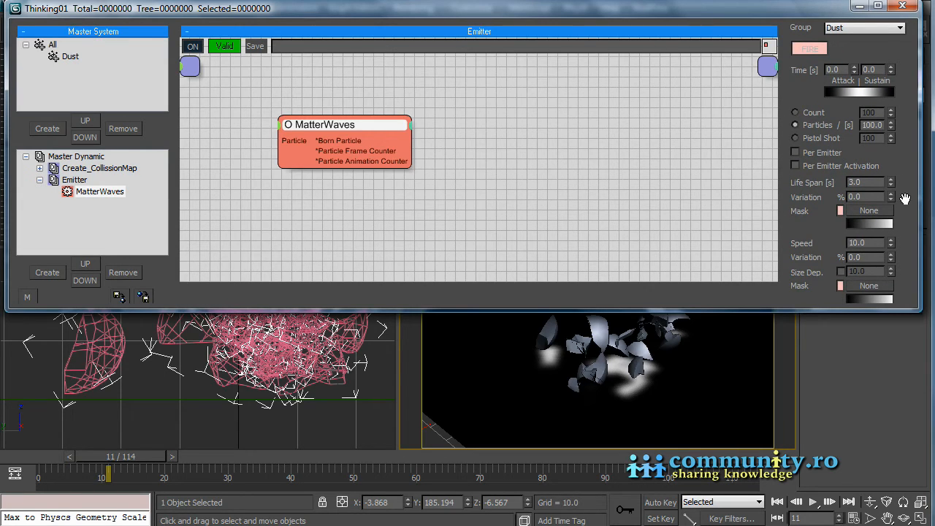
scroll(down, 3)
text(0.5)
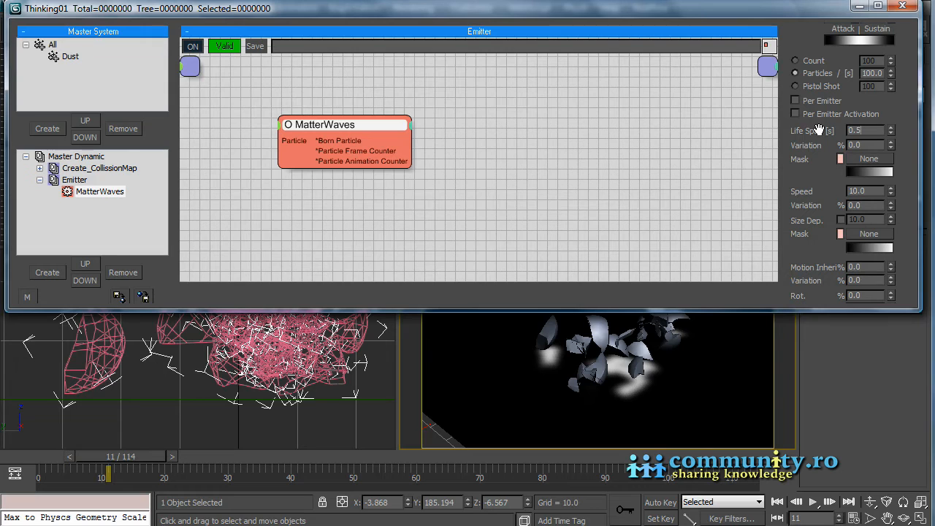
click(866, 130)
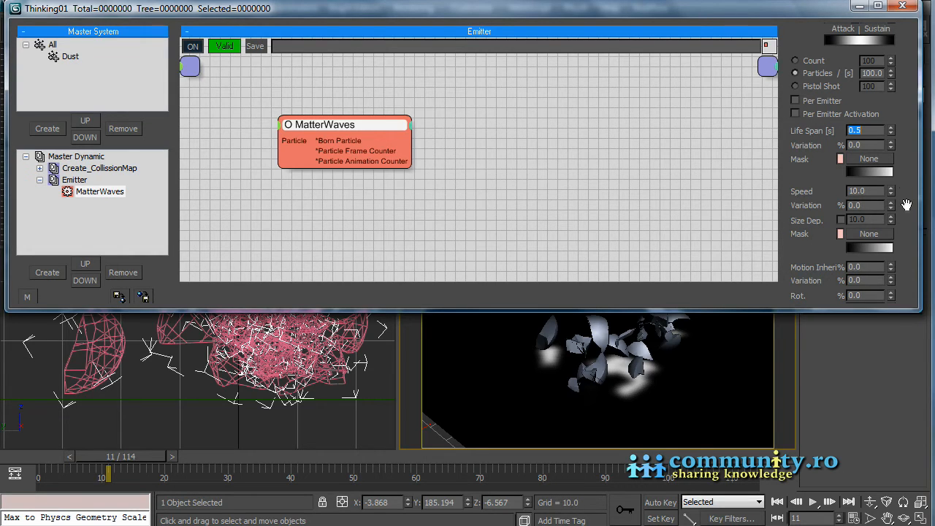
scroll(down, 3)
text(30)
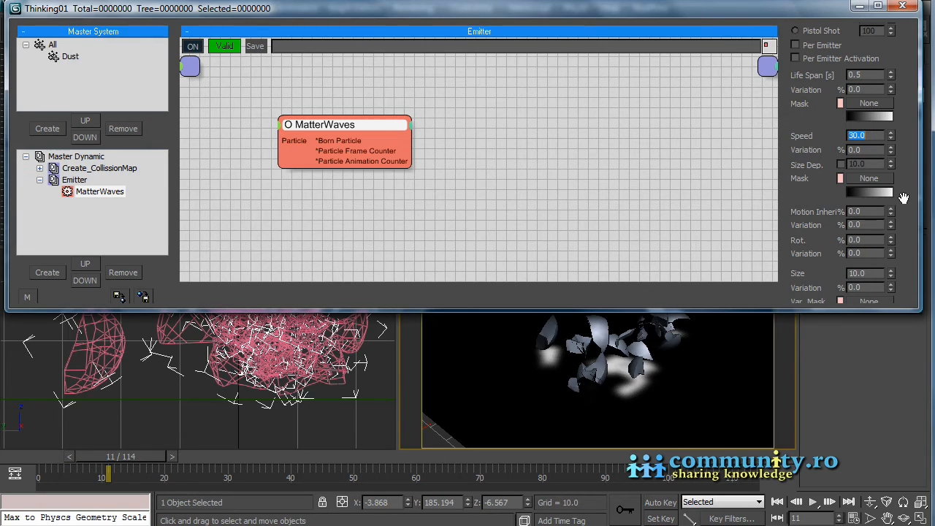
scroll(down, 3)
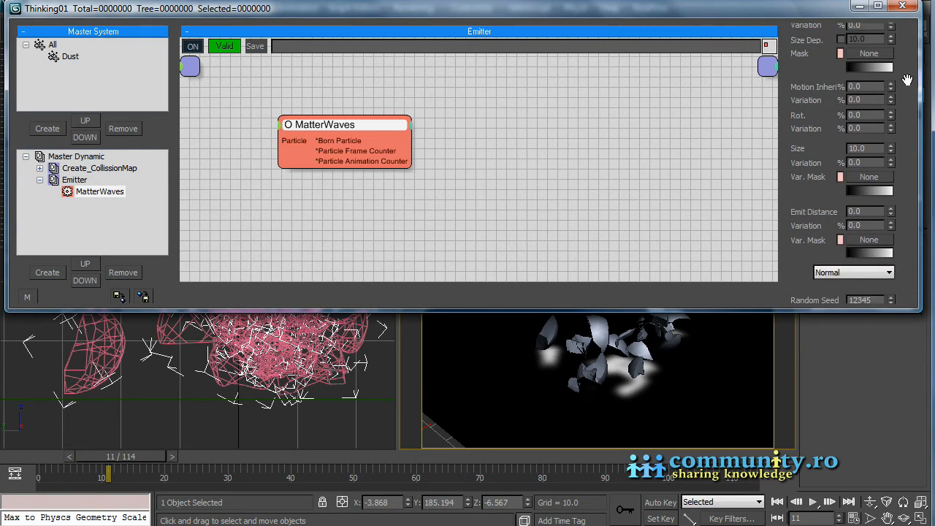
Show the emitter plane's emission points and set the Camera01 viewport to wireframe
scroll(down, 3)
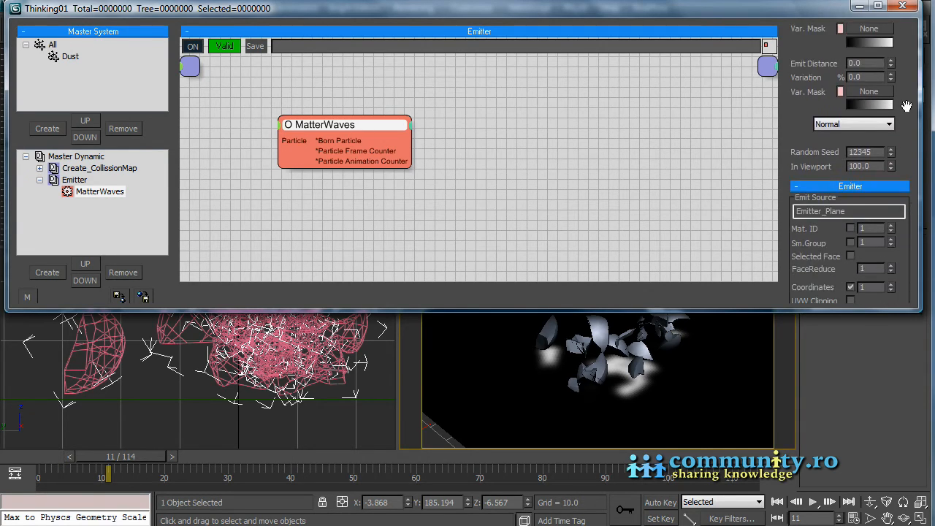
scroll(down, 3)
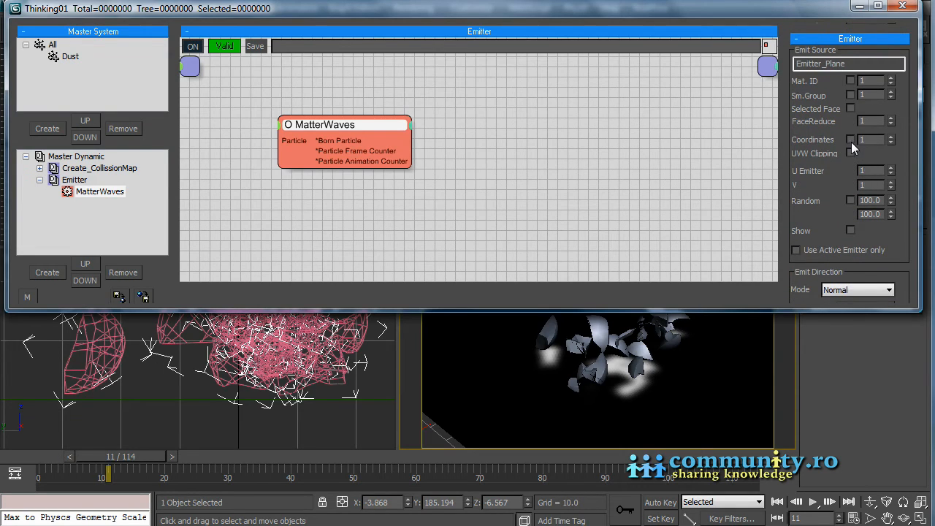
mouse_move(800, 80)
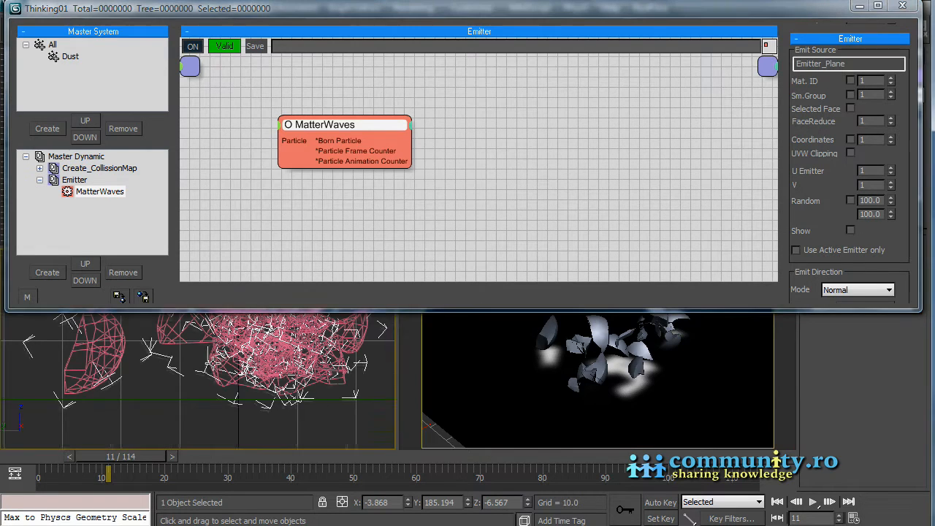
drag(108, 478, 253, 477)
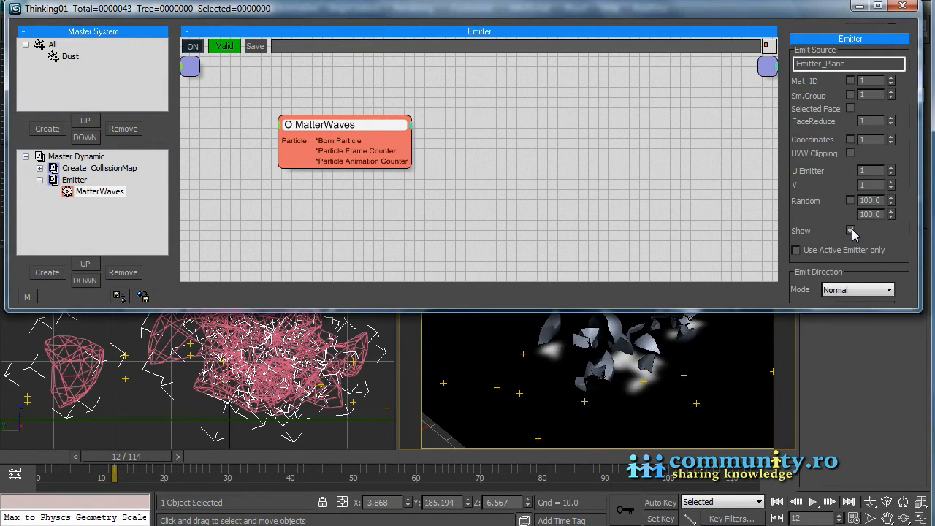
click(850, 230)
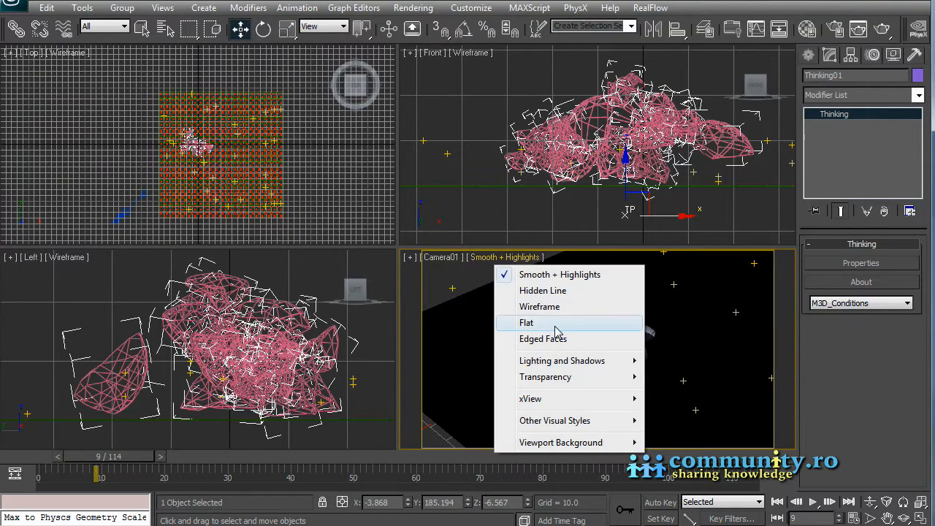
click(540, 306)
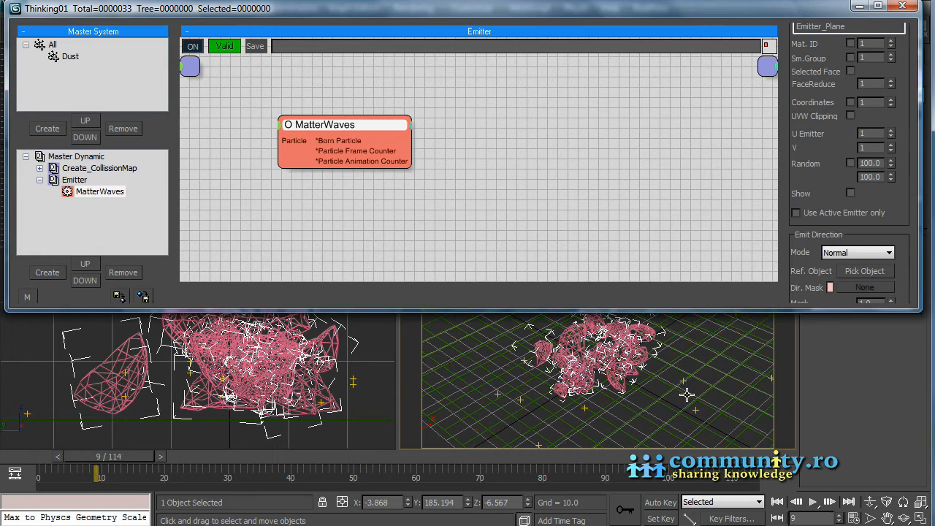
click(850, 193)
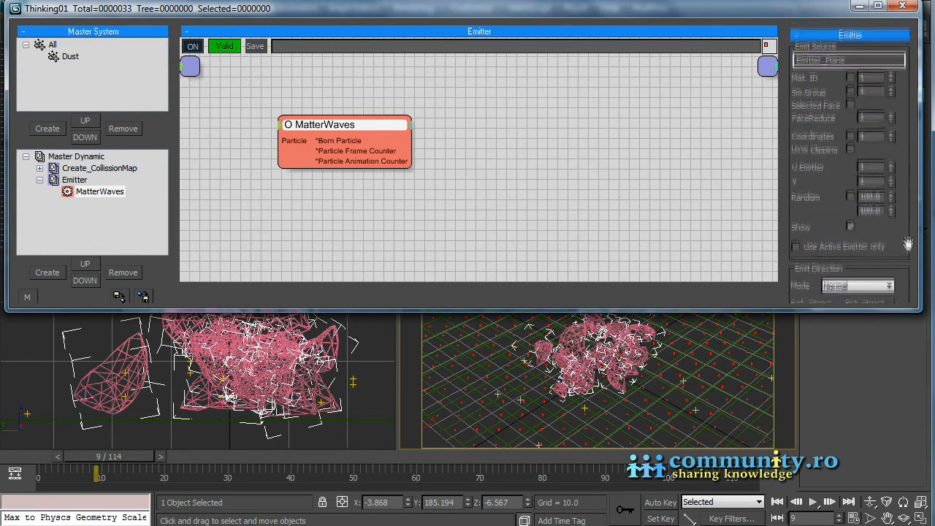
Enable Use Material/Map with Collision_Map and scrub the impact frames to check emission
scroll(down, 3)
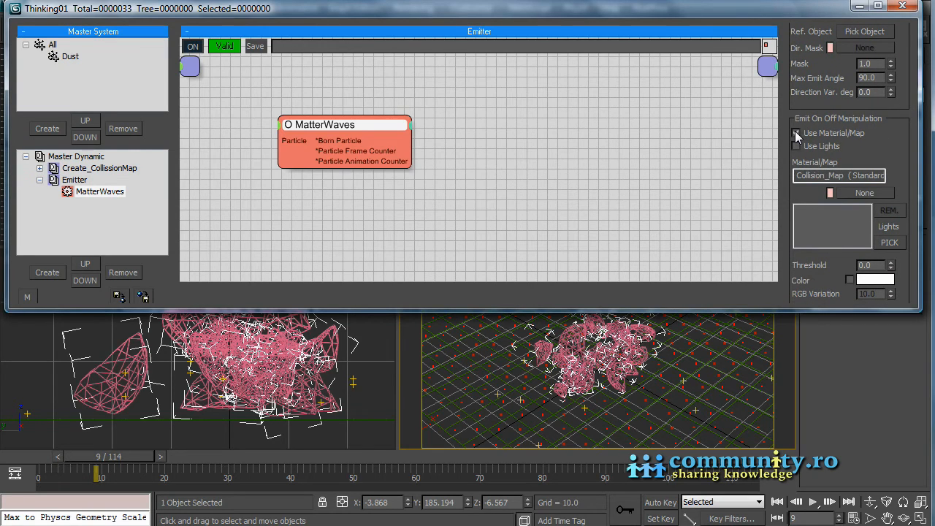
click(795, 133)
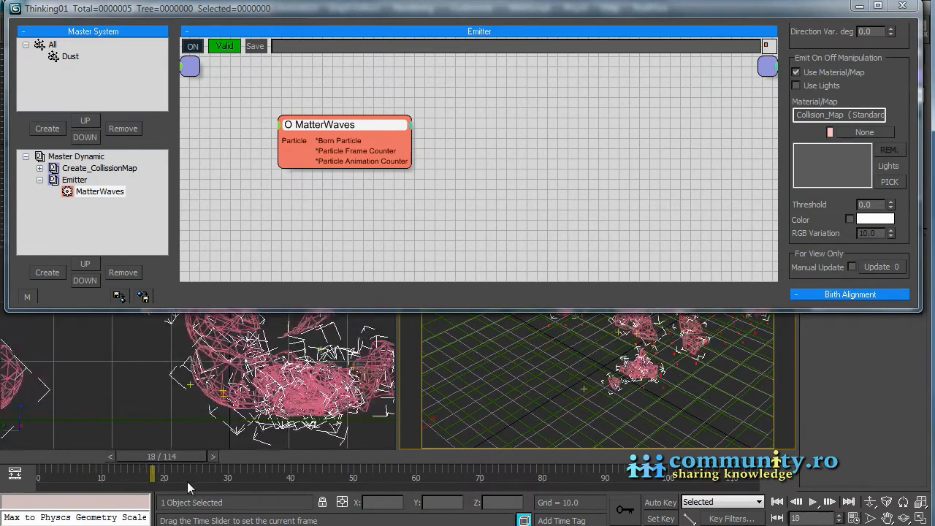
drag(151, 478, 285, 478)
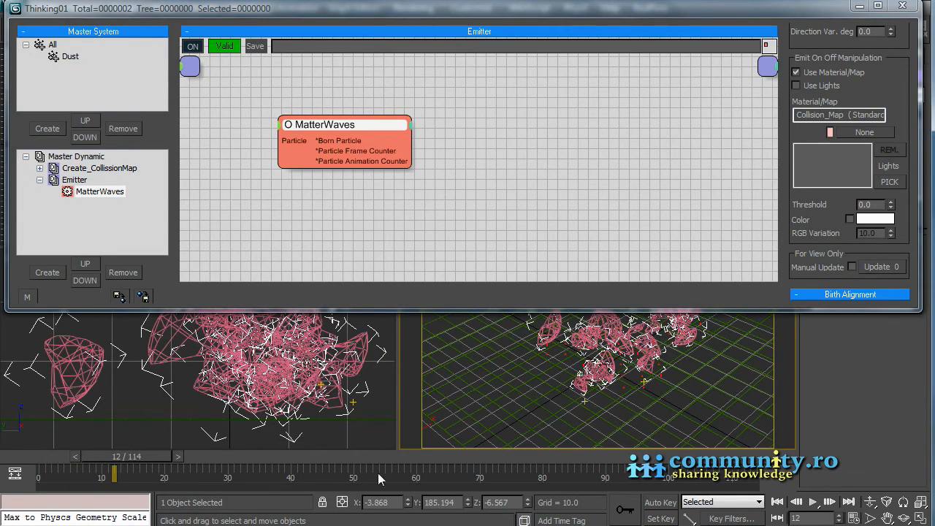
mouse_move(648, 409)
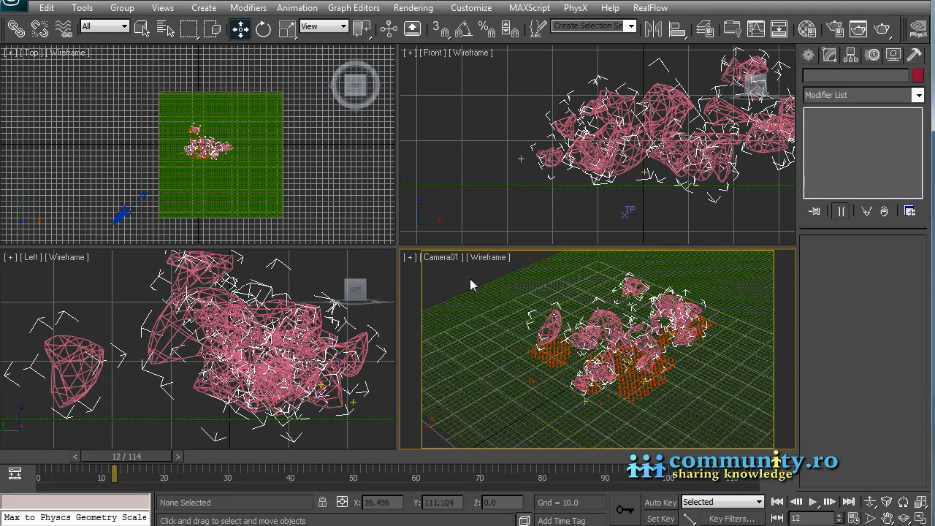
Scrub the timeline around frames 12–26 to inspect dust at fragment impact spots
drag(115, 477, 97, 477)
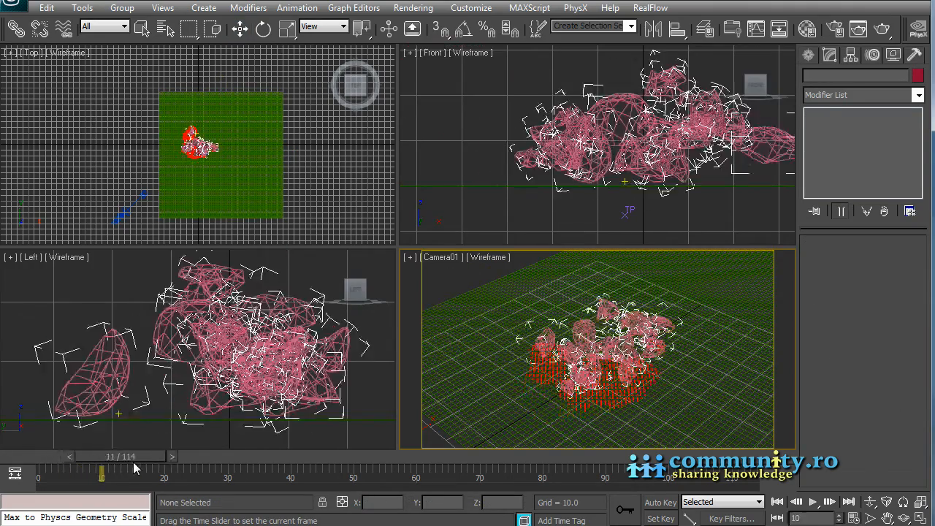
drag(102, 477, 190, 477)
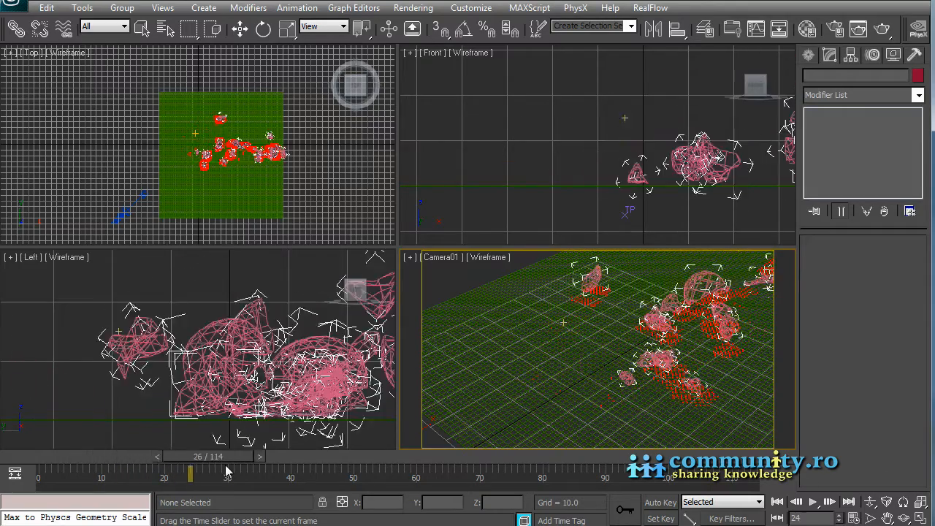
drag(190, 477, 605, 477)
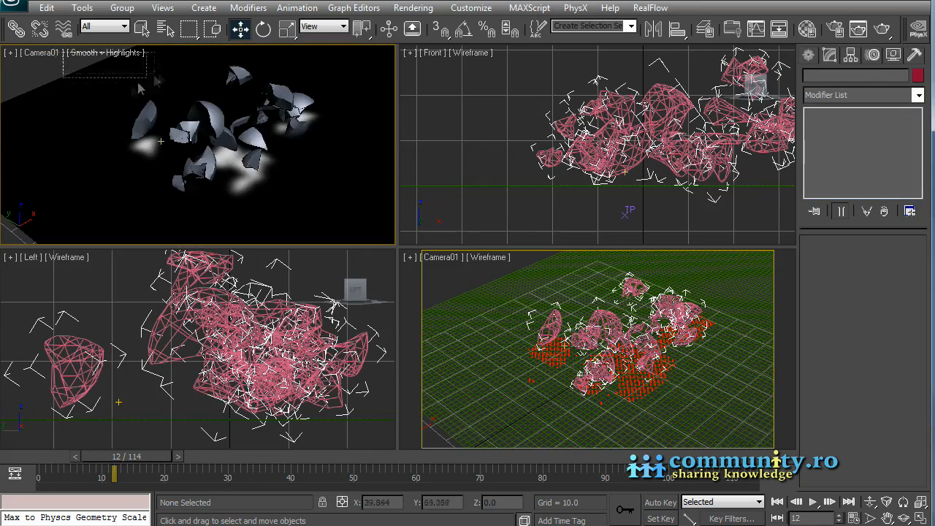
drag(114, 476, 120, 475)
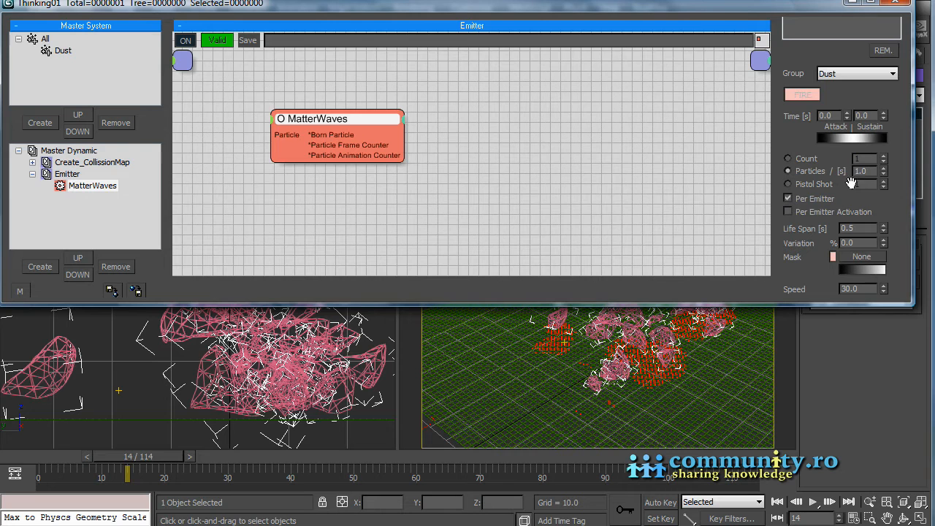
mouse_move(612, 294)
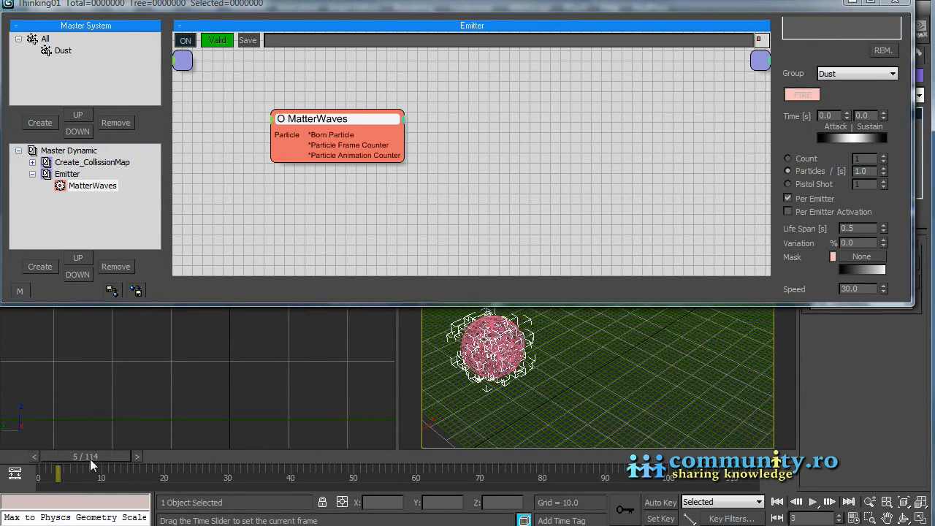
Scrub from early frames through frames 23, 57 and 85 to watch dust emit and die
drag(58, 477, 172, 477)
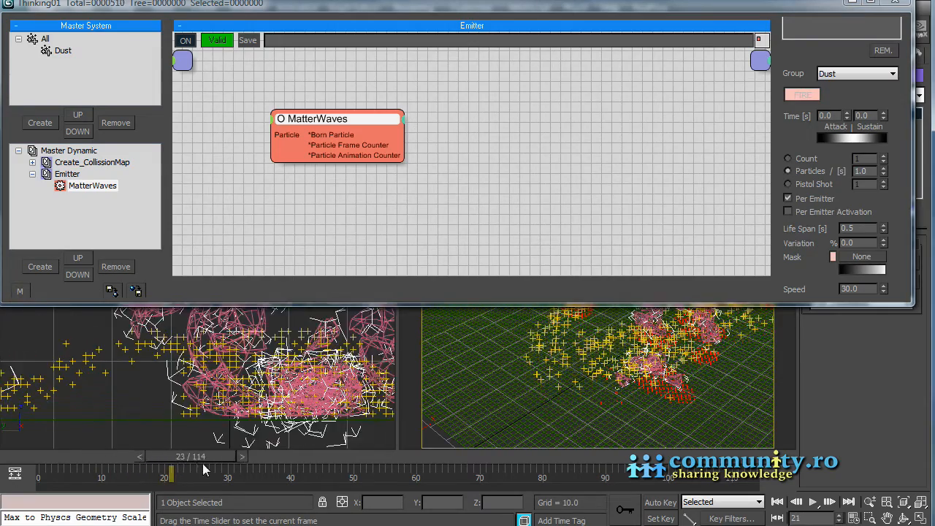
drag(171, 477, 385, 477)
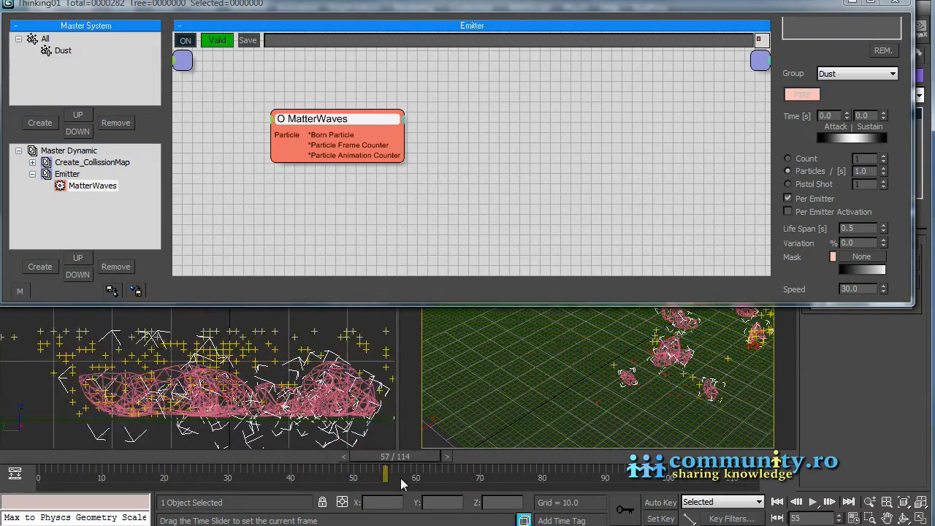
drag(385, 475, 581, 475)
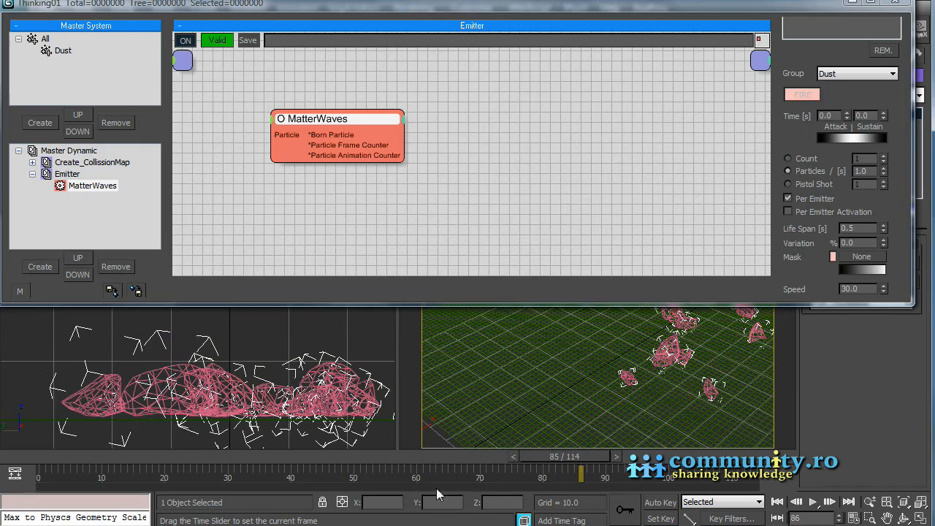
drag(580, 477, 323, 477)
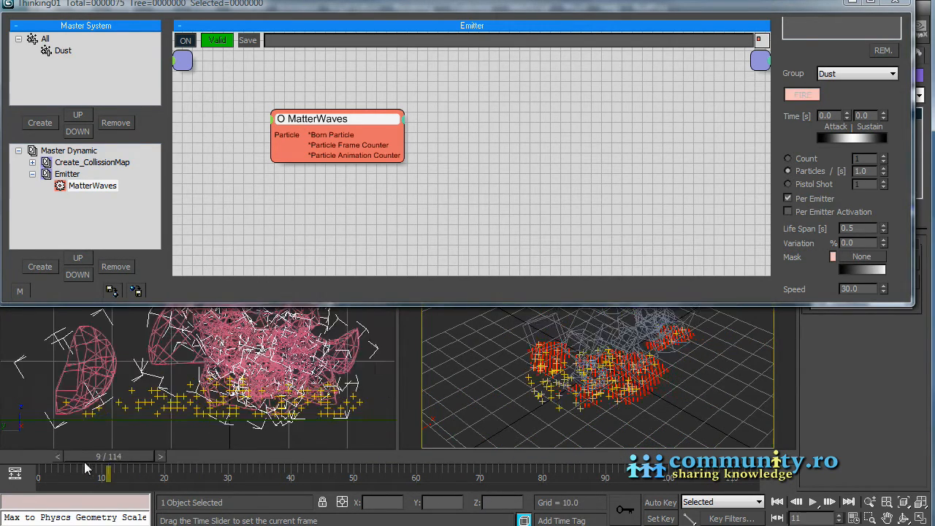
drag(108, 473, 71, 473)
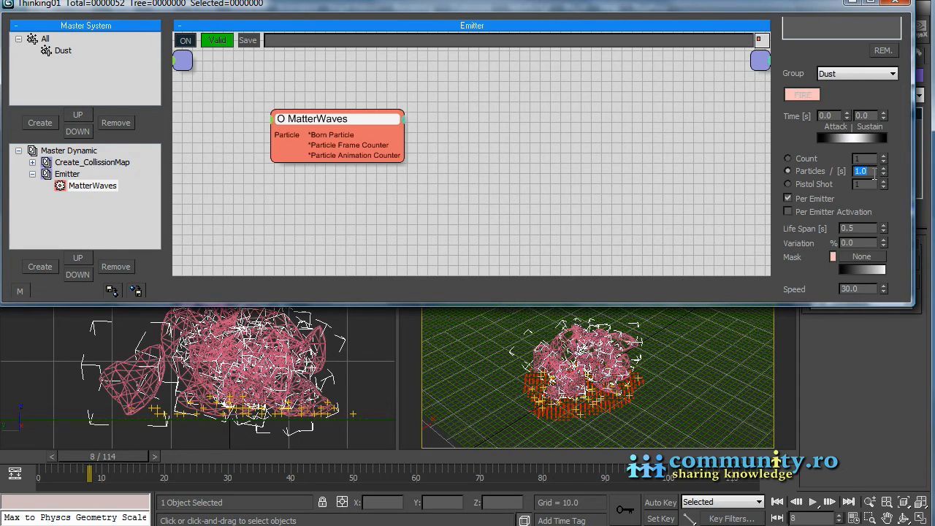
Set the MatterWaves emission rate to 7 particles per second and preview the dust
click(884, 168)
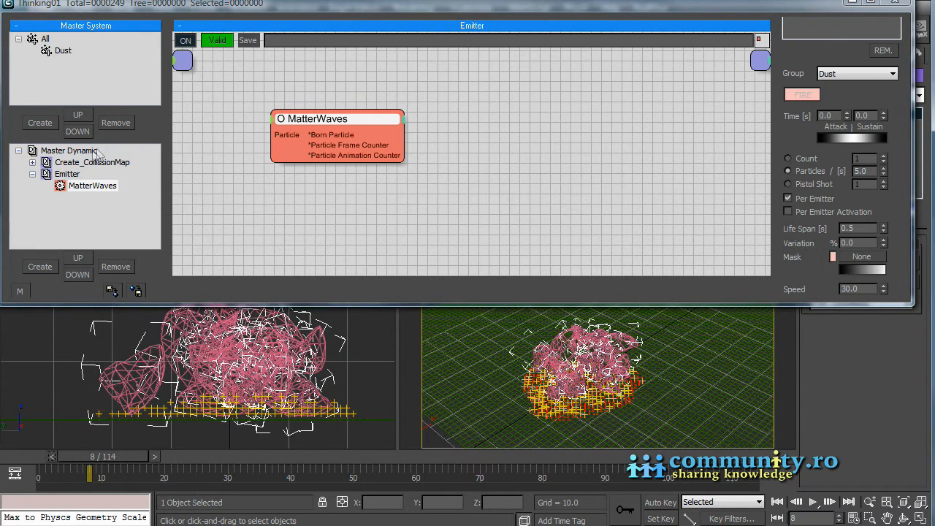
click(93, 161)
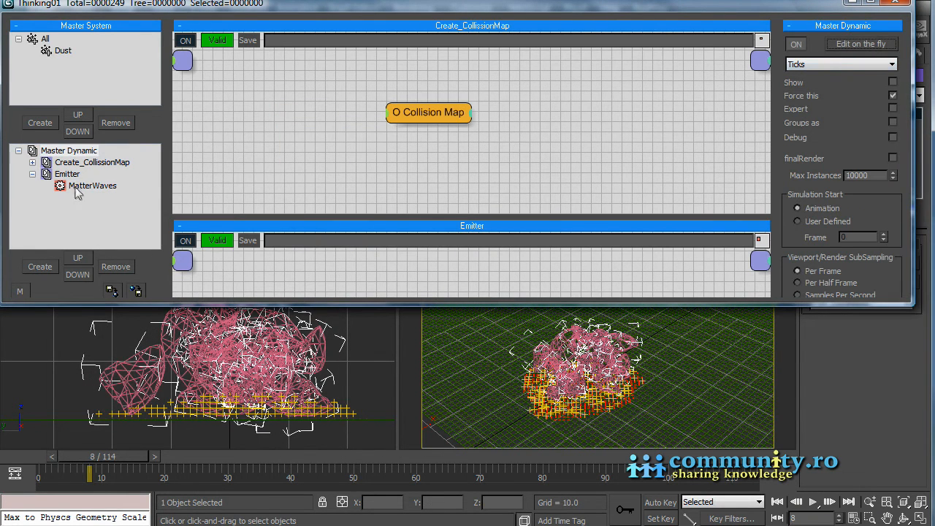
click(92, 185)
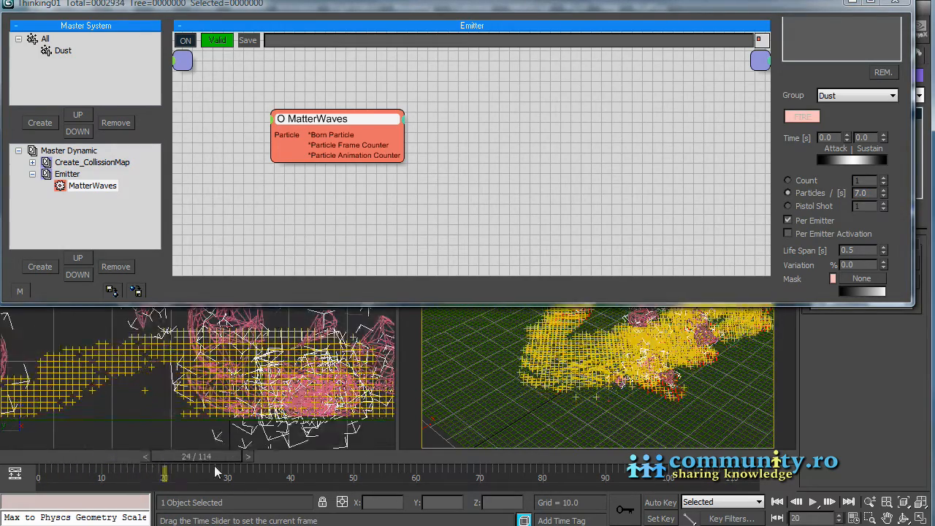
drag(164, 477, 587, 477)
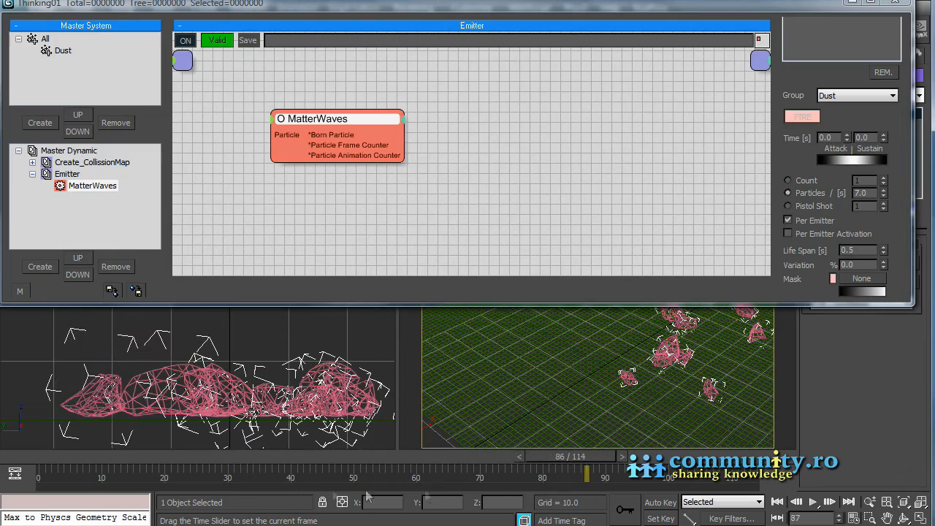
drag(588, 474, 44, 475)
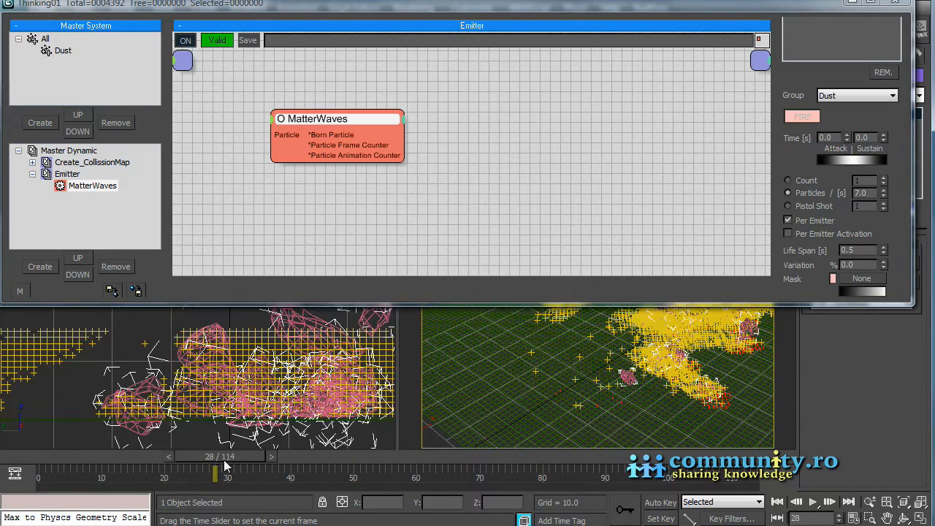
scroll(down, 3)
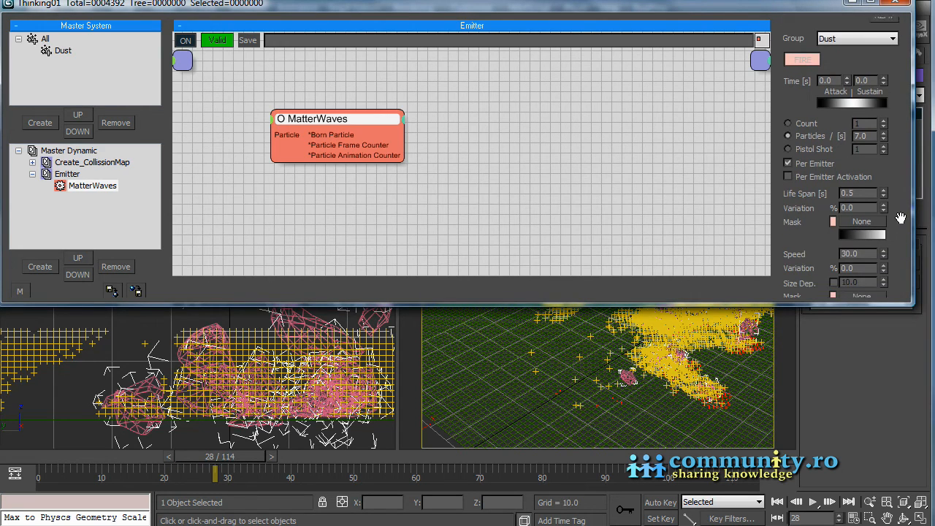
Set Life Span Variation to 50 and mask life span with the collision map bitmap
scroll(down, 3)
text(50)
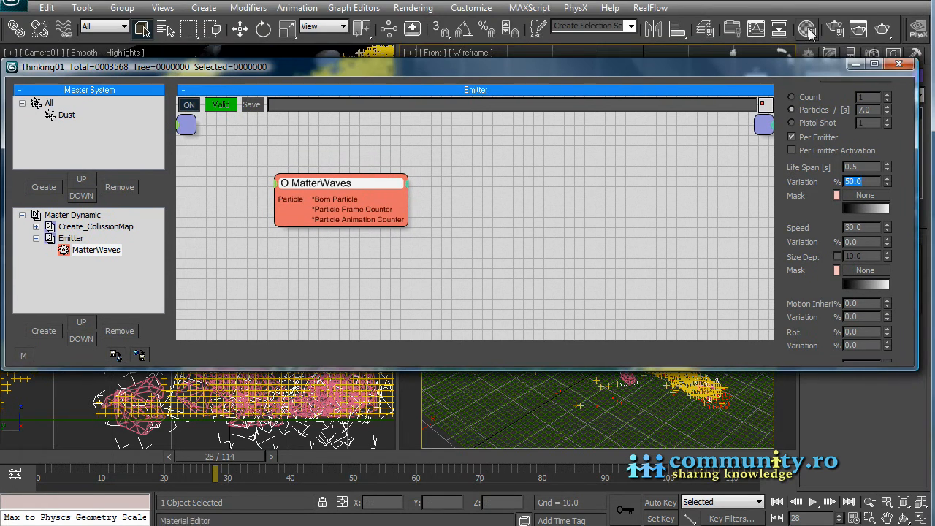
click(807, 27)
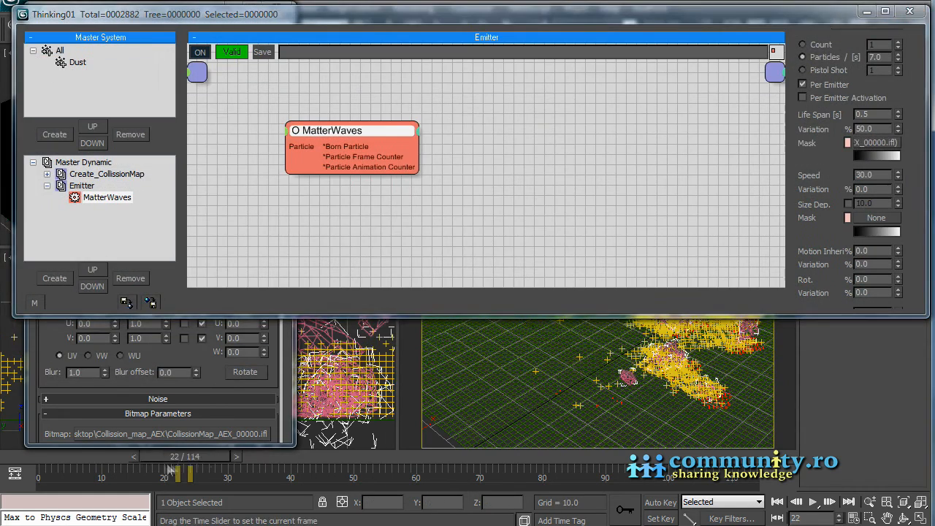
drag(172, 477, 99, 477)
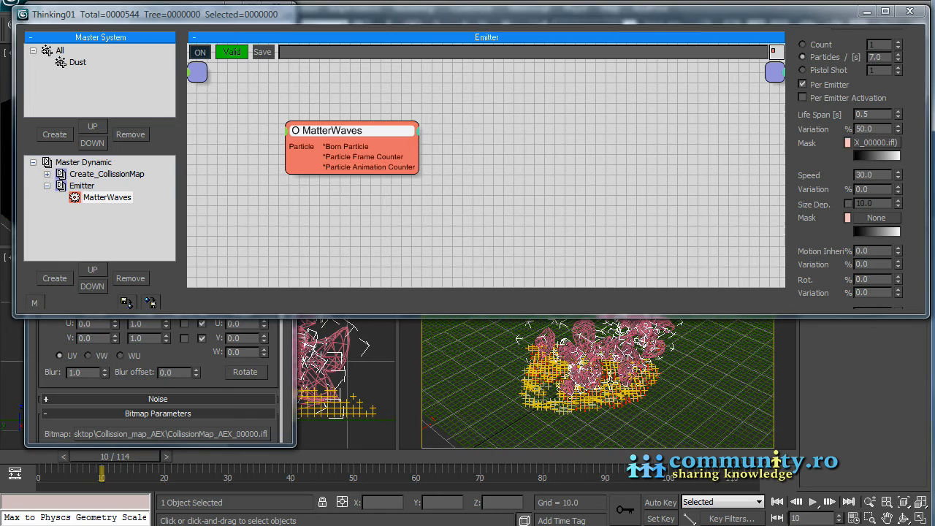
scroll(down, 3)
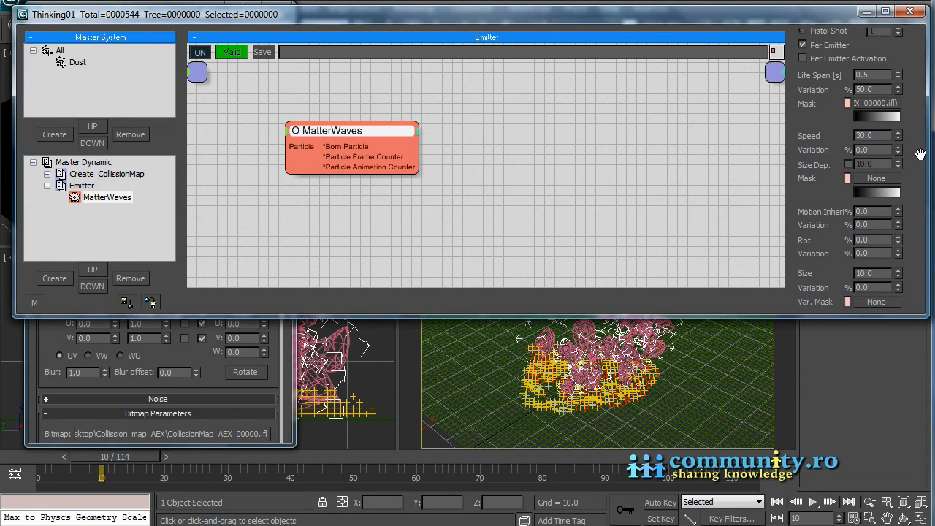
Set Speed to 50, mask it with the collision map sequence, and scrub to compare
scroll(down, 3)
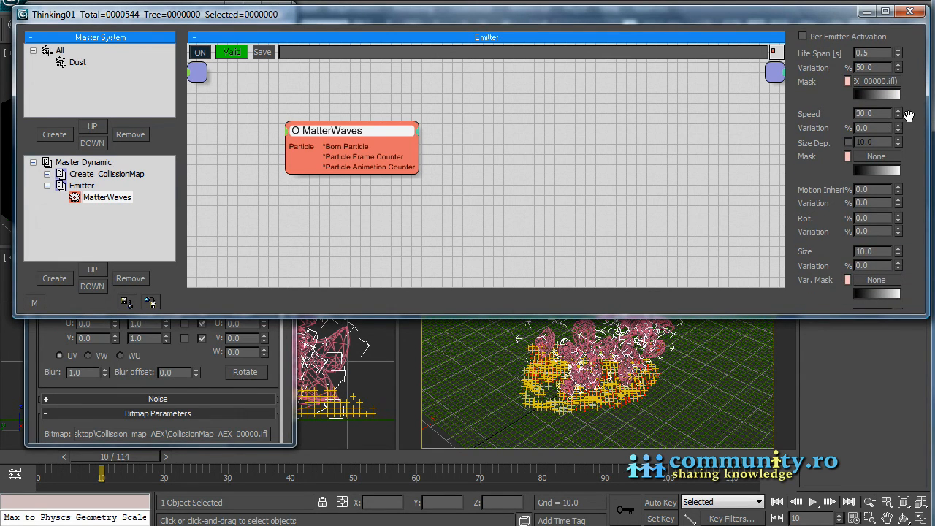
mouse_move(287, 383)
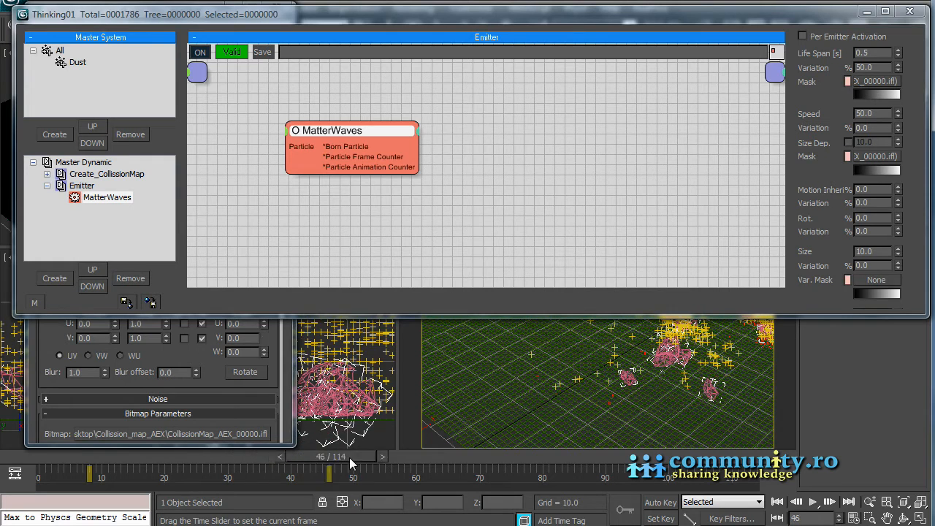
drag(328, 474, 442, 474)
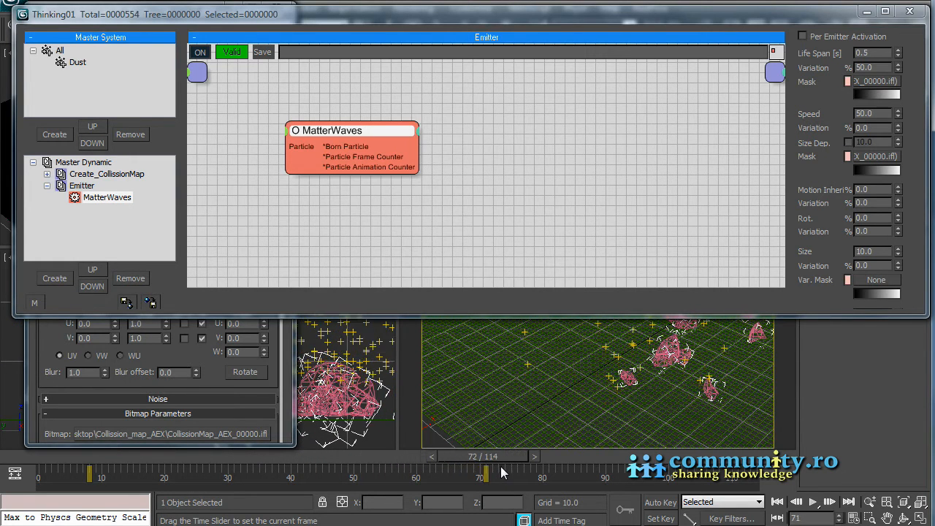
drag(486, 470, 548, 469)
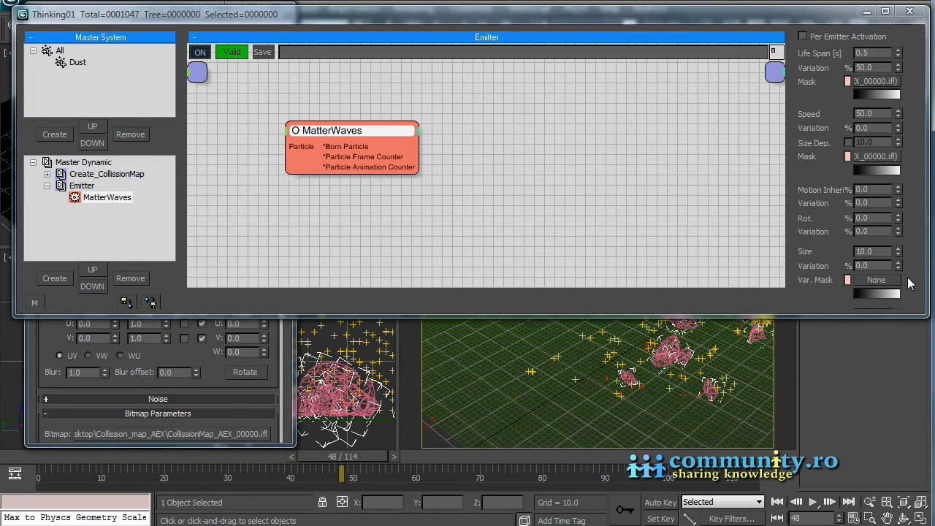
scroll(down, 3)
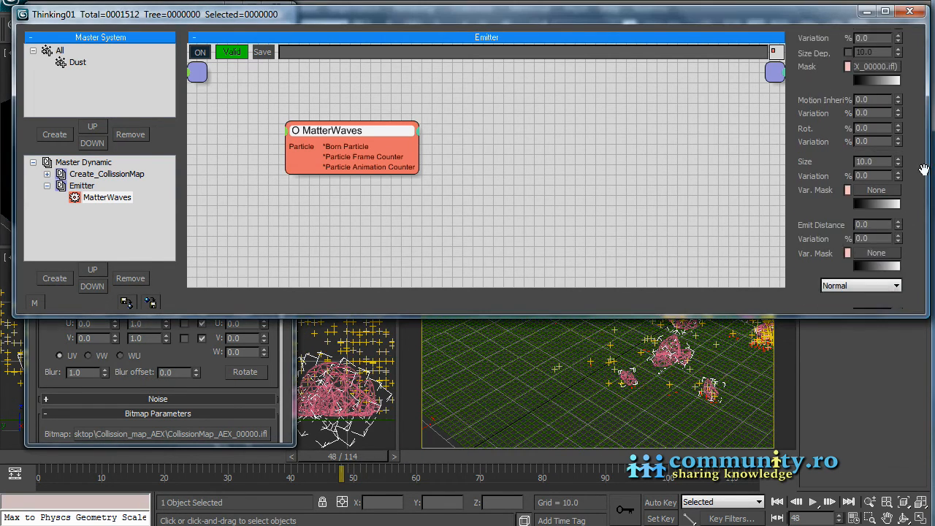
Set the Emit On Off collision-map Threshold to 0.1 and scrub to watch dust appear
scroll(down, 3)
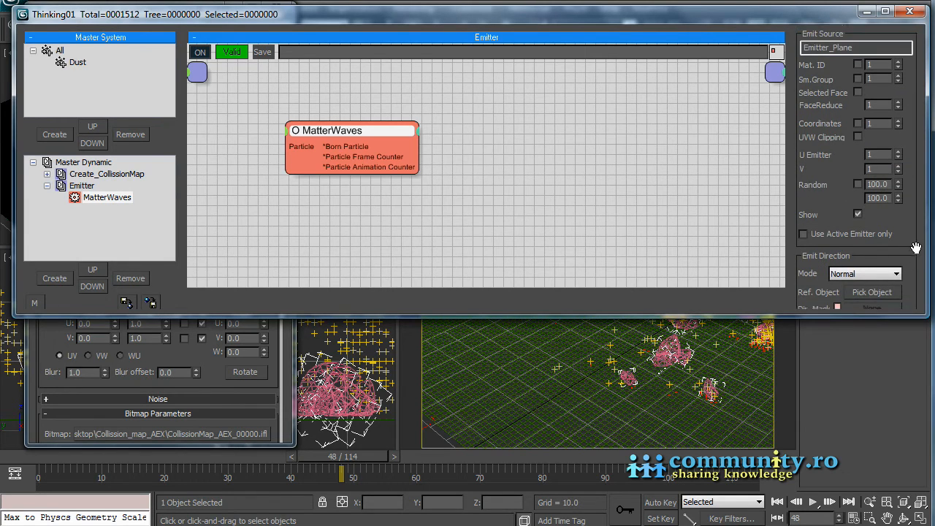
scroll(down, 3)
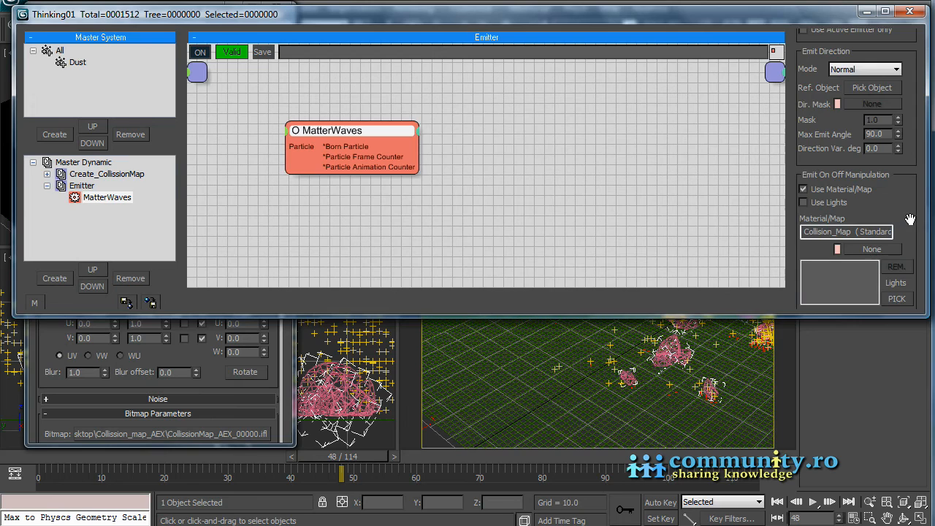
scroll(down, 3)
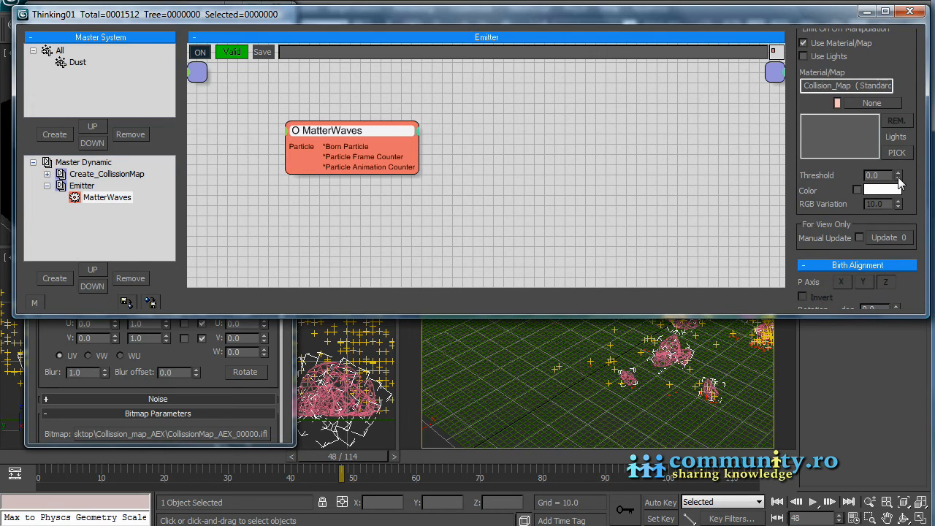
click(905, 171)
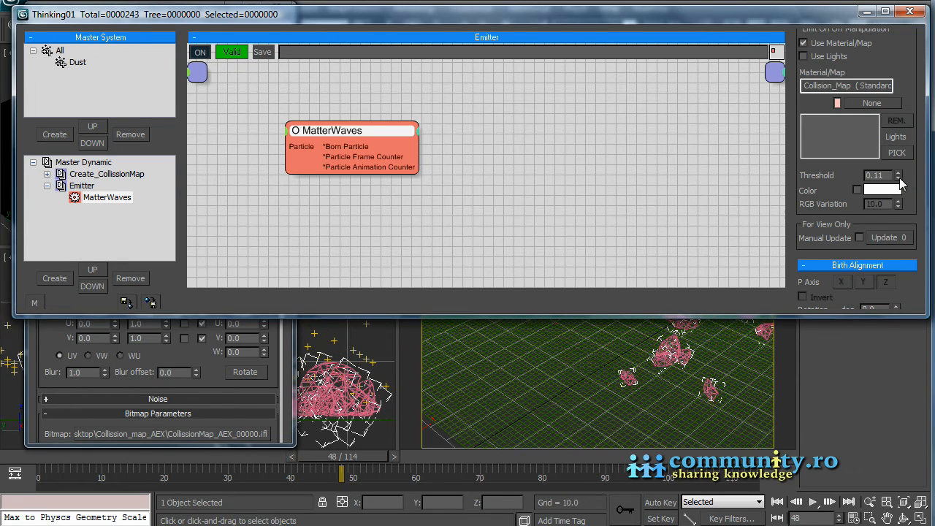
click(307, 456)
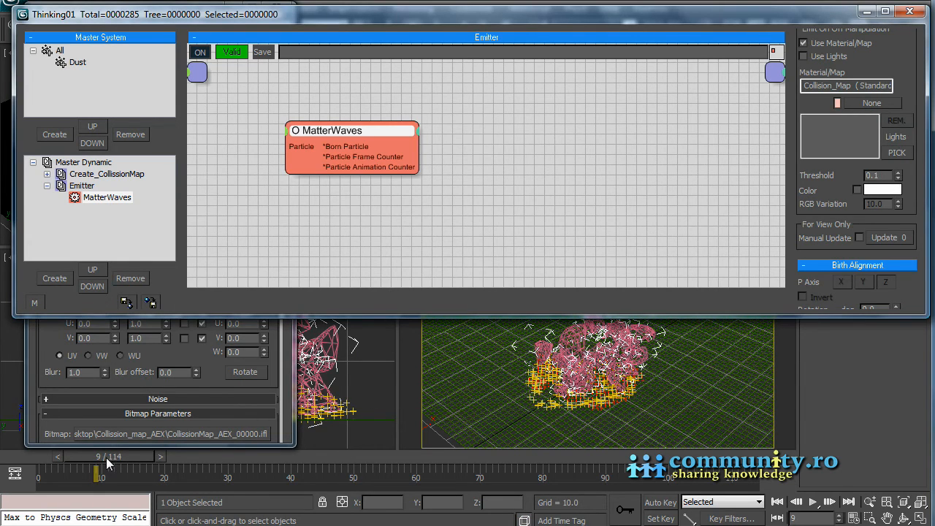
drag(97, 475, 79, 475)
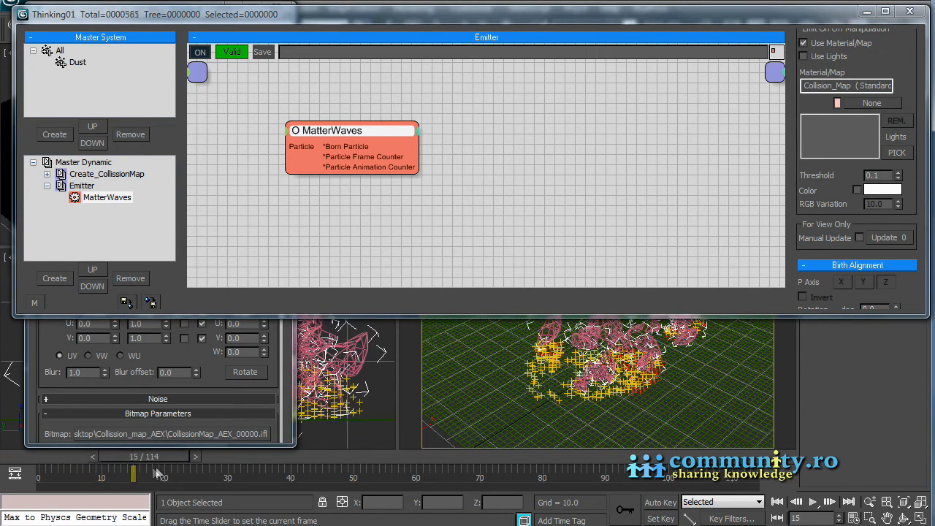
drag(133, 473, 298, 473)
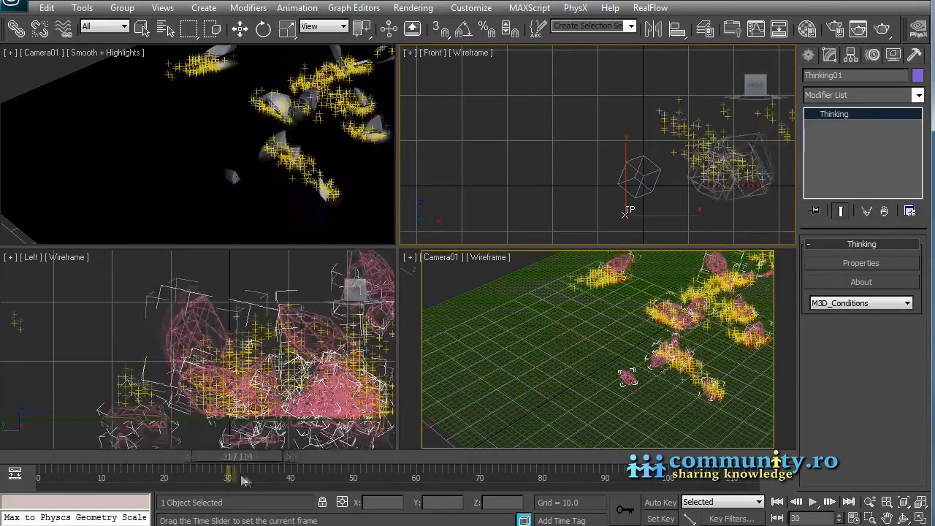
Scrub the animation to watch dust spread, then unhide the hidden ground plane
drag(229, 478, 555, 477)
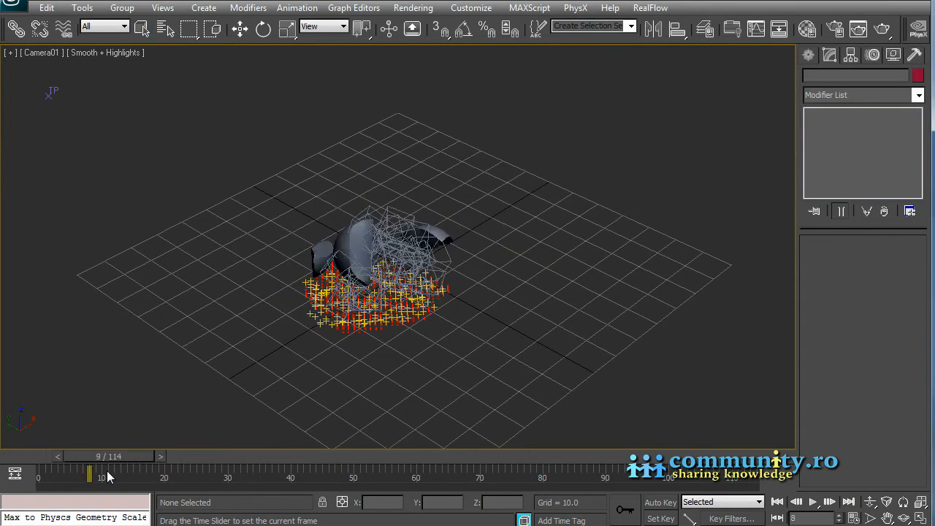
drag(100, 476, 291, 475)
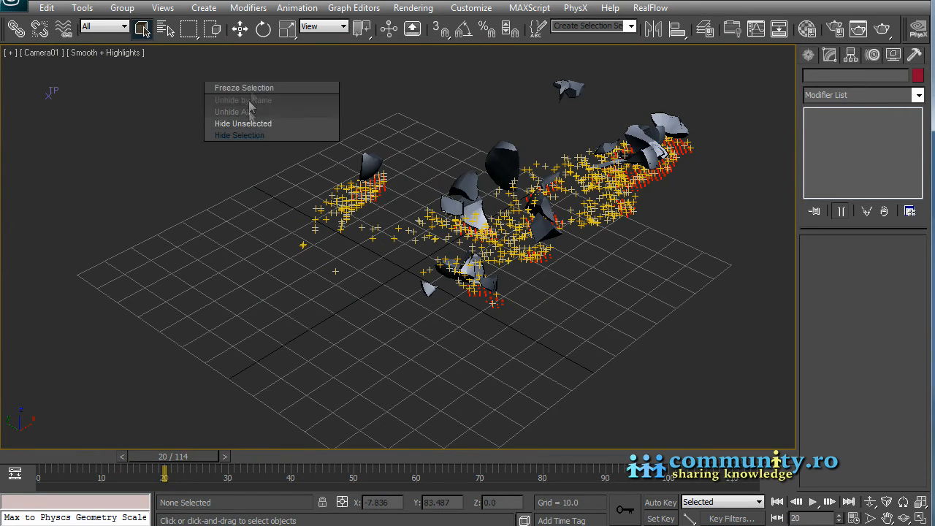
click(243, 100)
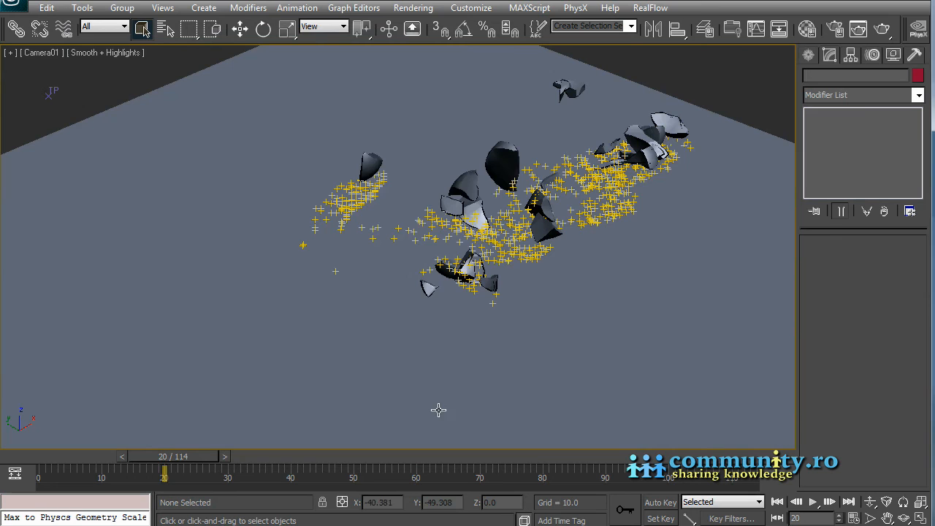
mouse_move(229, 187)
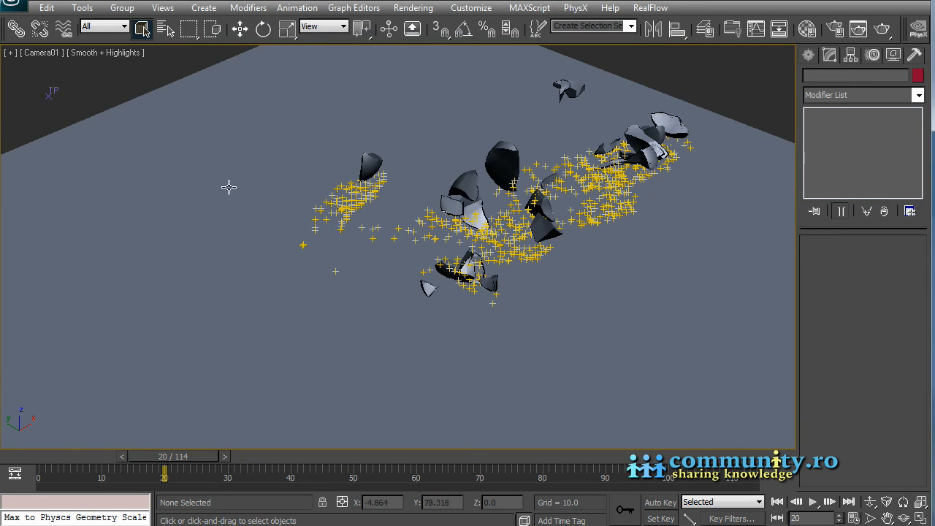
Scrub from the intact sphere through shattering to late frames where the yellow dust fades
drag(165, 466, 135, 466)
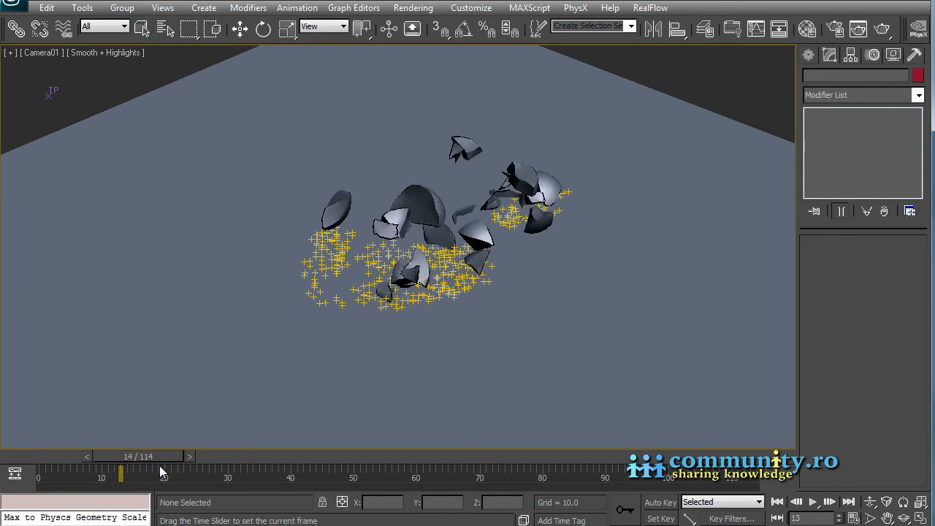
drag(121, 473, 304, 473)
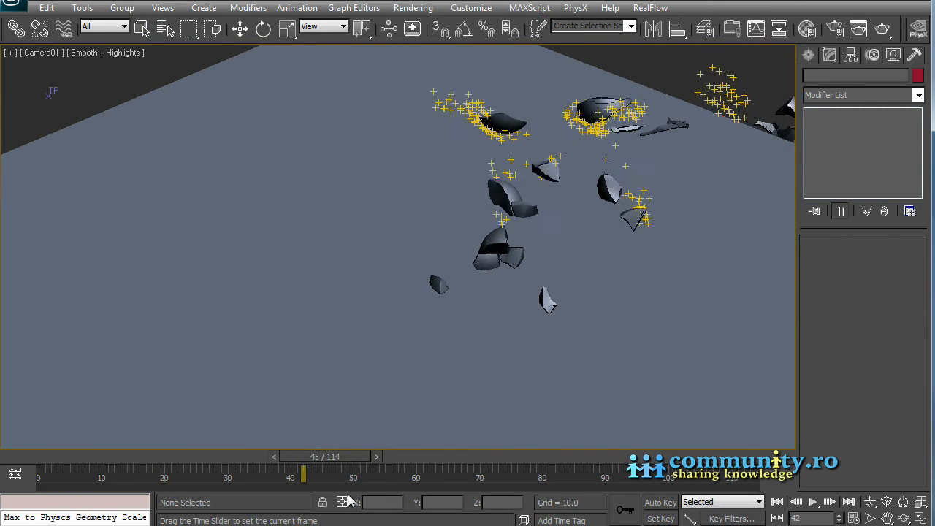
drag(303, 477, 541, 477)
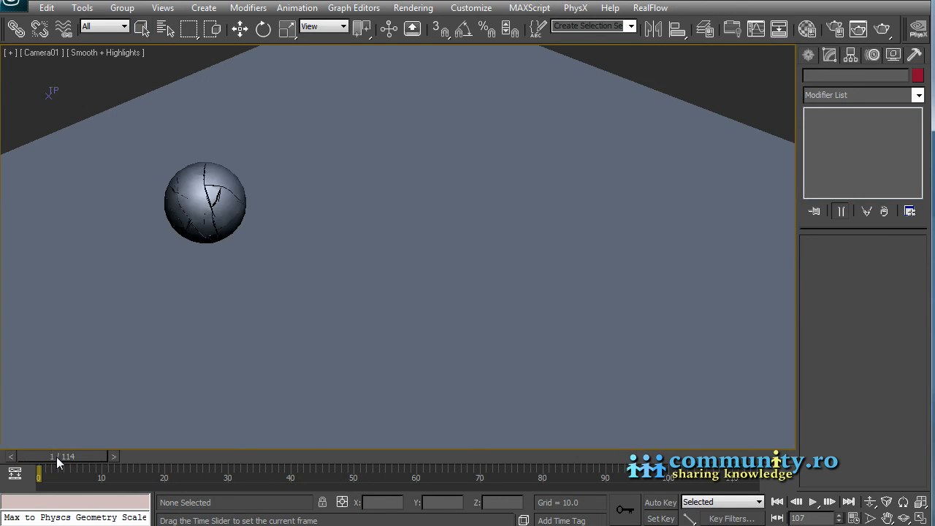
drag(40, 477, 215, 477)
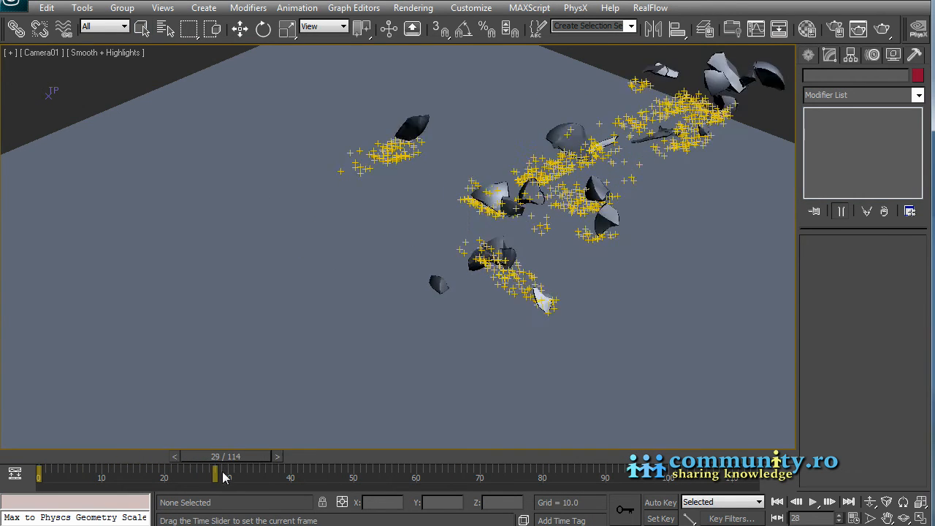
drag(216, 475, 467, 475)
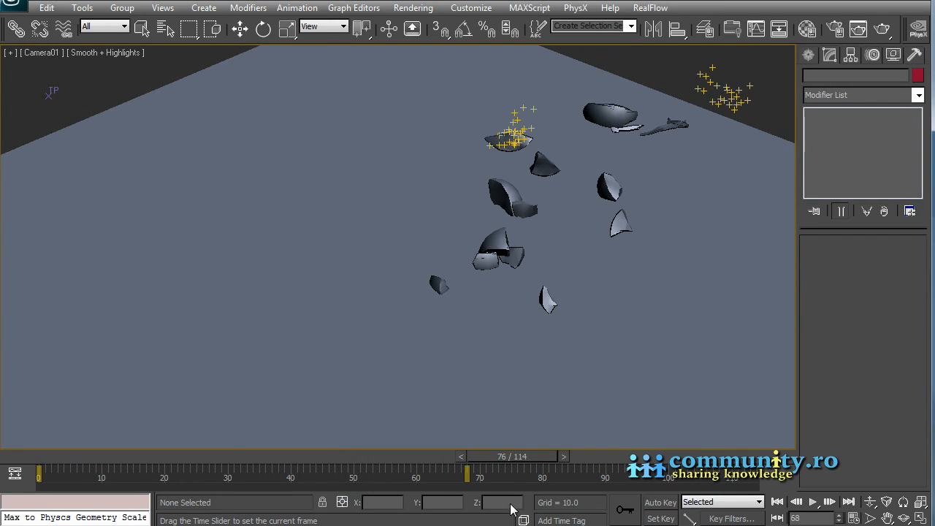